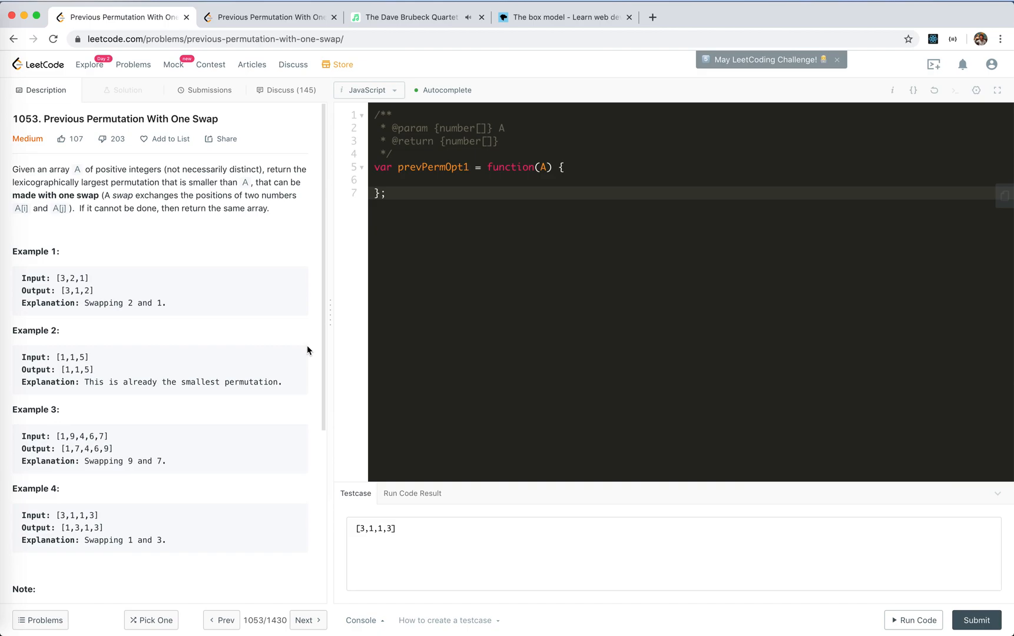
mouse_move(184, 276)
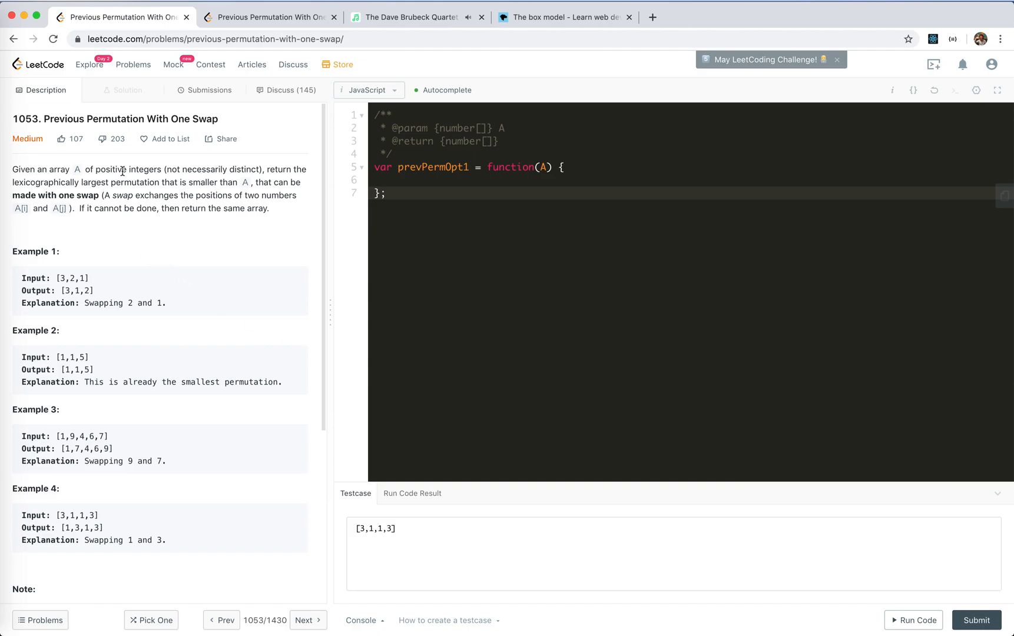
mouse_move(233, 180)
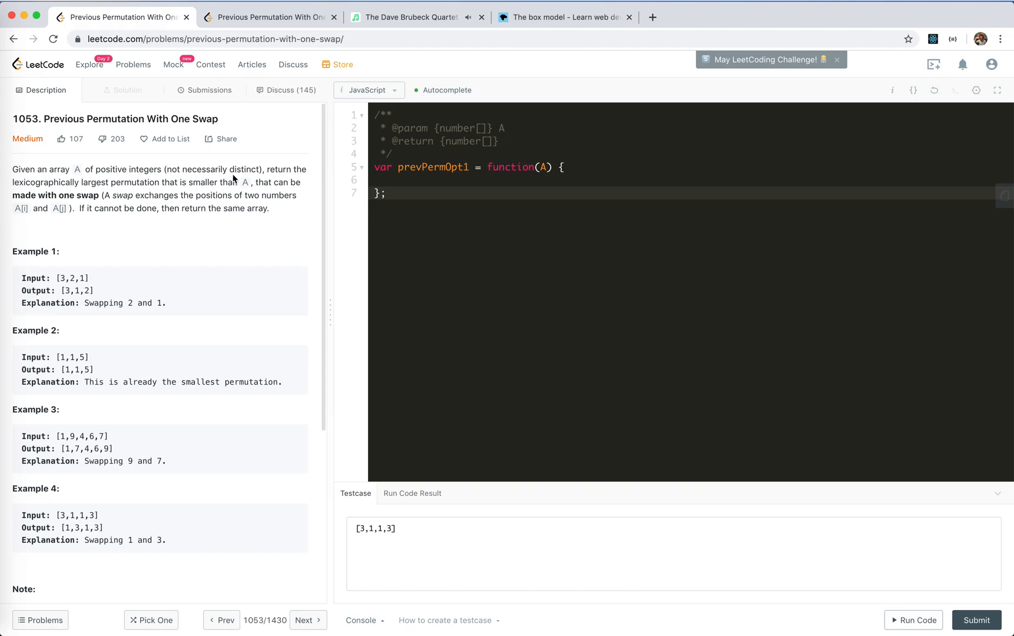
Highlight key phrases and values across Examples 1–4 of the problem description.
left_click_drag(166, 169, 260, 169)
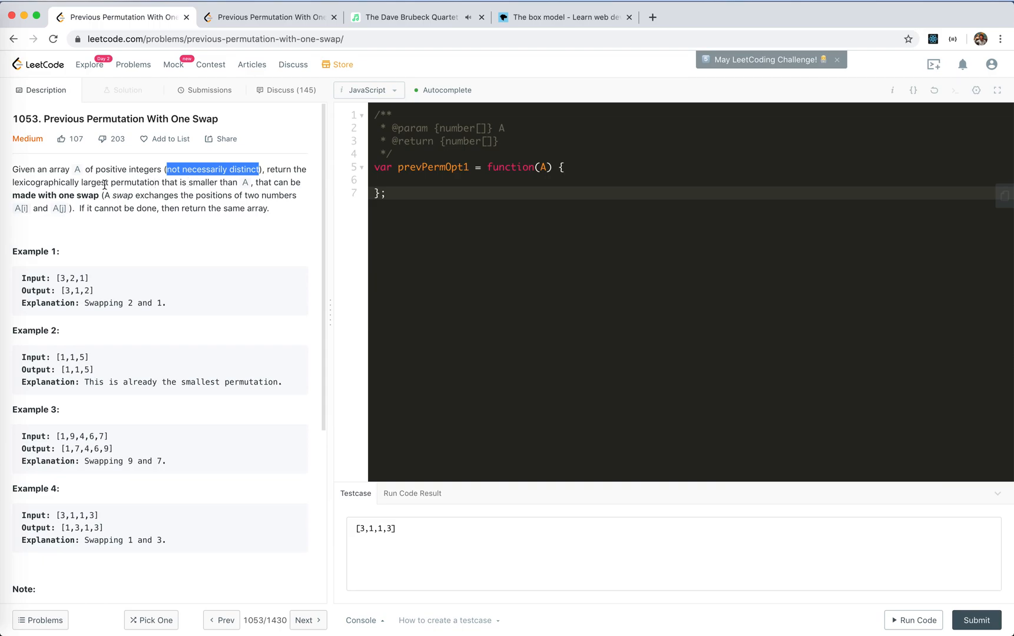
left_click_drag(12, 195, 114, 195)
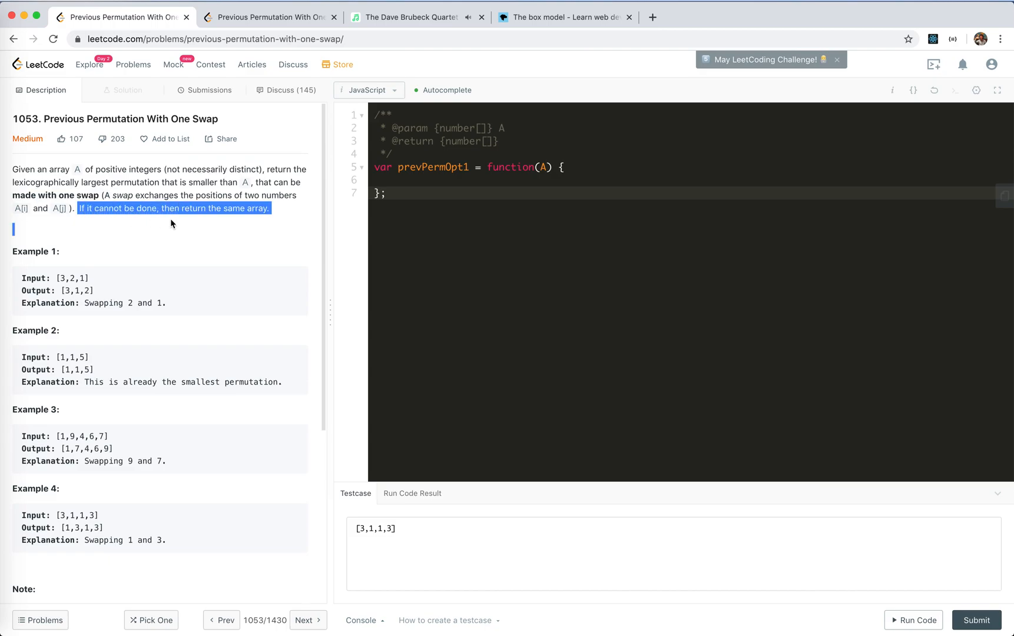
left_click(112, 264)
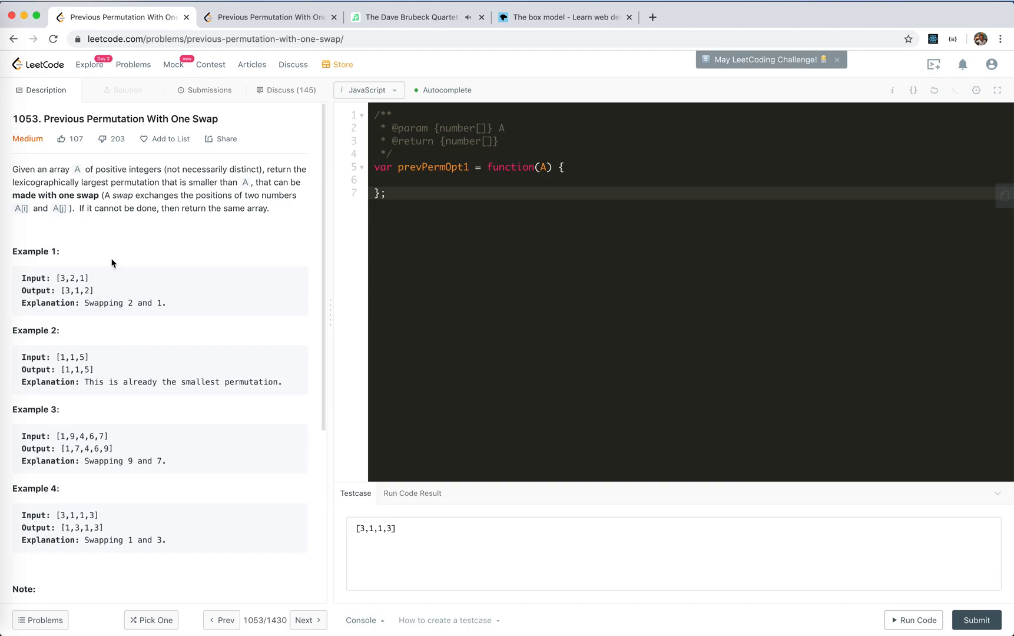
double_click(60, 278)
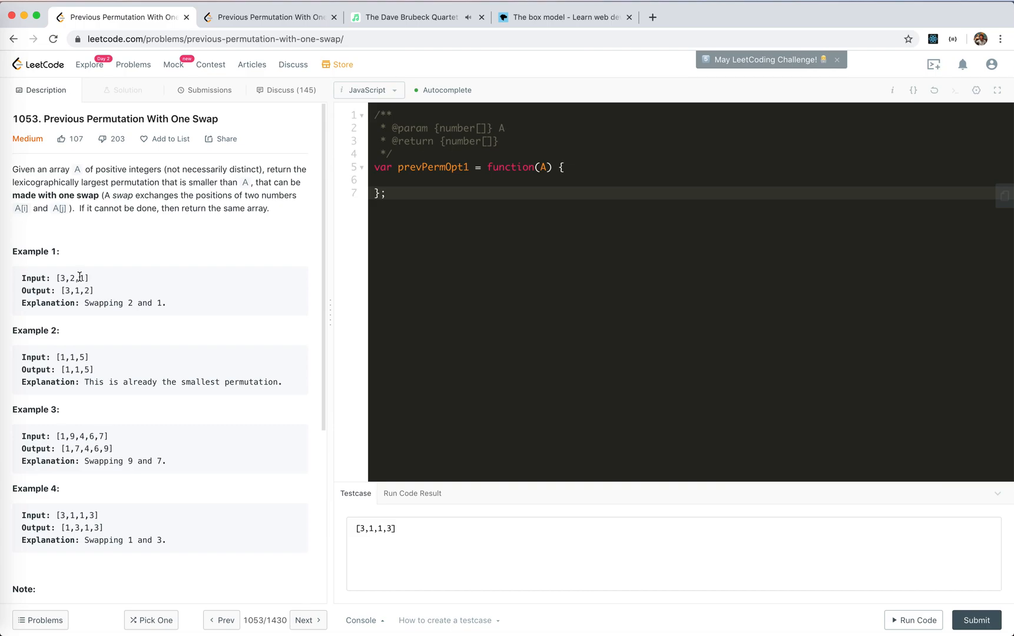
mouse_move(80, 316)
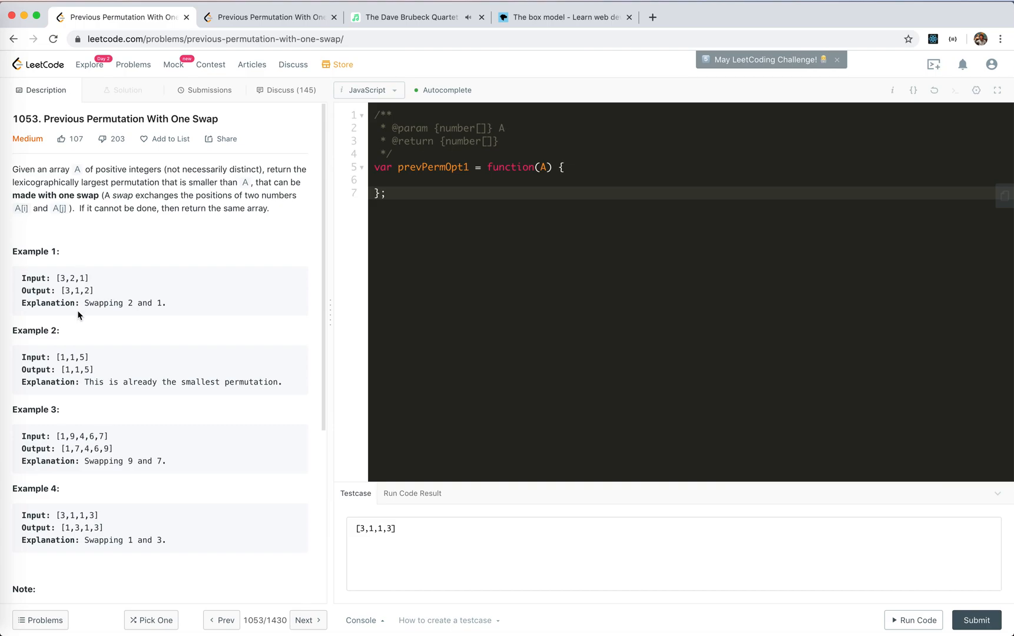
mouse_move(58, 287)
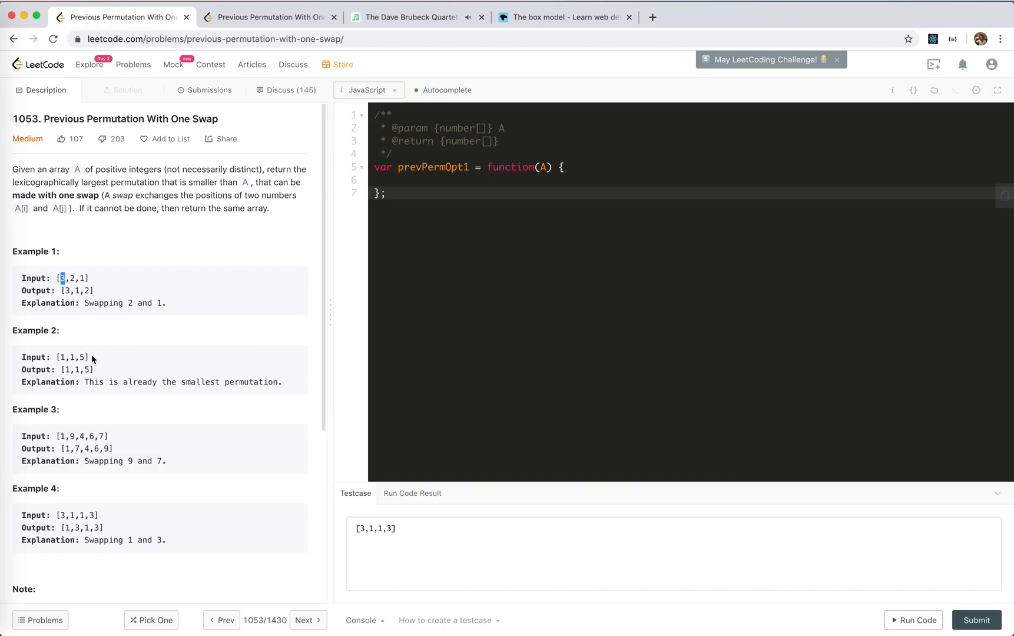
double_click(73, 356)
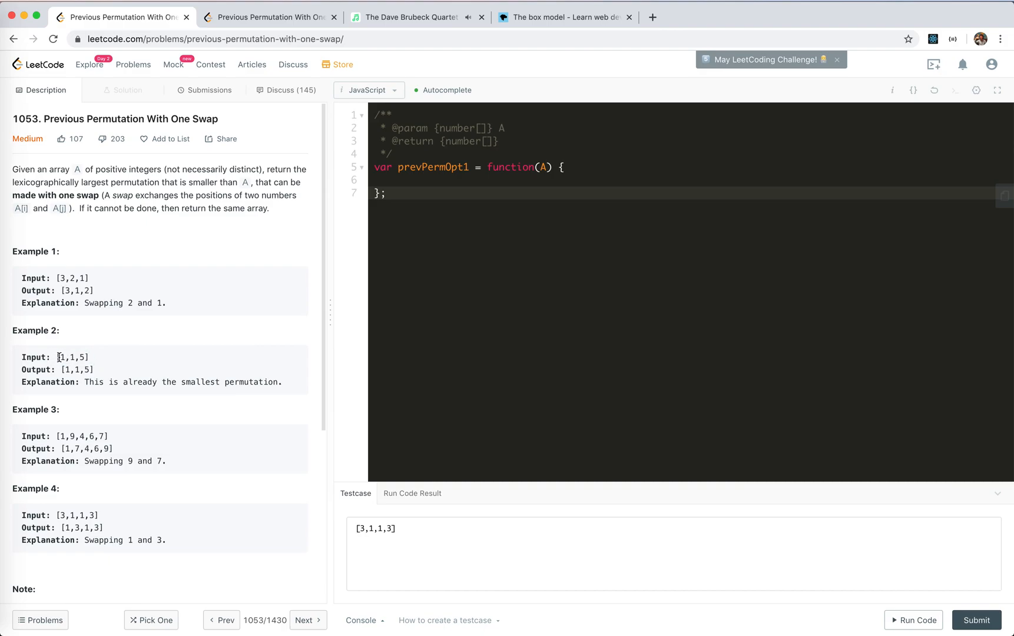
left_click_drag(62, 357, 78, 356)
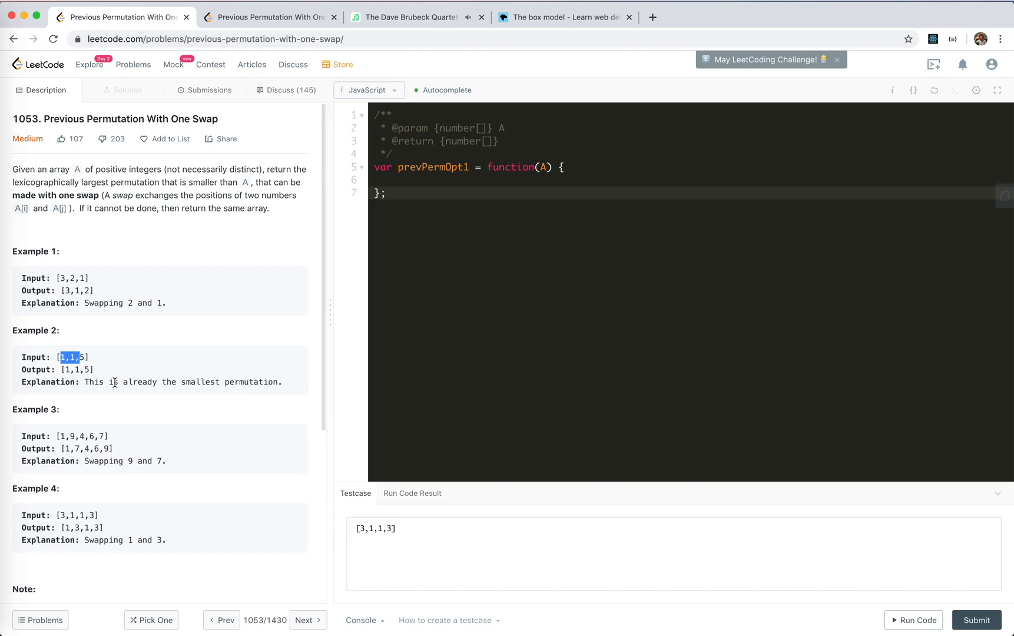
scroll("down", 3)
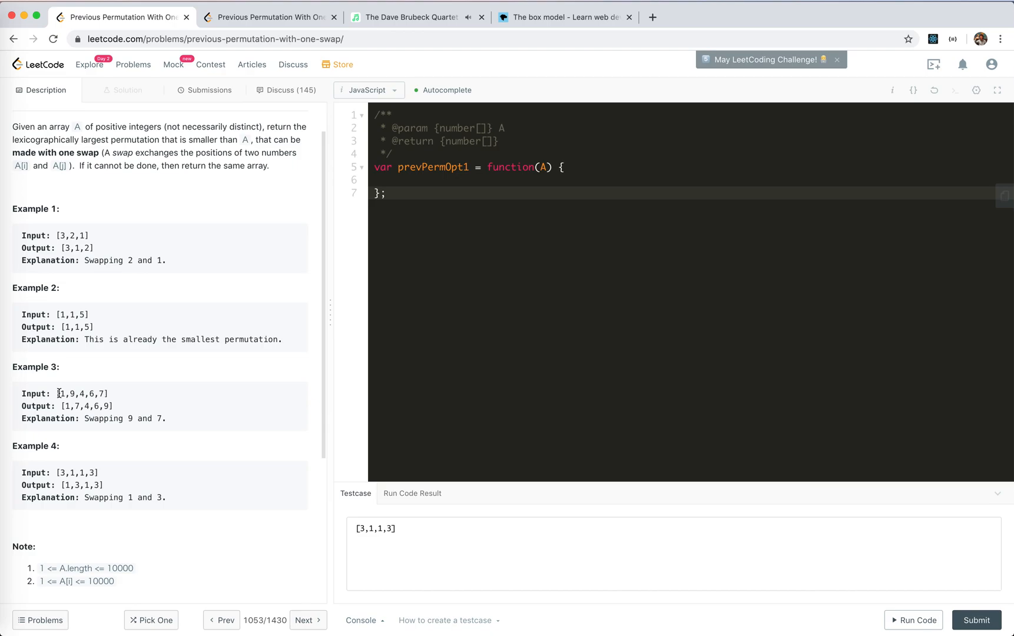
double_click(95, 394)
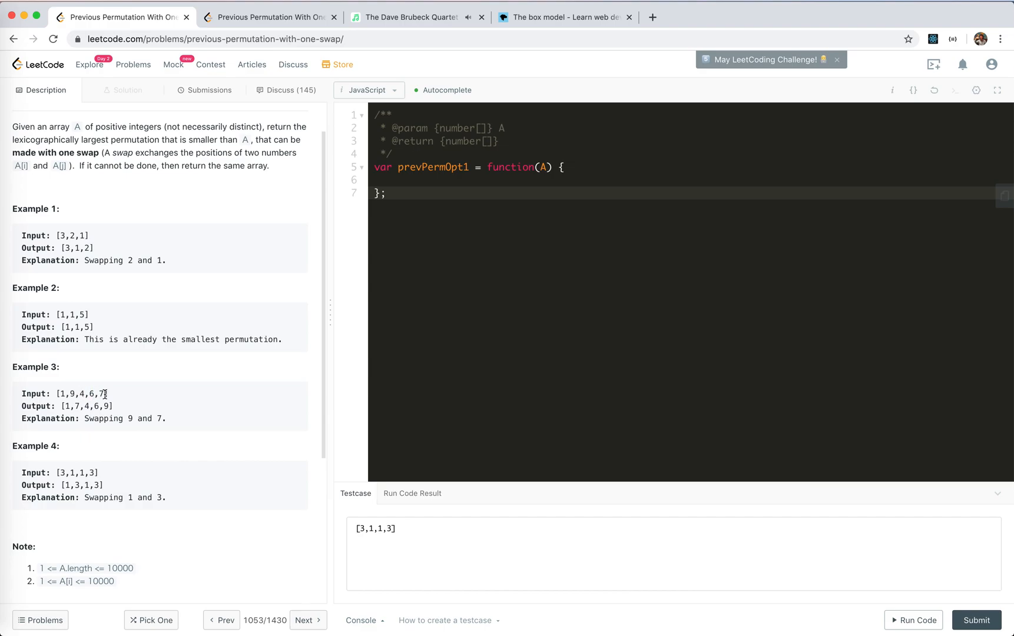
double_click(74, 393)
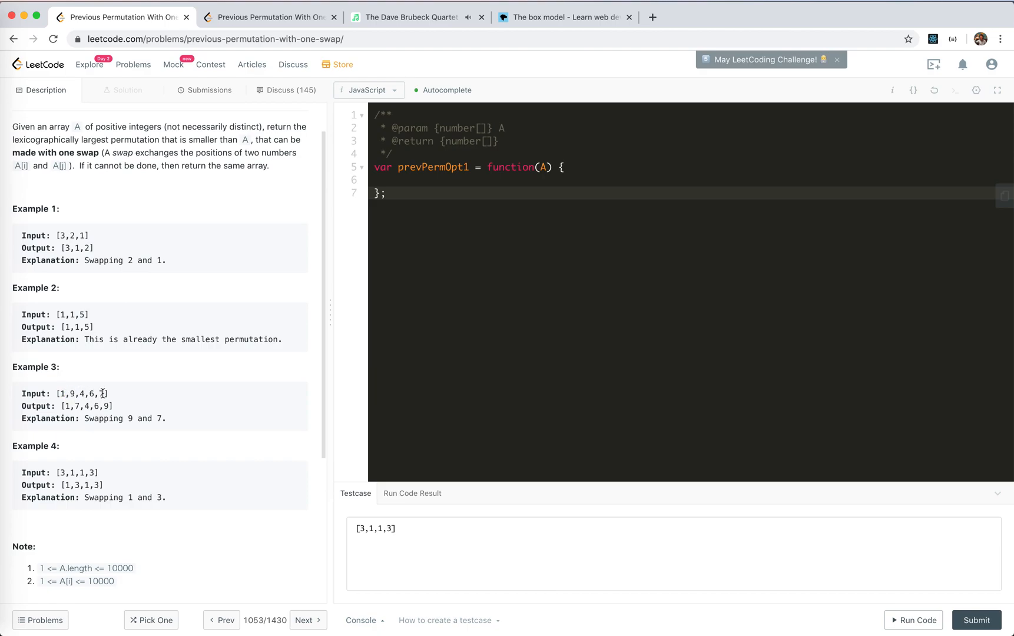
left_click_drag(80, 394, 110, 394)
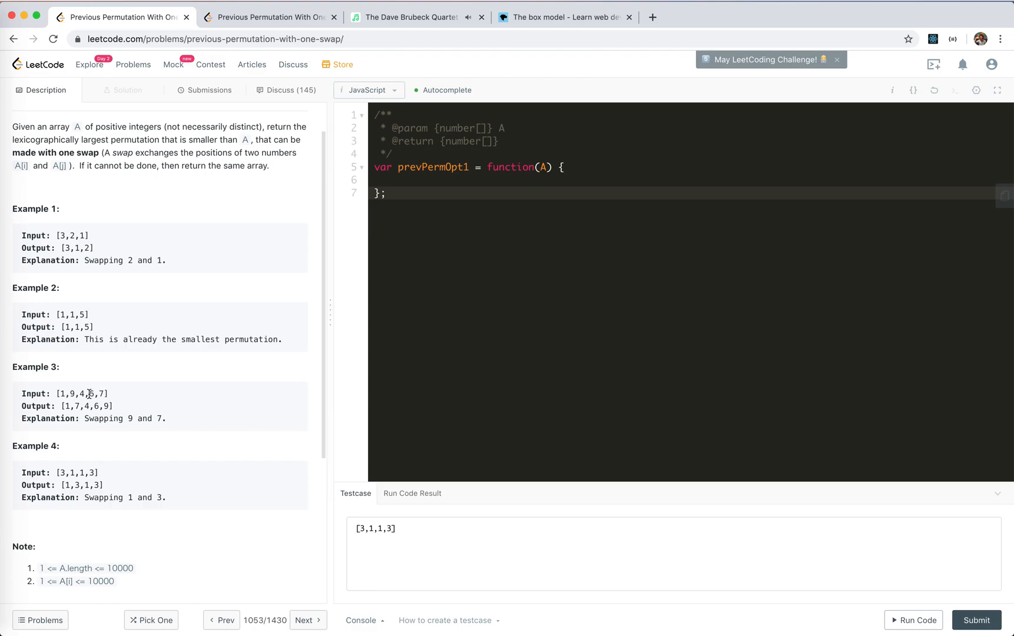
double_click(70, 394)
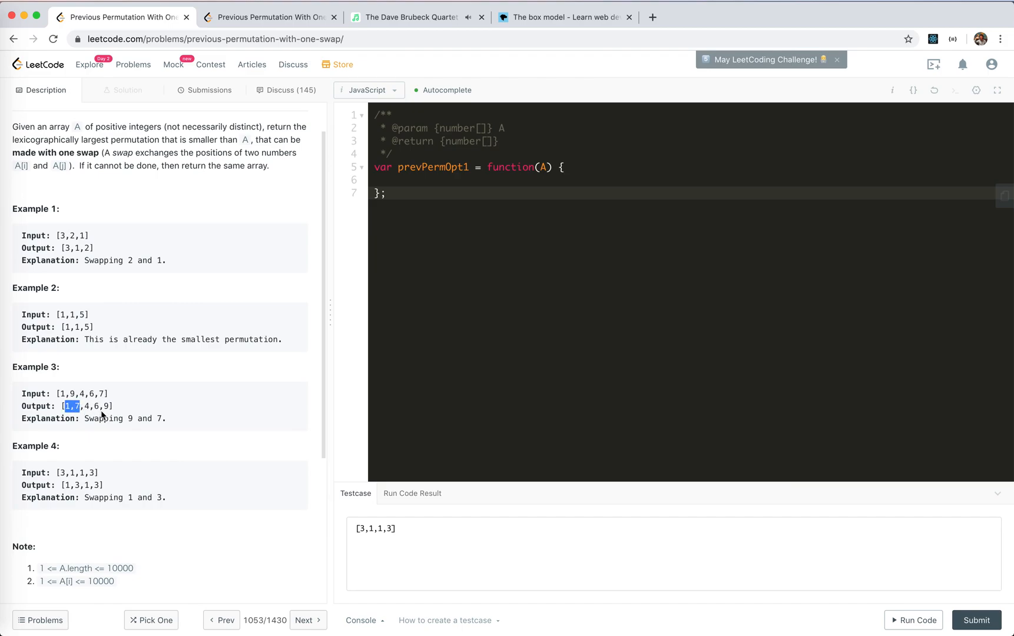
mouse_move(61, 472)
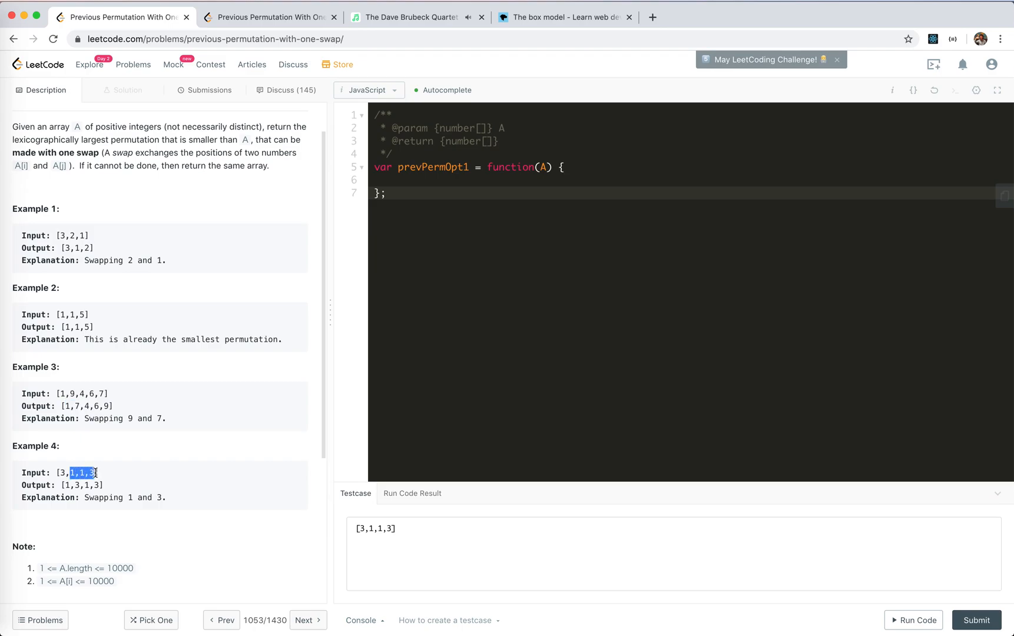
left_click(72, 472)
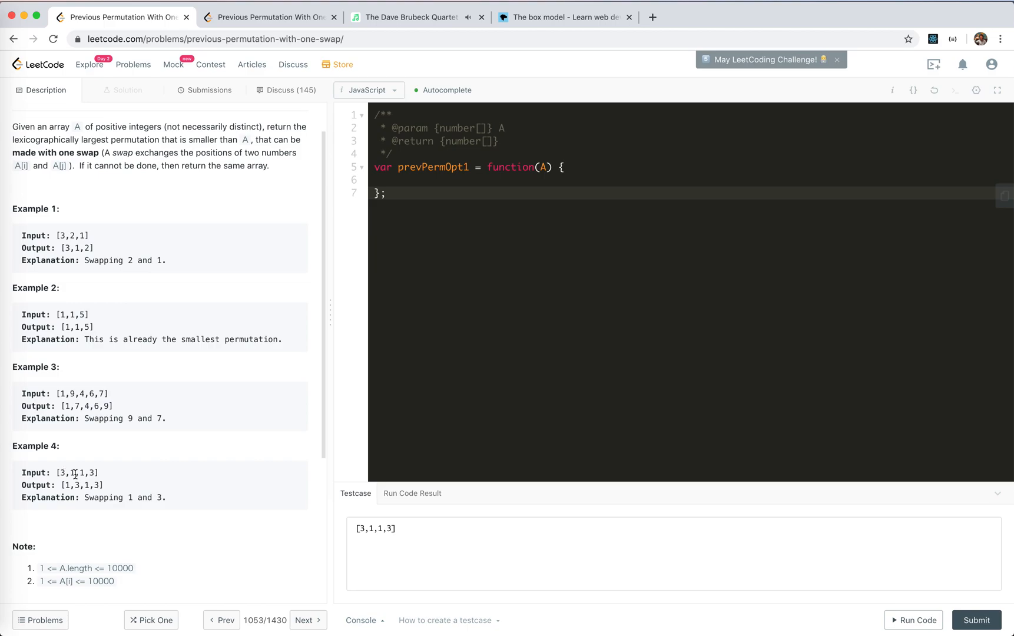
double_click(72, 473)
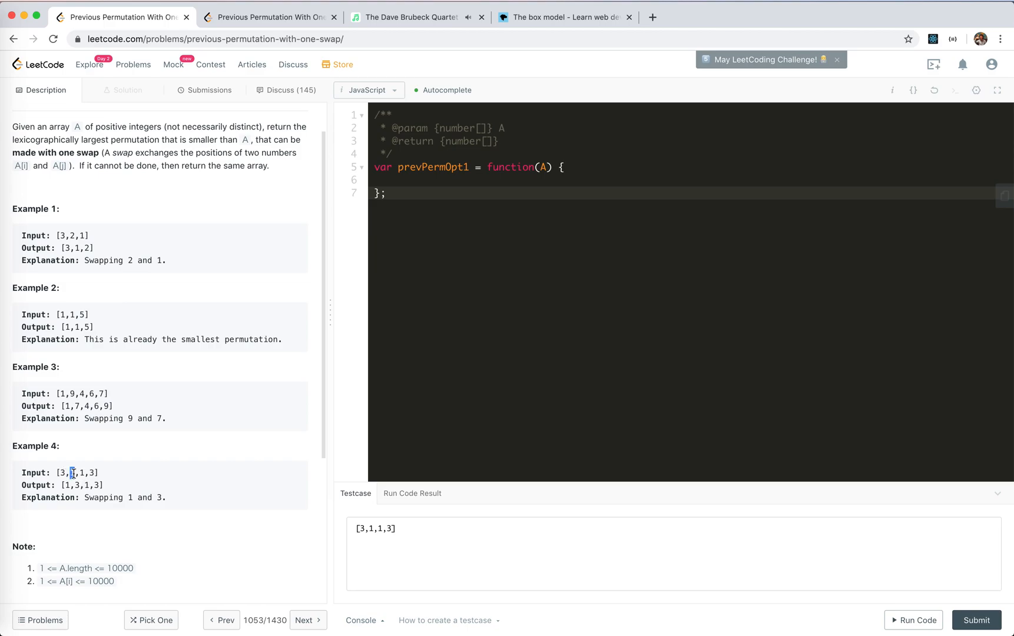
left_click_drag(70, 472, 83, 473)
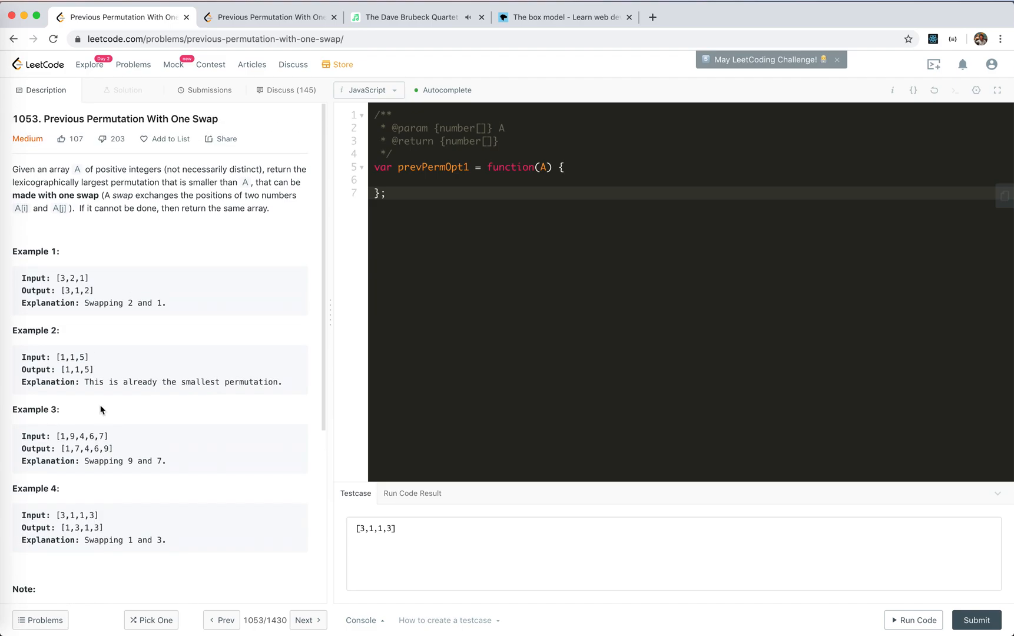
mouse_move(88, 396)
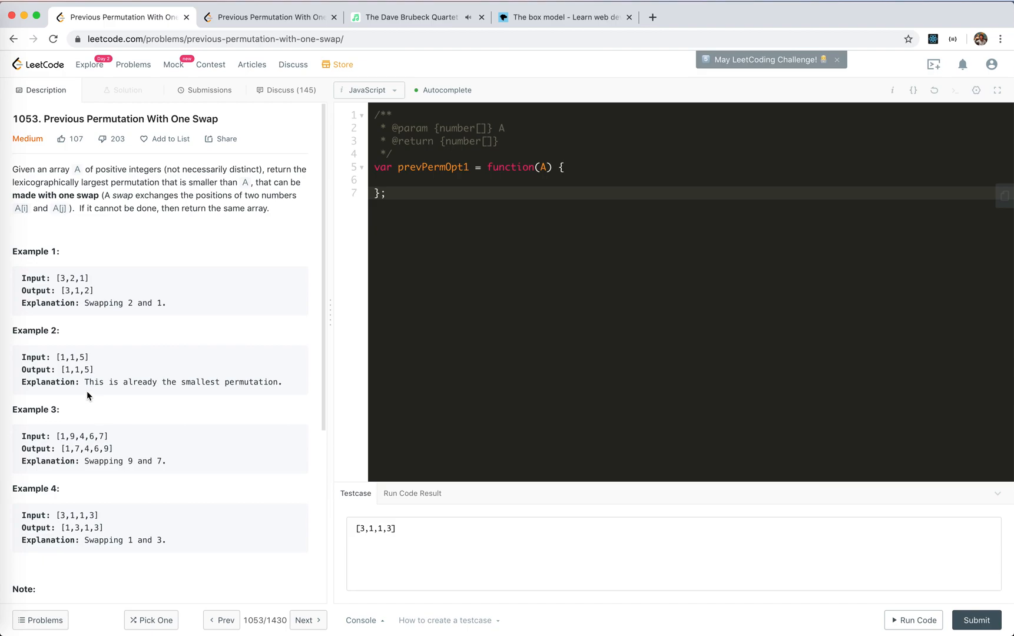
mouse_move(86, 438)
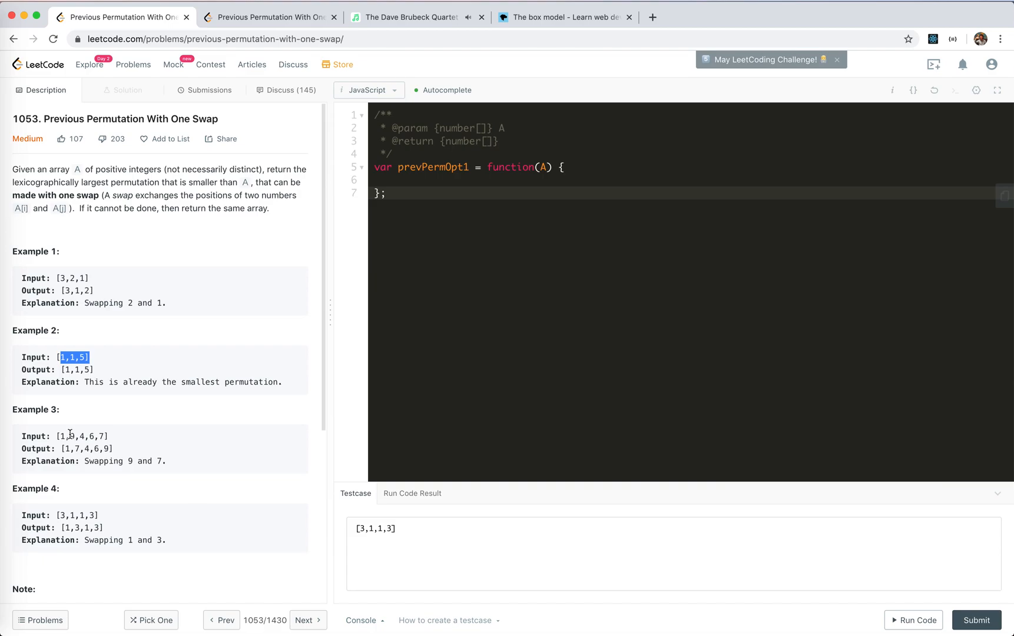
mouse_move(120, 442)
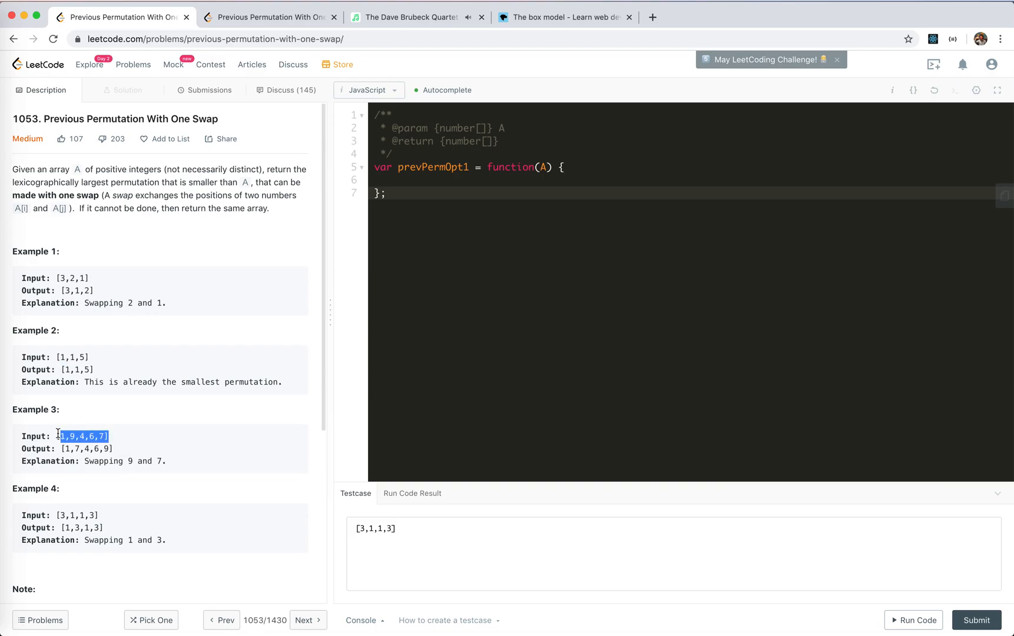
Re-examine the 9 followed by 4,6,7 in Example 3 and the 1s in Example 4.
left_click(106, 435)
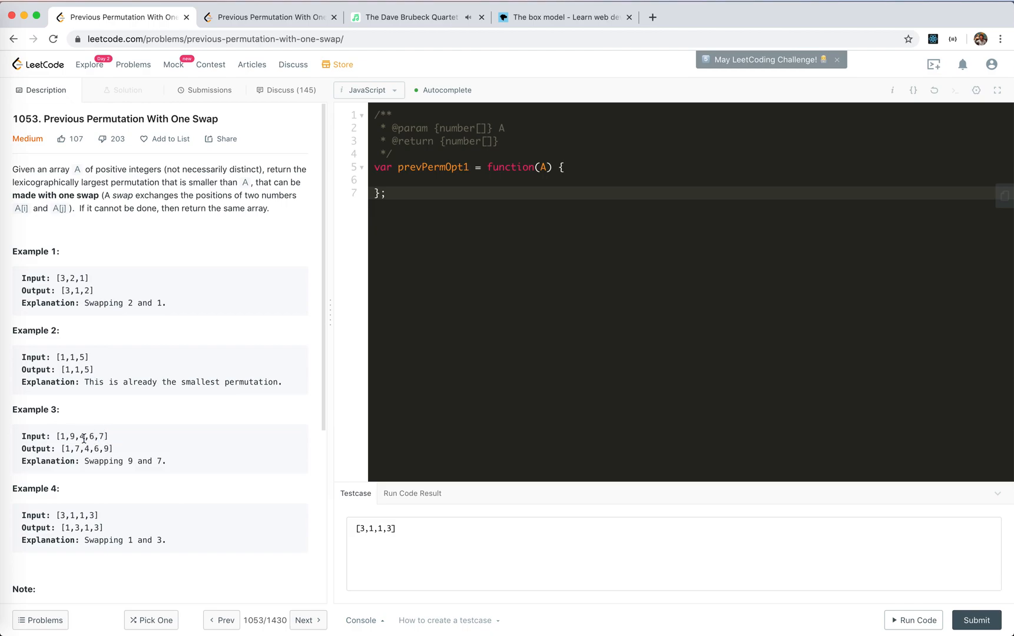
double_click(69, 436)
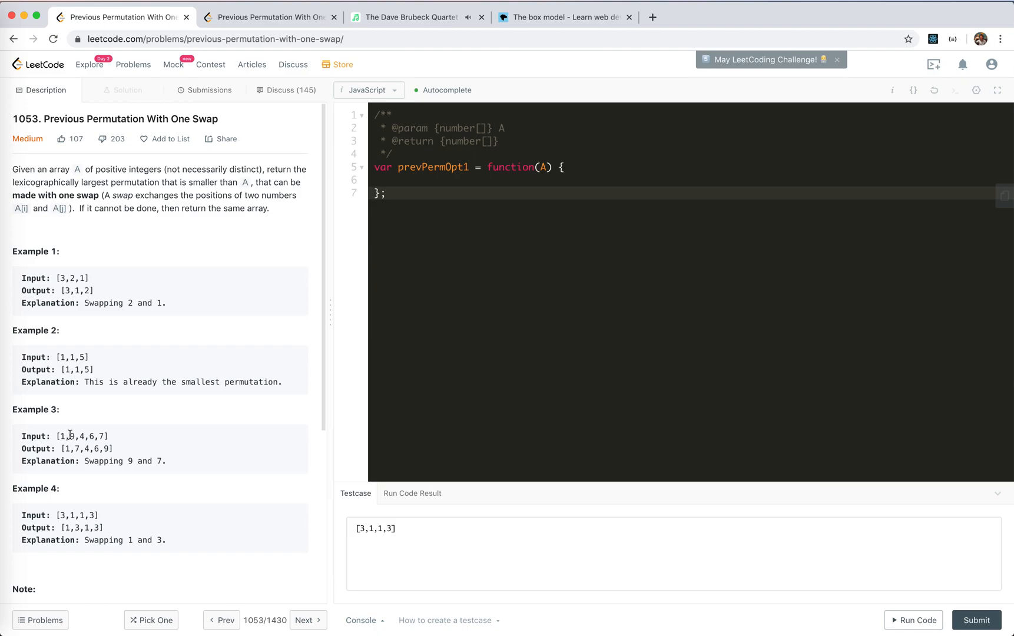
mouse_move(175, 205)
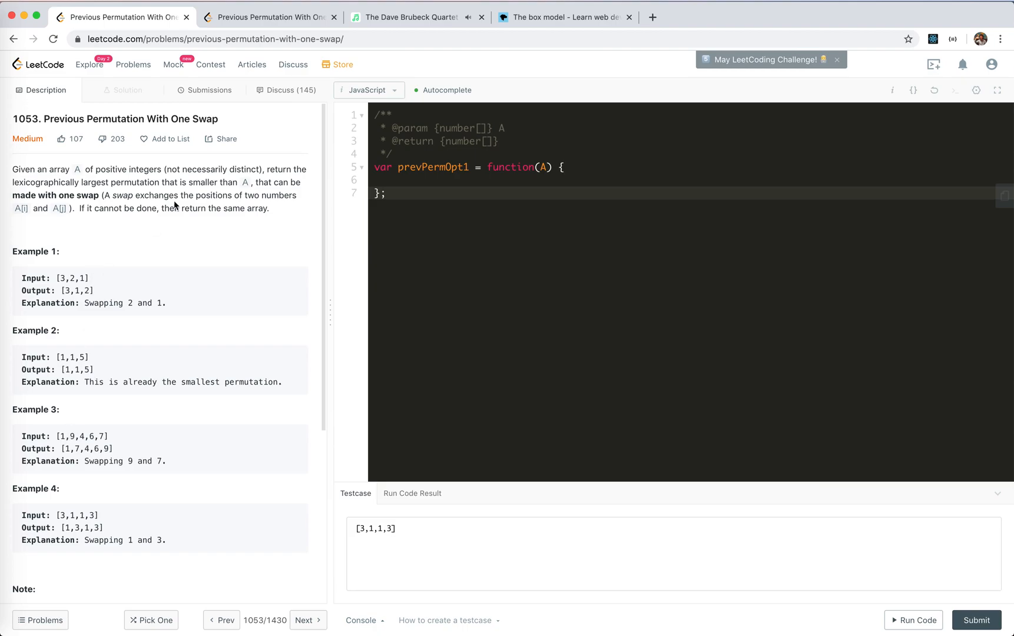
mouse_move(57, 278)
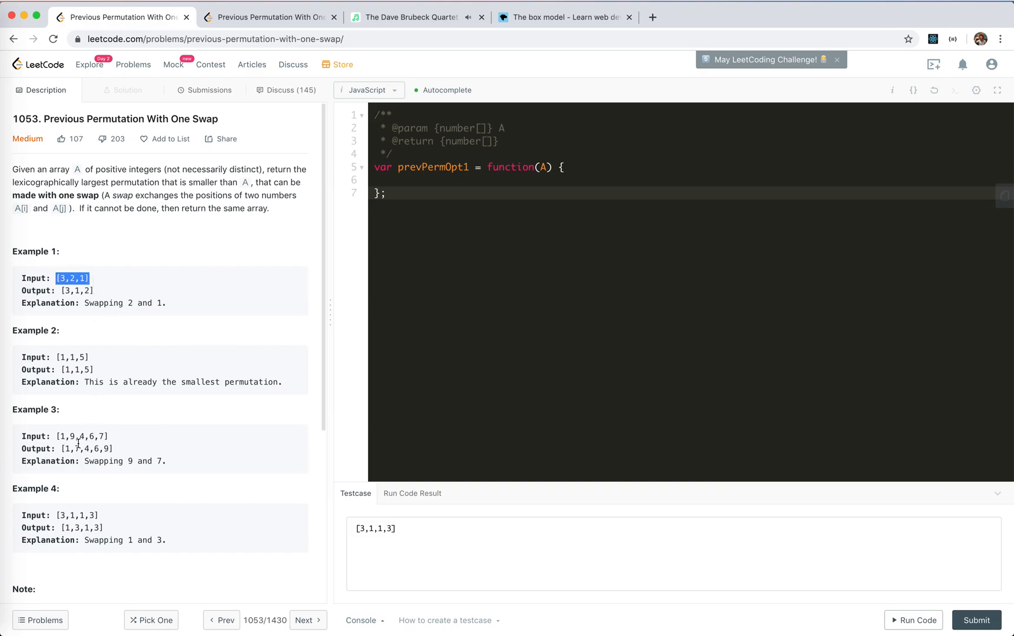
left_click(72, 437)
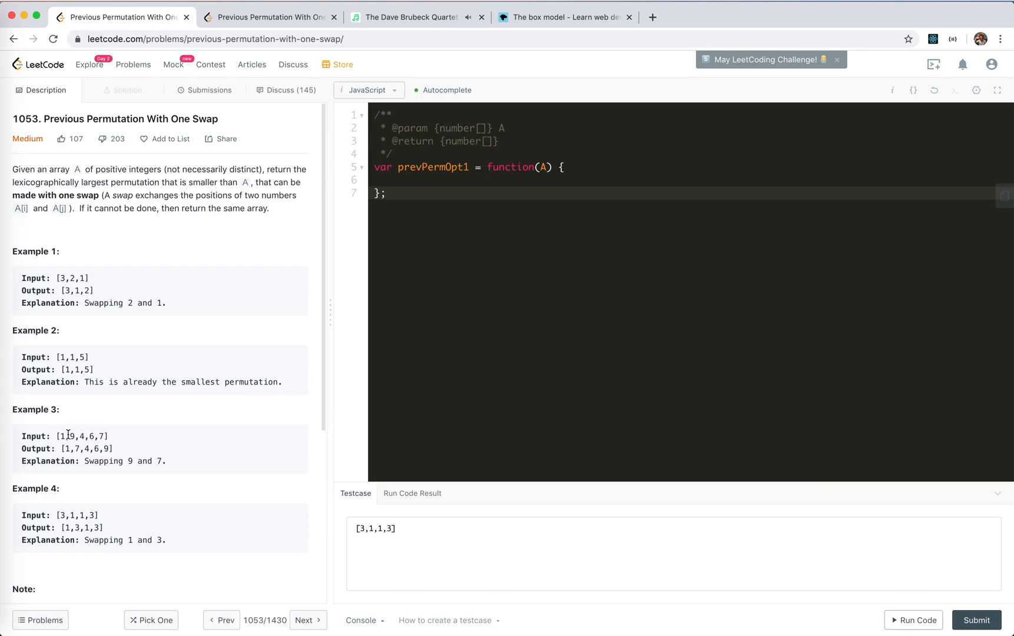
double_click(71, 436)
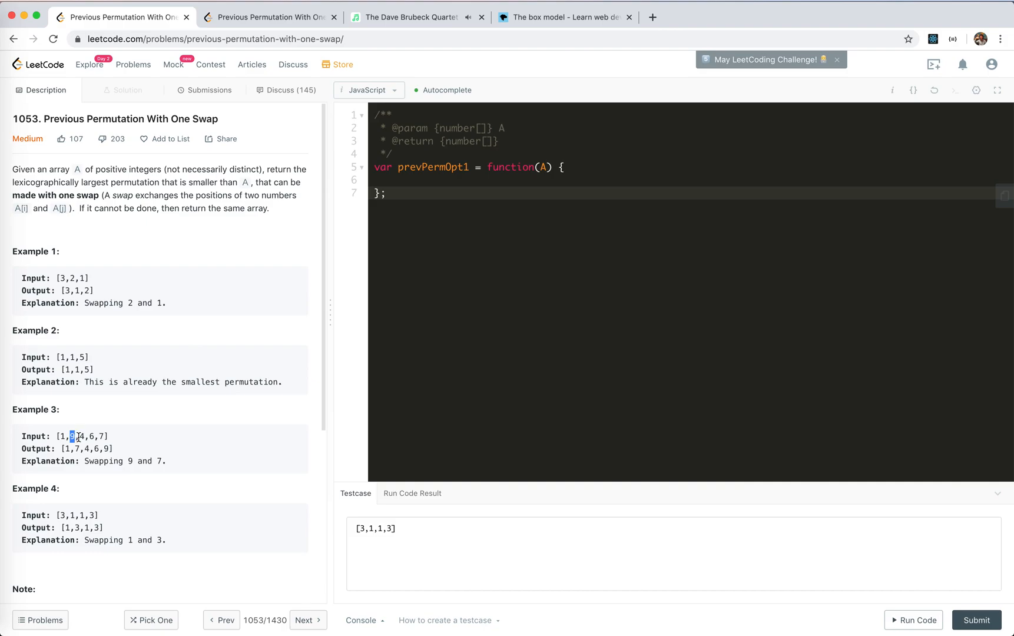
left_click_drag(70, 437, 106, 437)
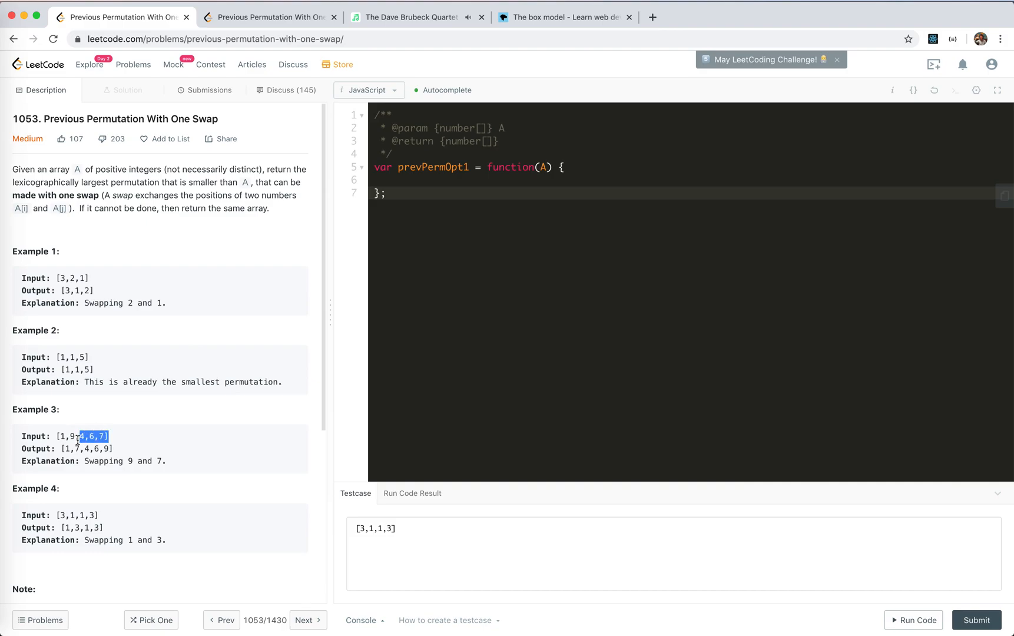
left_click(94, 437)
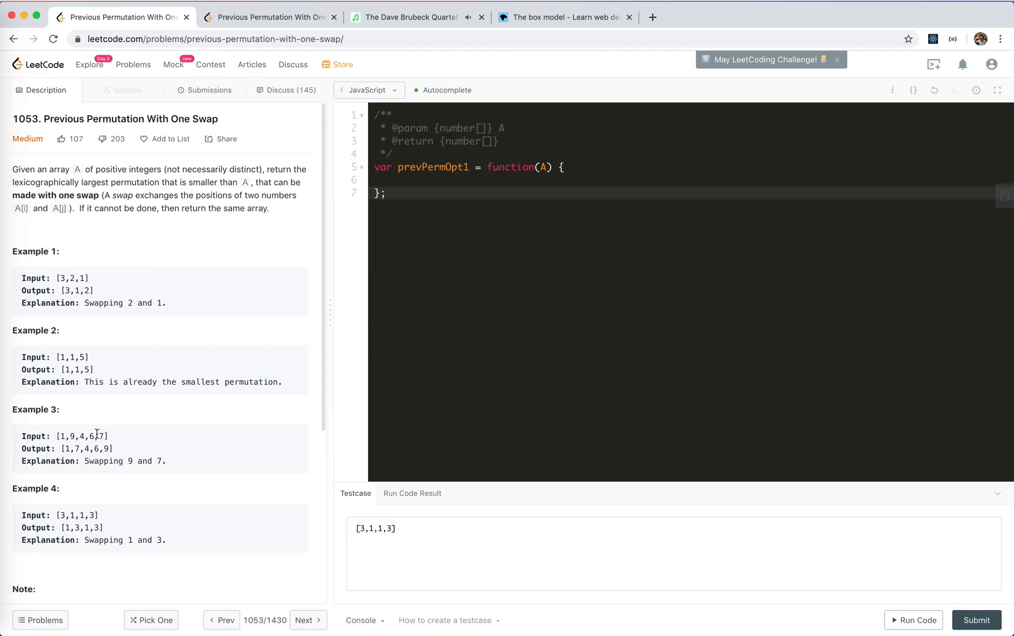
mouse_move(87, 437)
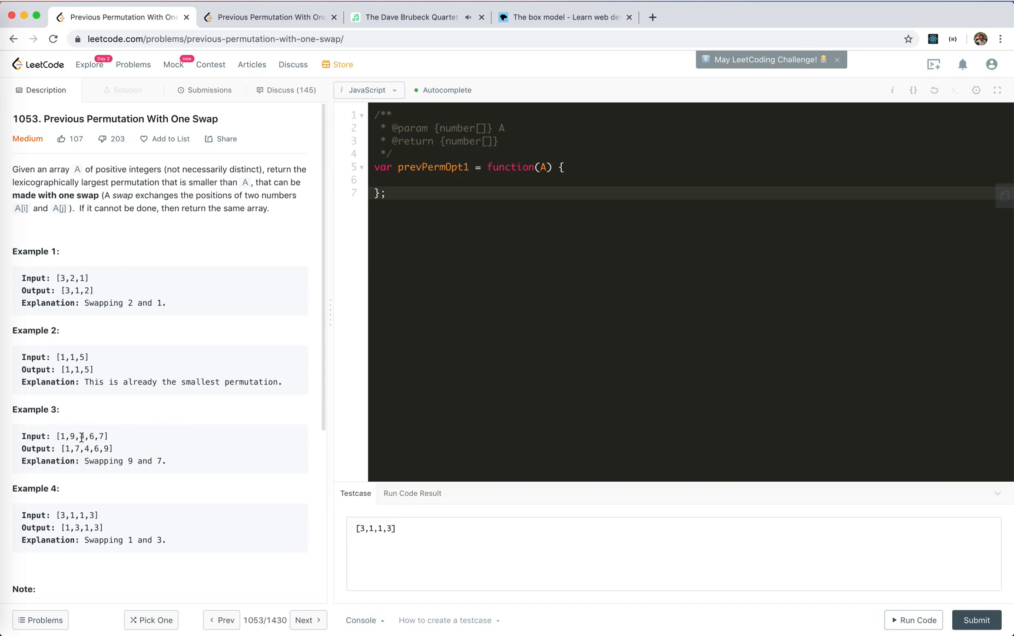
double_click(82, 436)
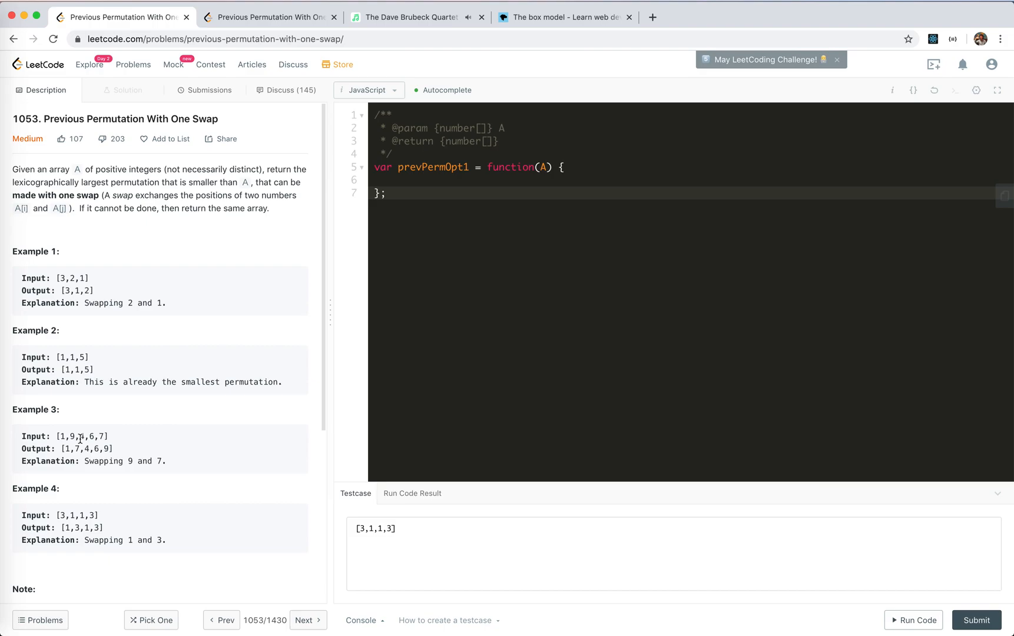
left_click_drag(78, 437, 108, 436)
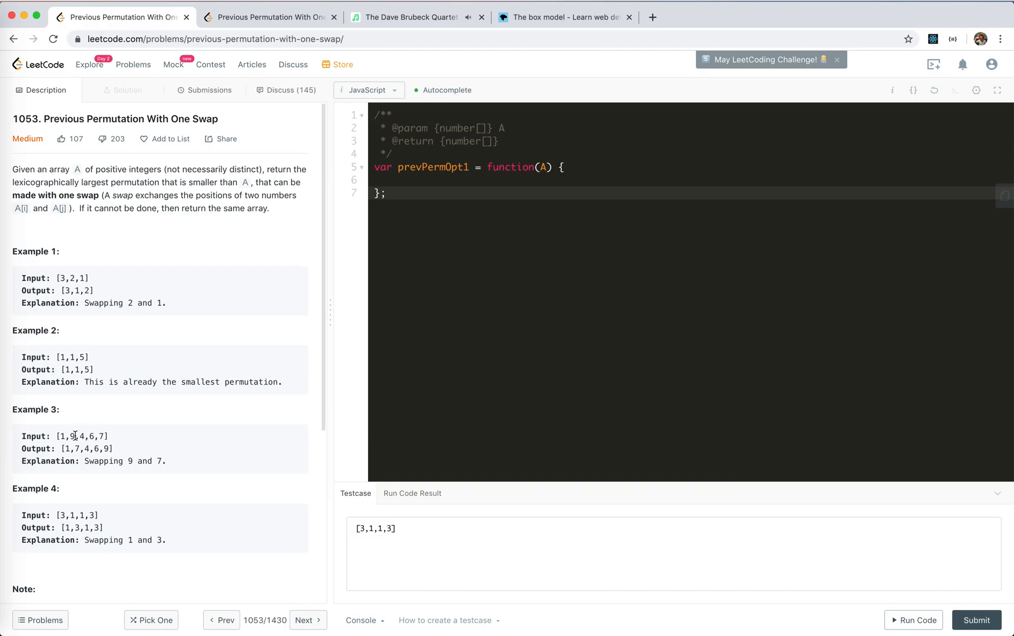
double_click(72, 436)
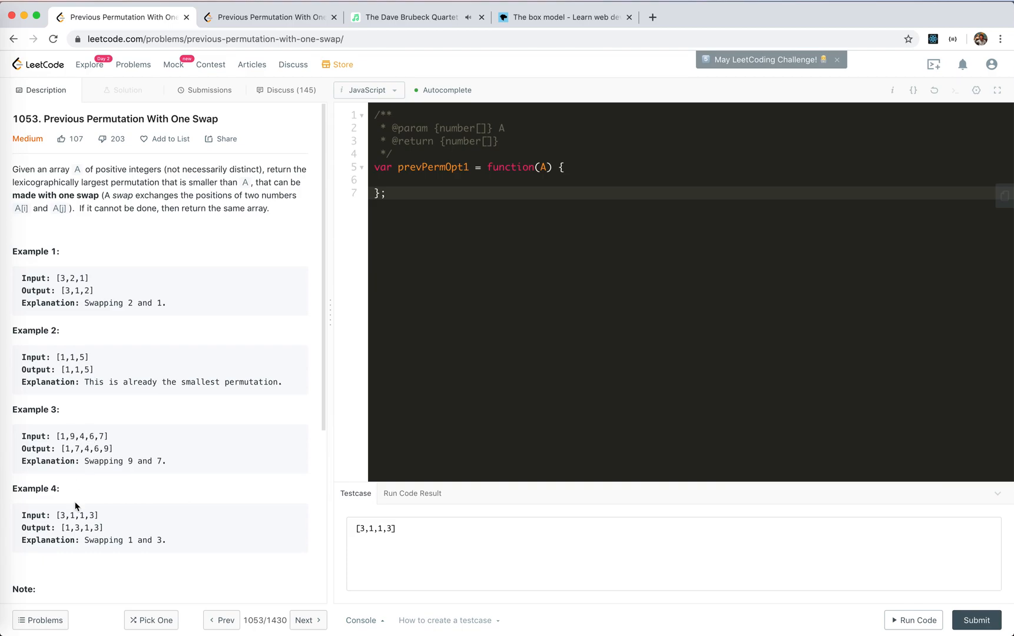
double_click(62, 515)
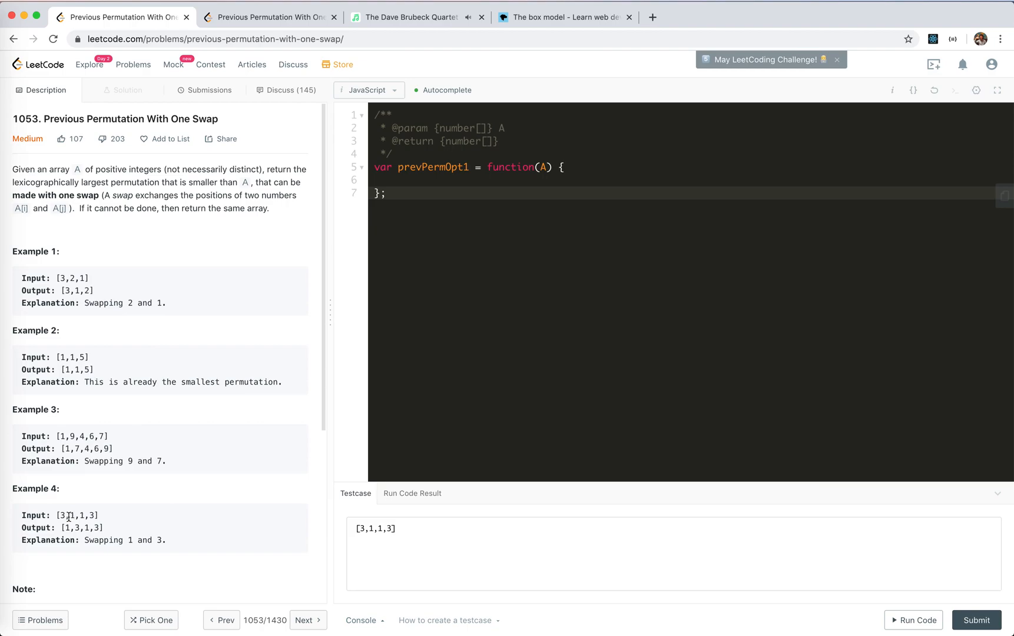
double_click(62, 515)
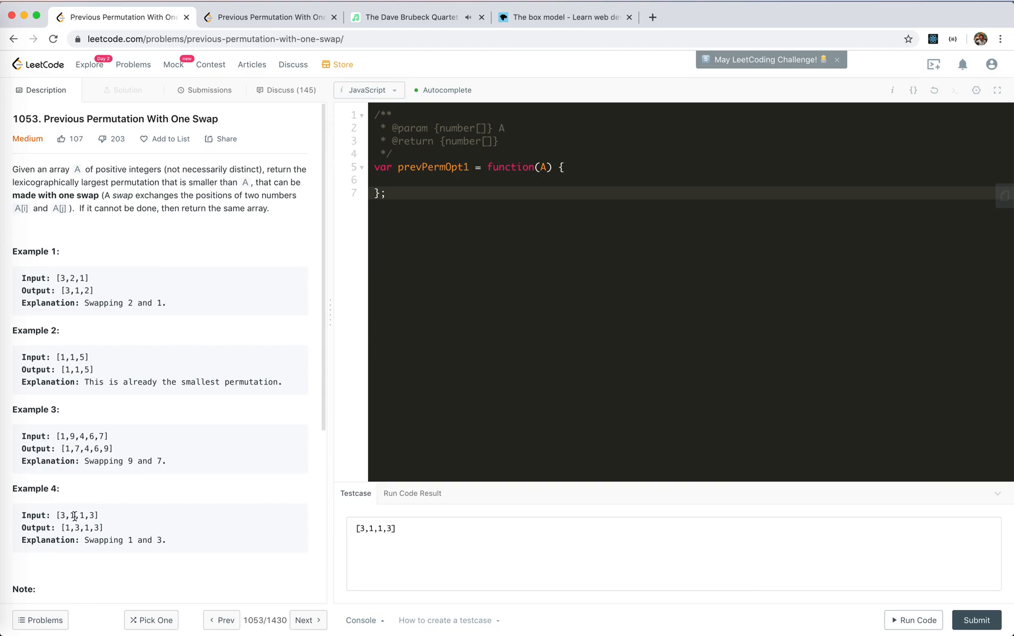
double_click(72, 515)
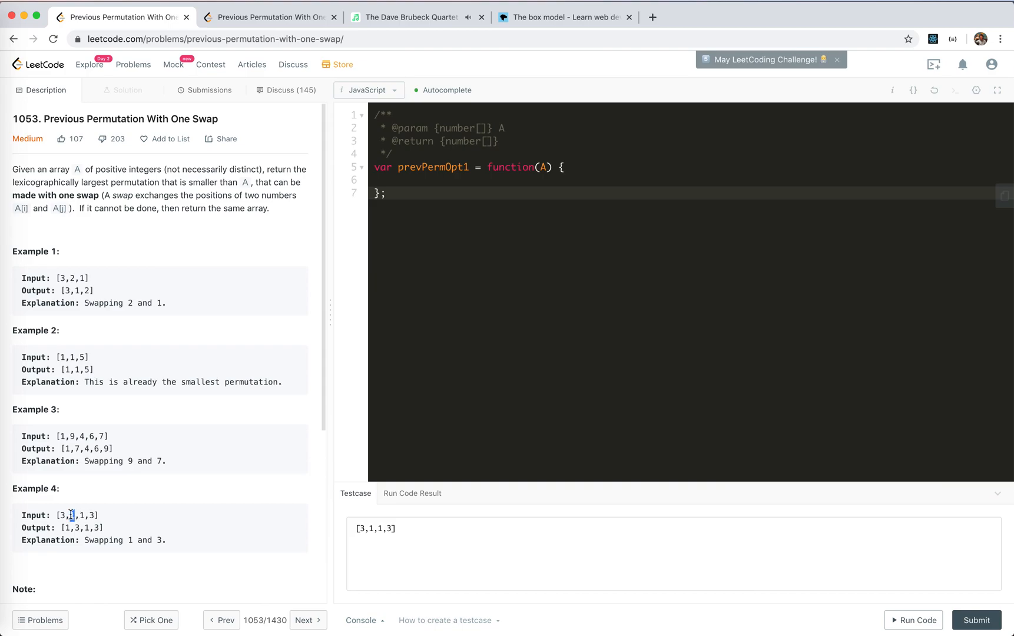
mouse_move(328, 392)
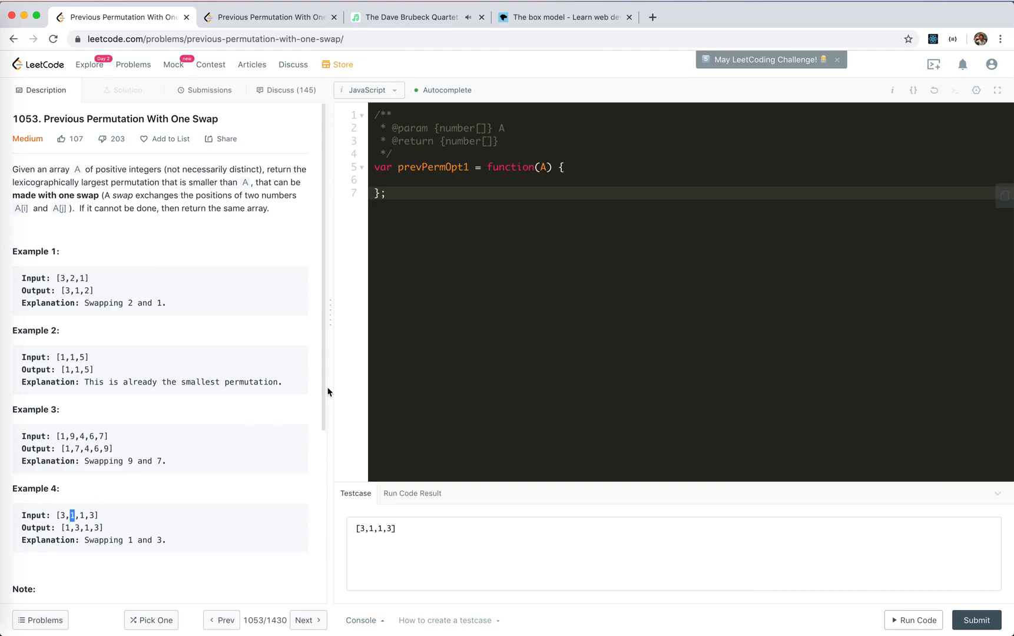
Write the comment '// 1. find the first upward slope' in the function body.
left_click(434, 179)
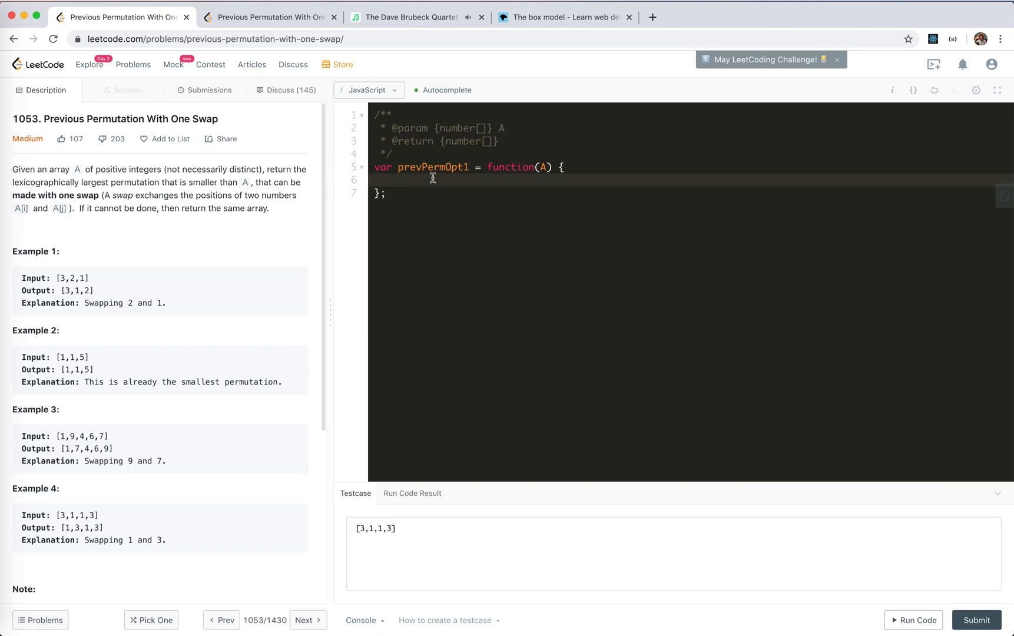
type("// f")
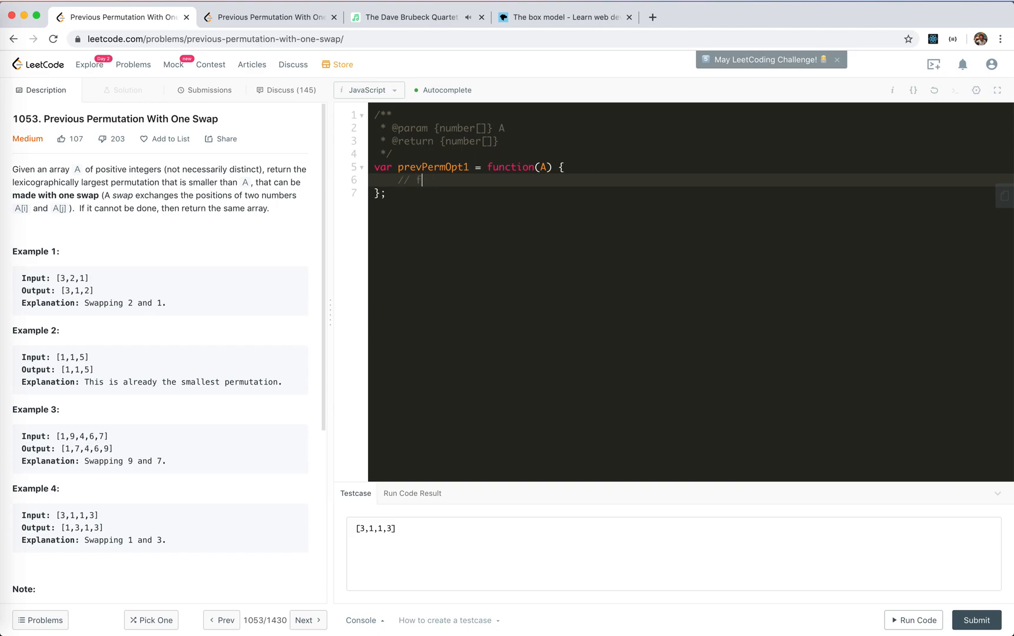
type("1. first")
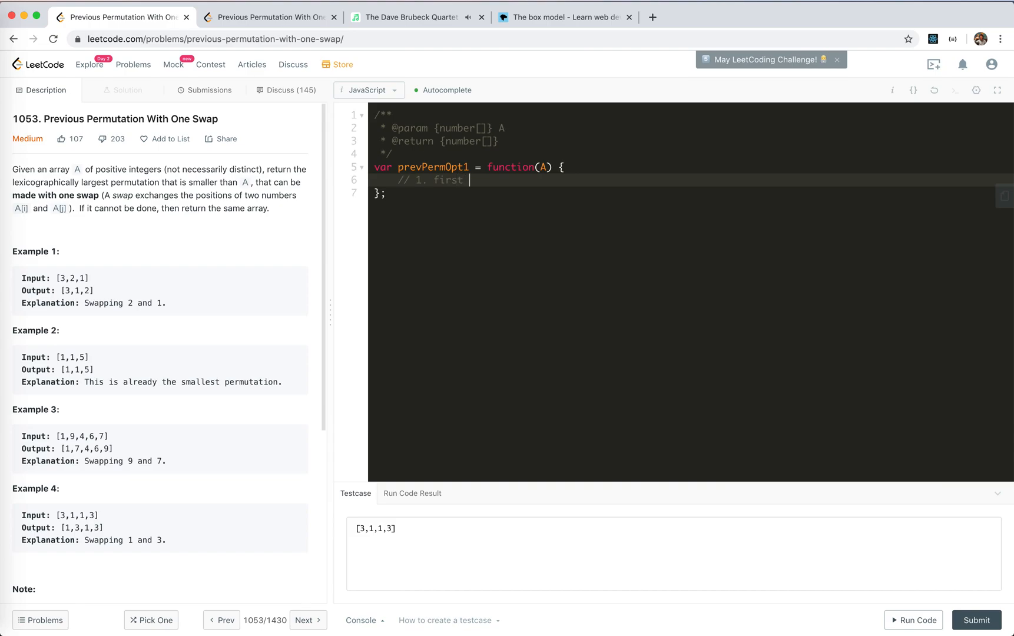
type("find the")
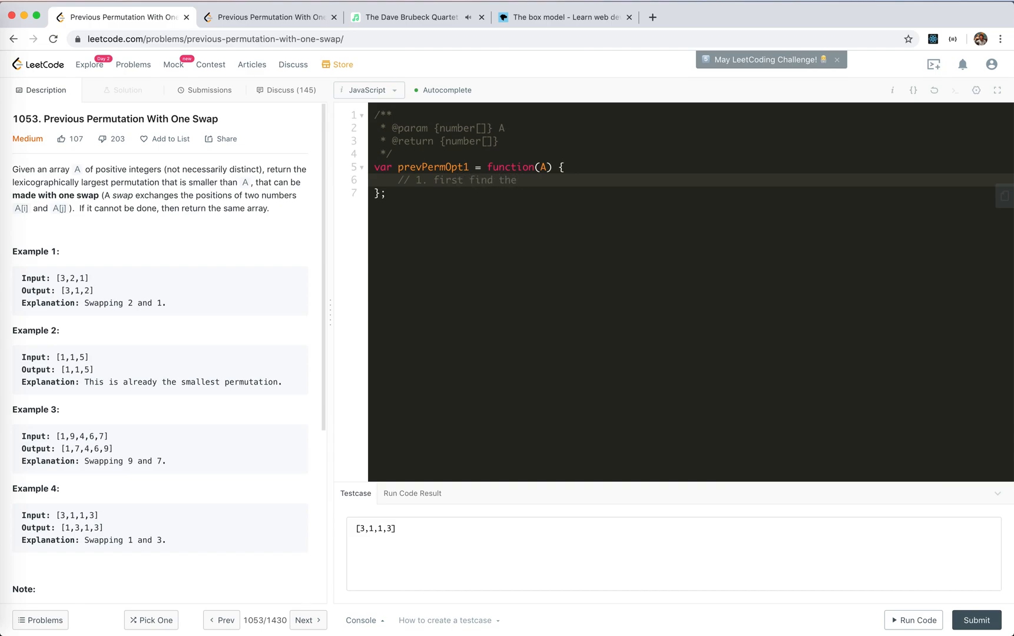
type("first dow")
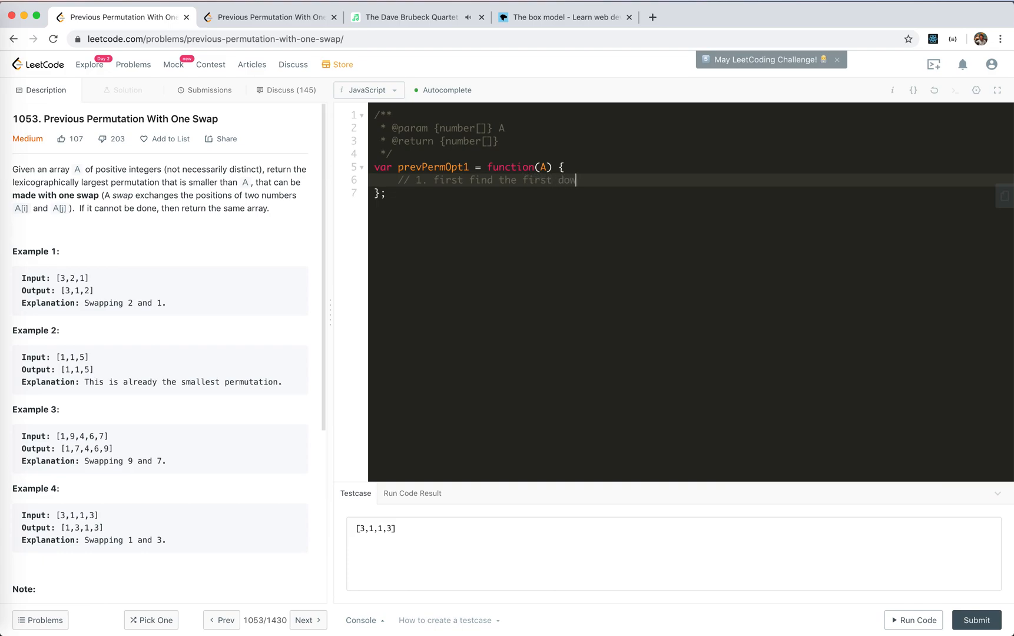
type("upwd")
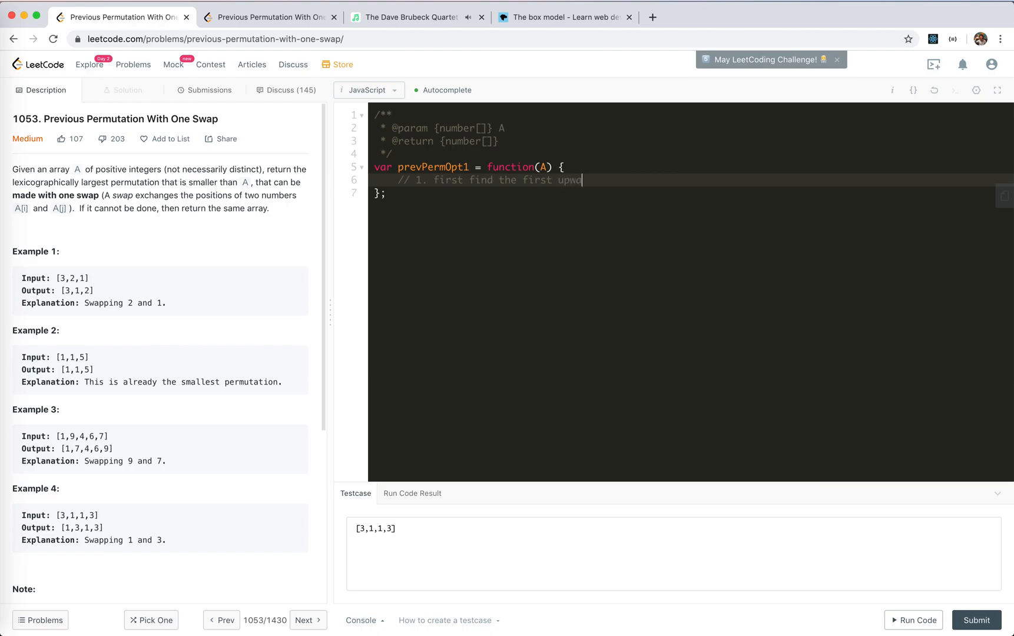
key("Backspace")
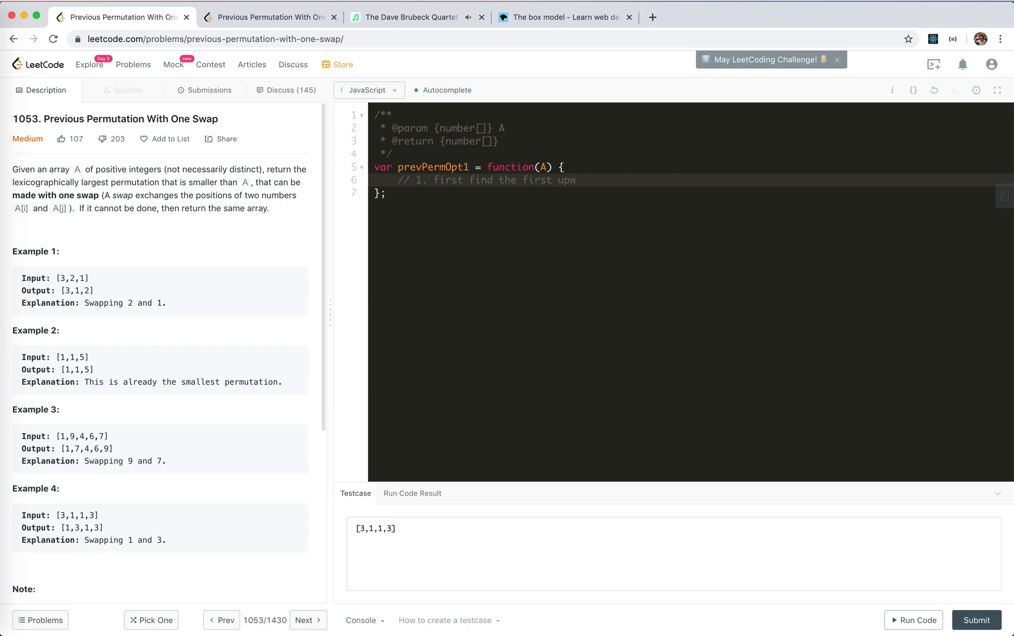
type("from right to left,")
type("//")
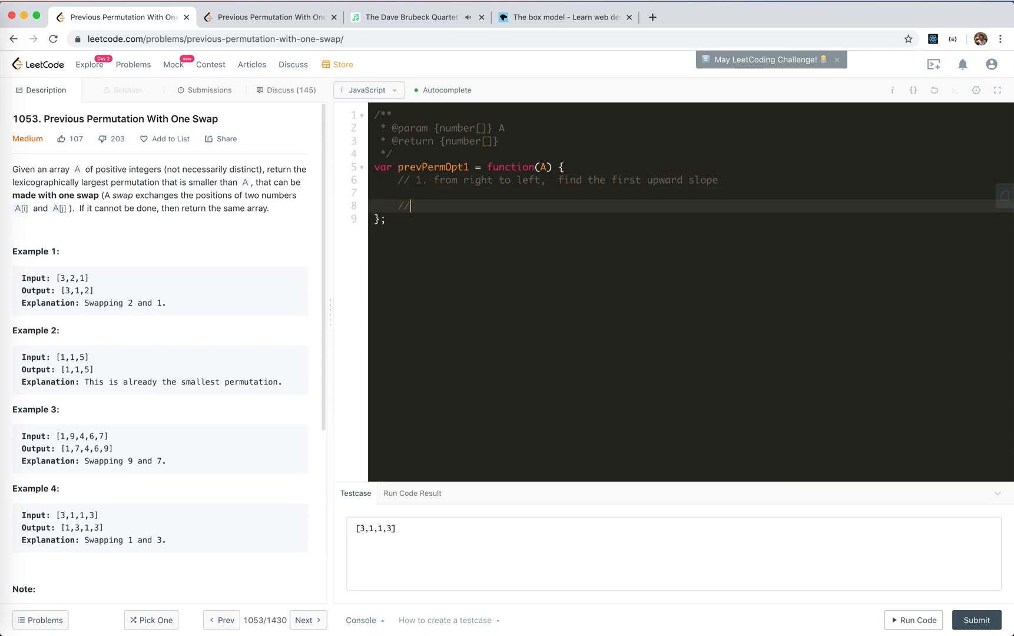
Add the step-2 comment about the largest smaller number, then '// 3. swap'.
type("2. from")
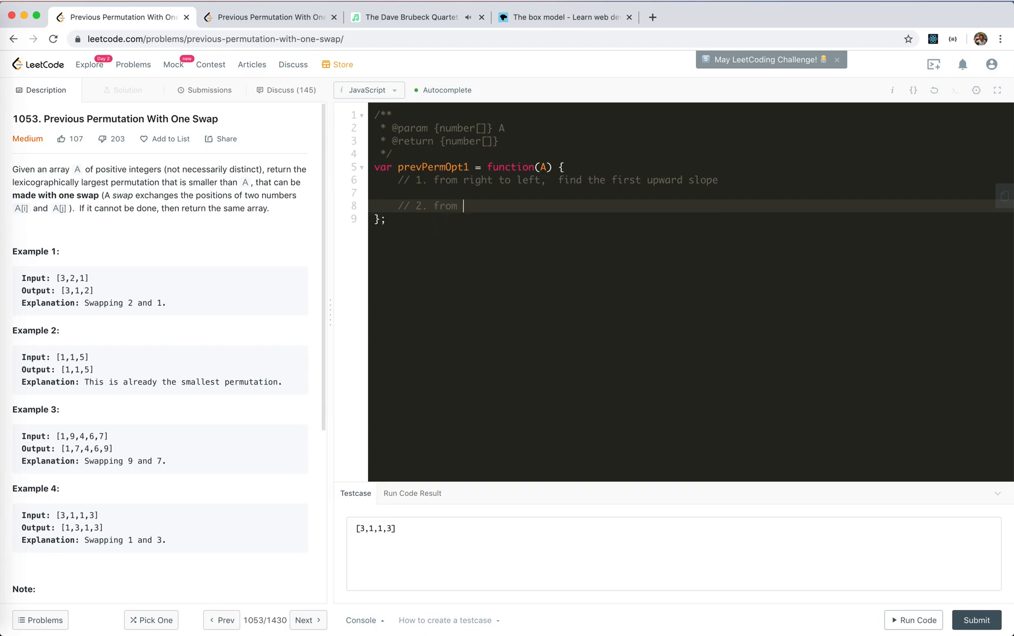
type("left to right,")
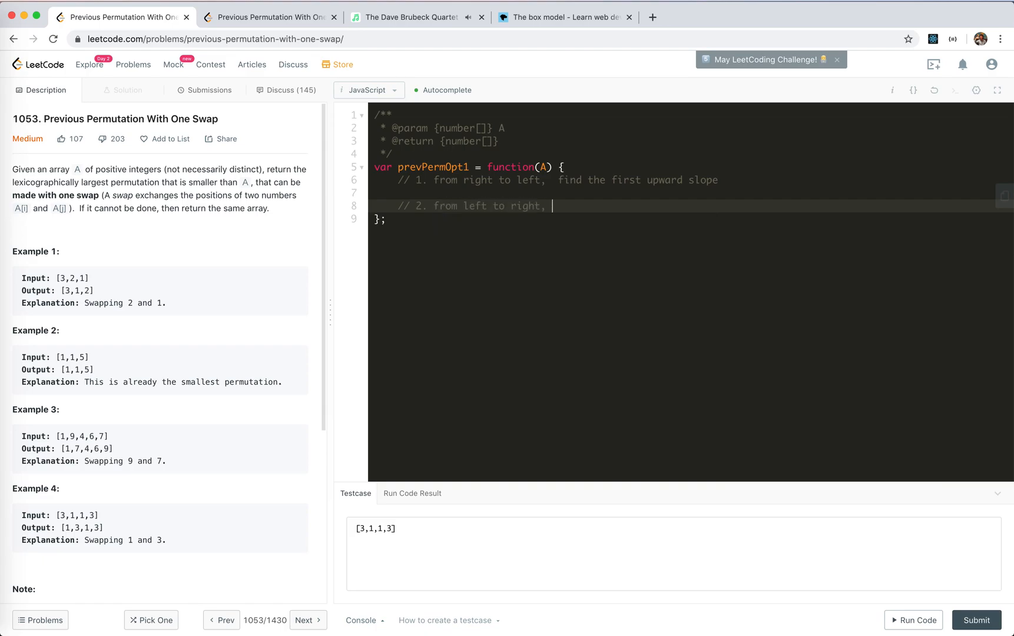
type("search fo tth")
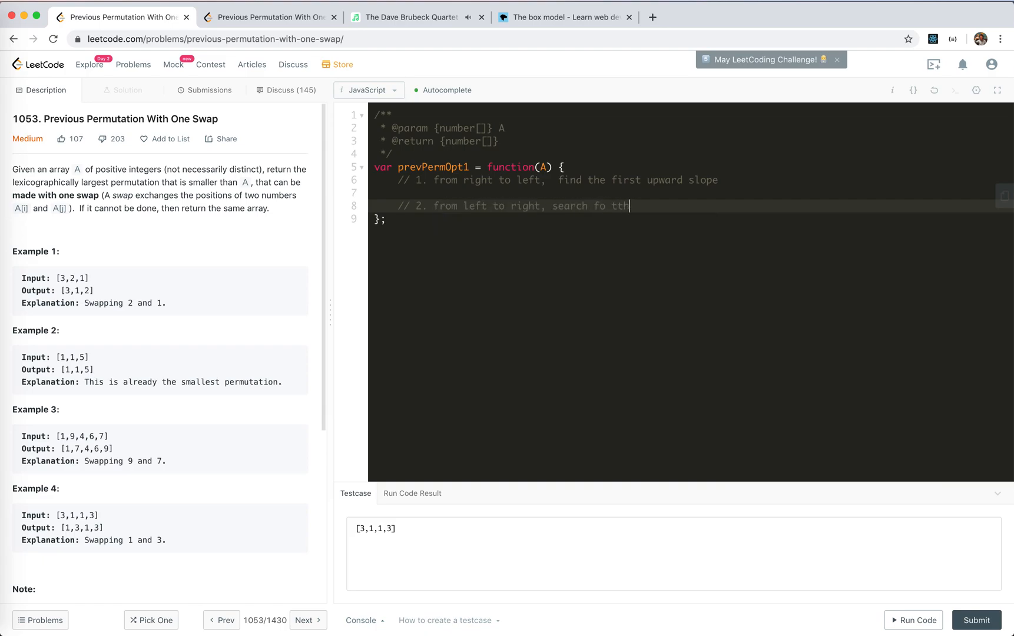
type("or largets")
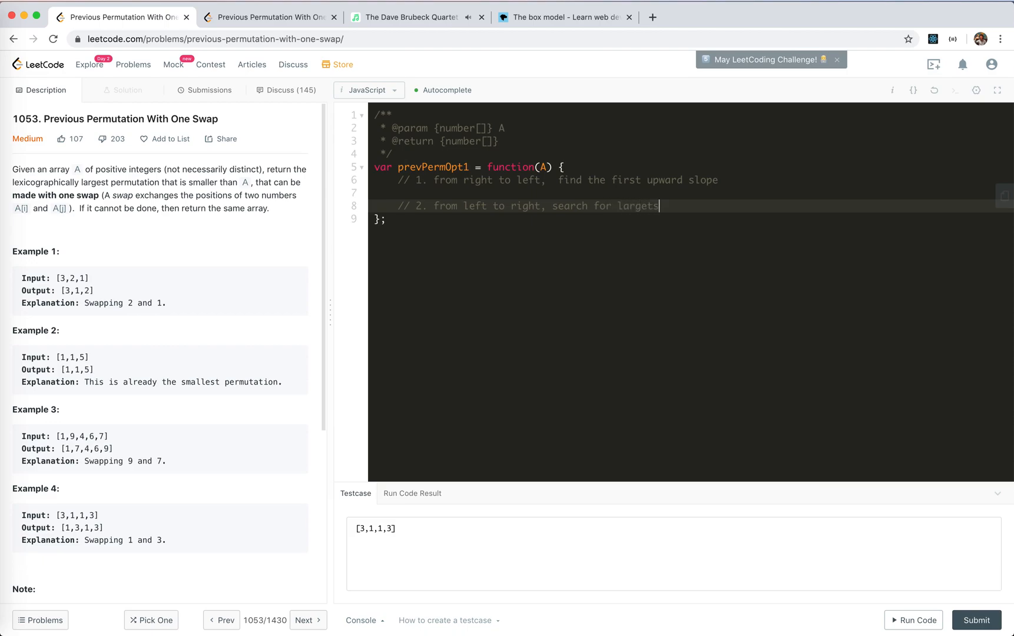
type("&&")
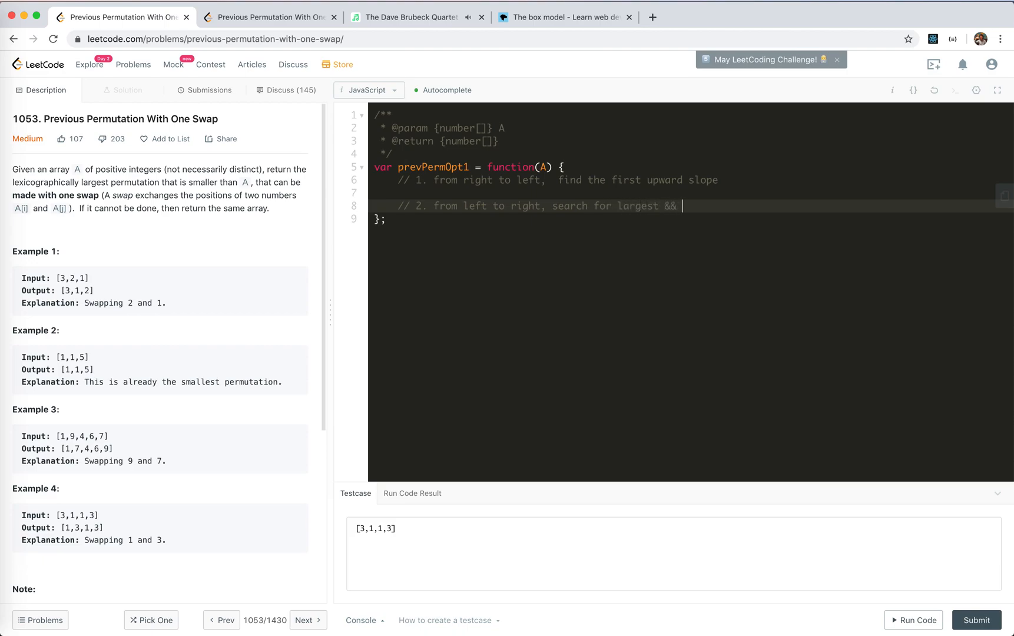
type("smaller")
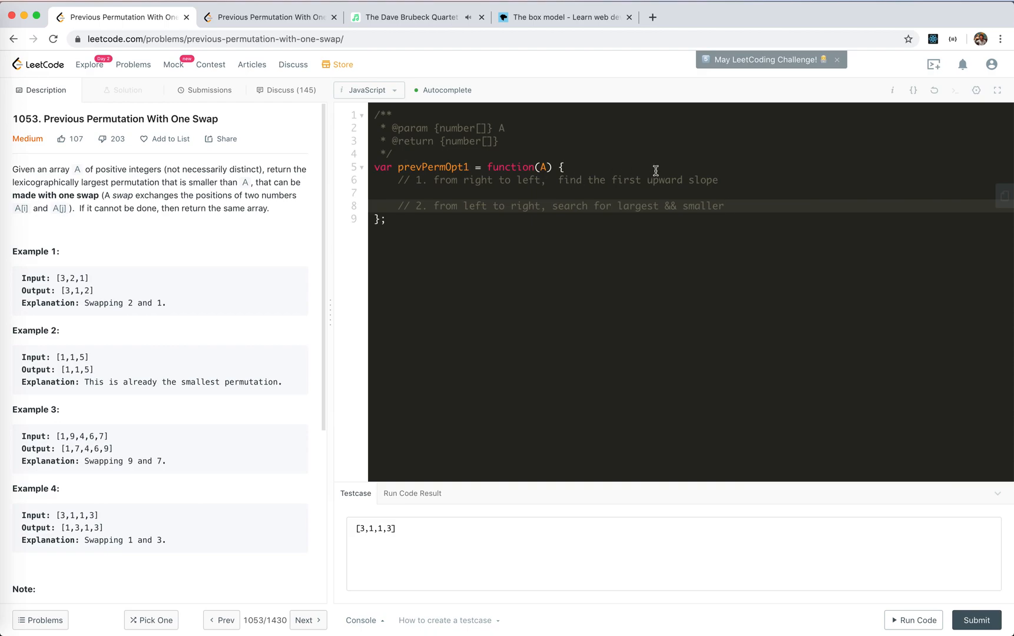
mouse_move(617, 208)
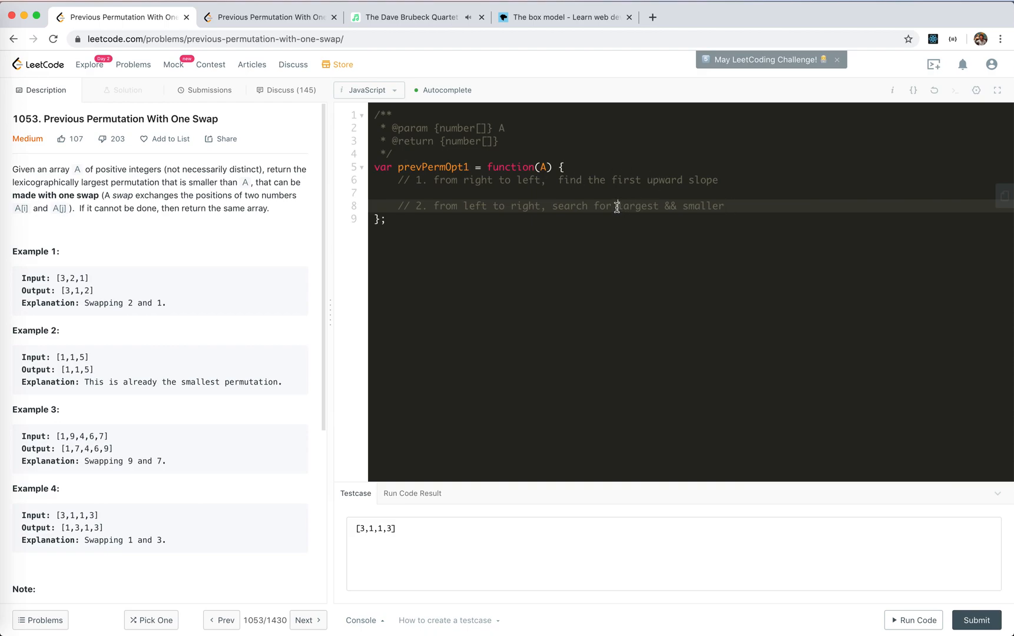
type("number which is not")
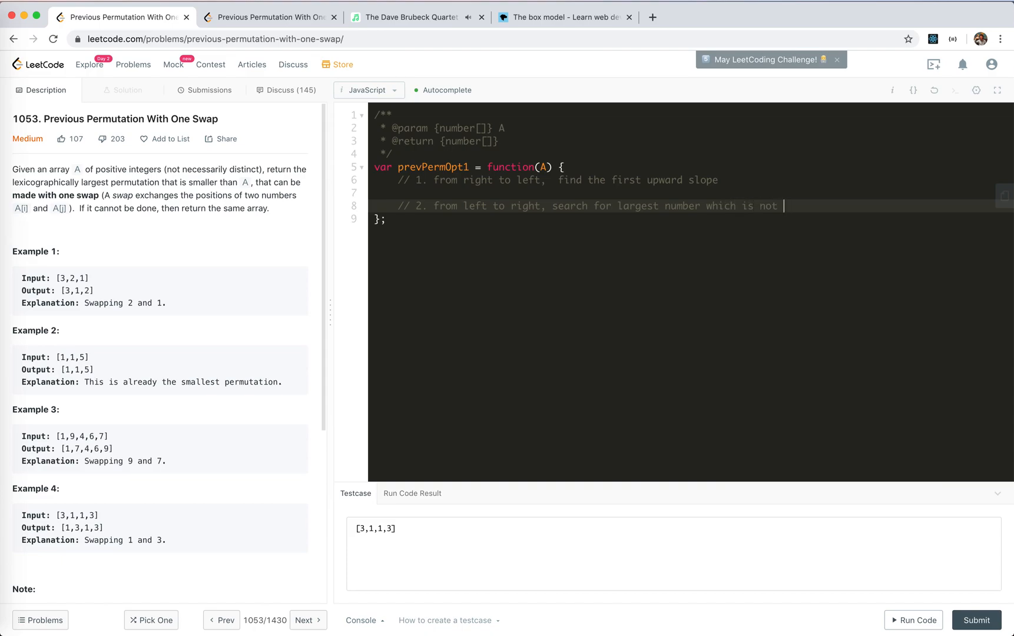
type("lar")
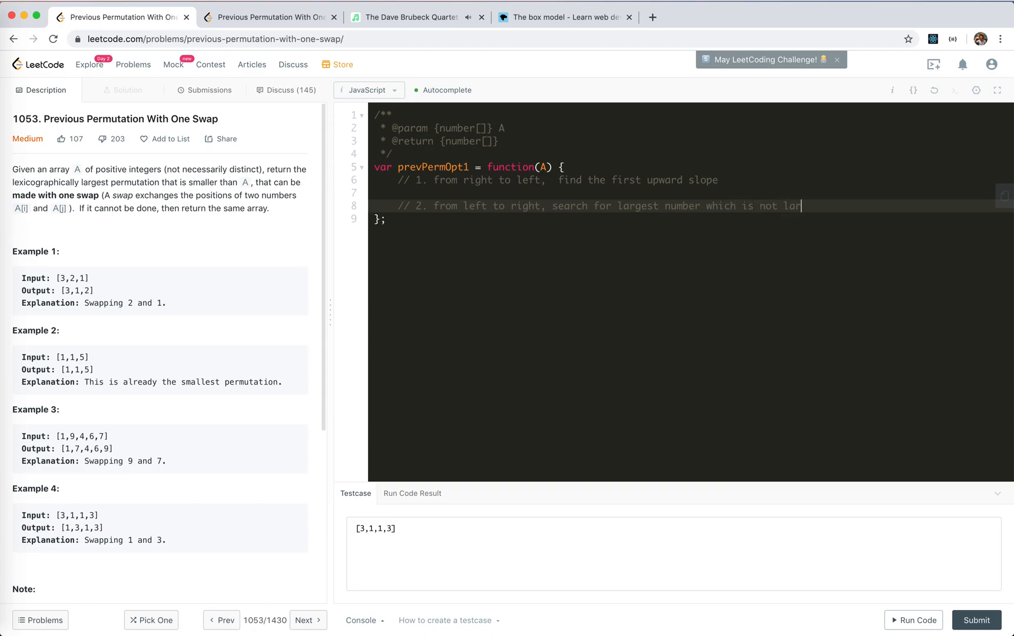
type("ger and")
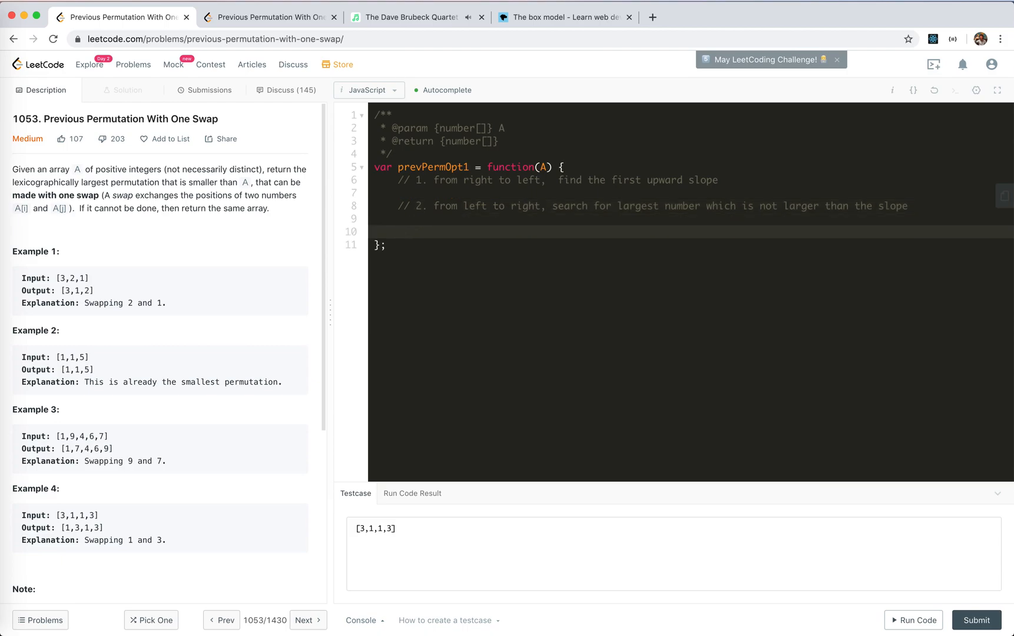
type("// 3. swp")
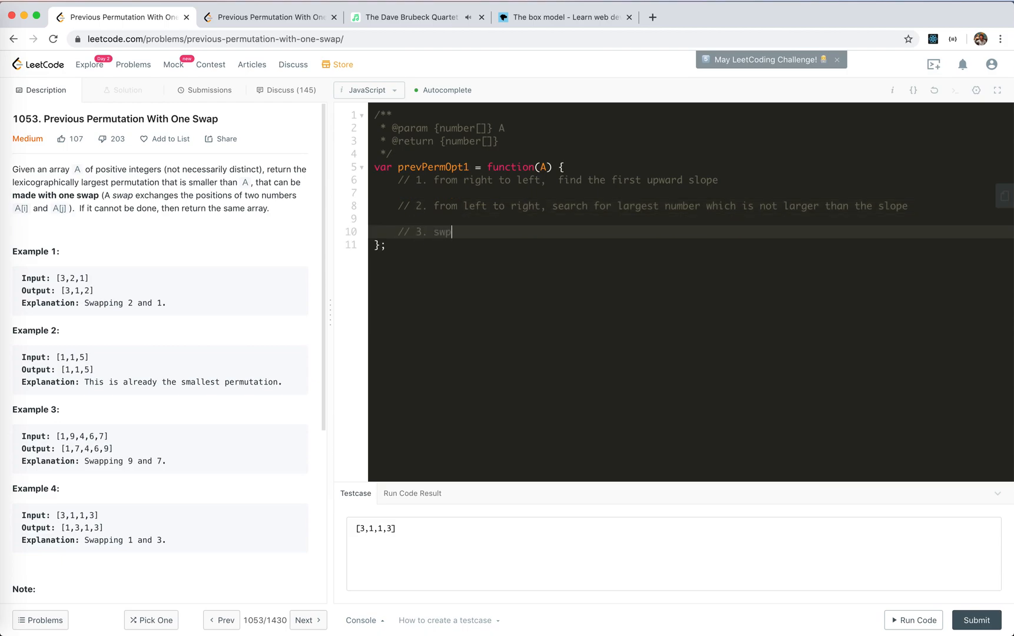
type("ap")
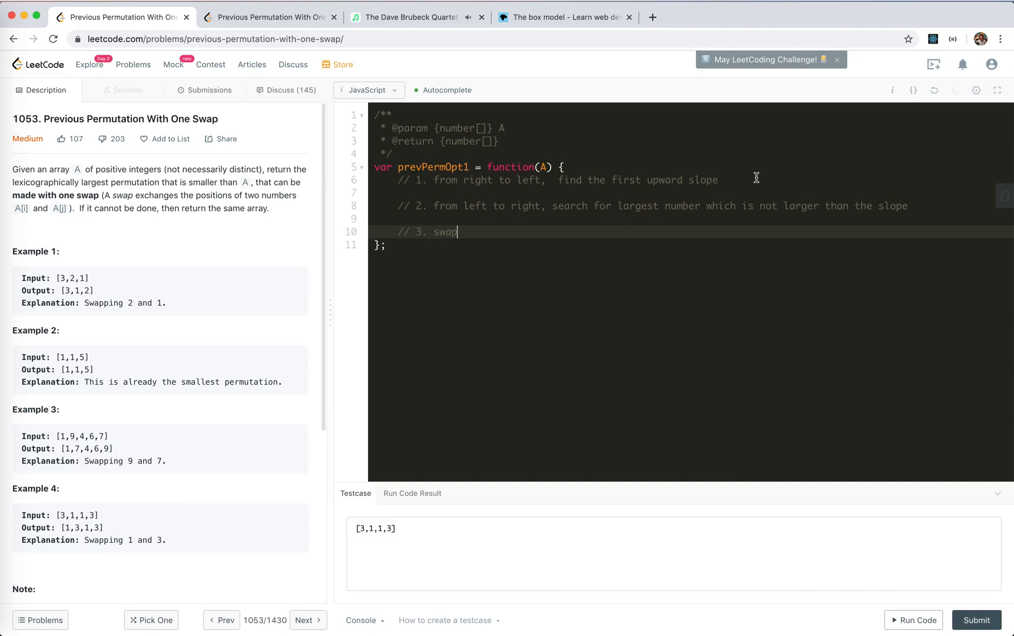
Add a for loop from A.length down to 0 containing if (A[i] < A[i - 1]).
key("enter")
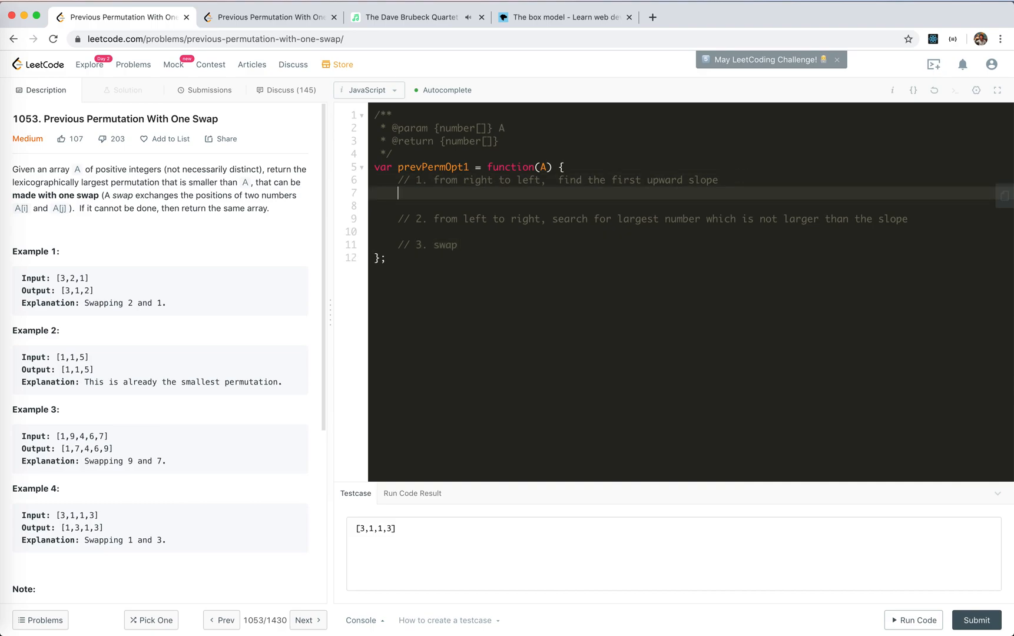
mouse_move(731, 175)
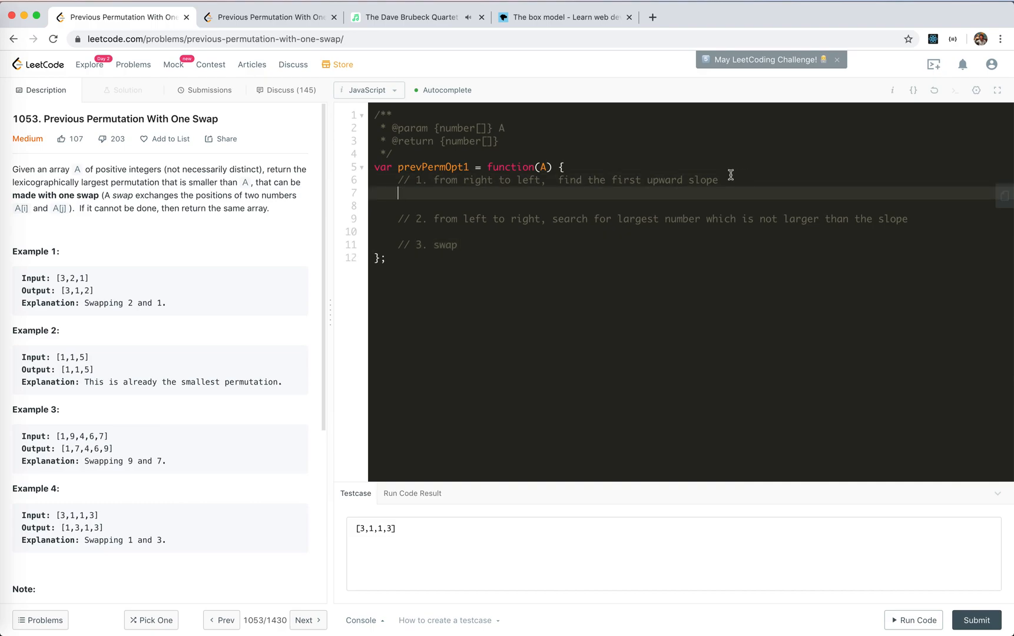
type("f")
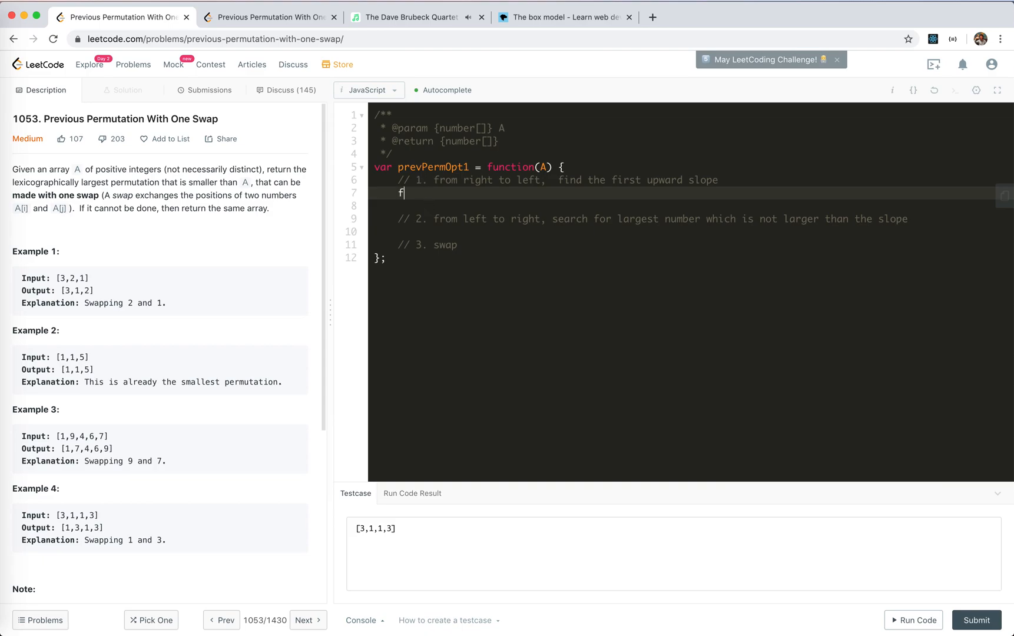
type("or")
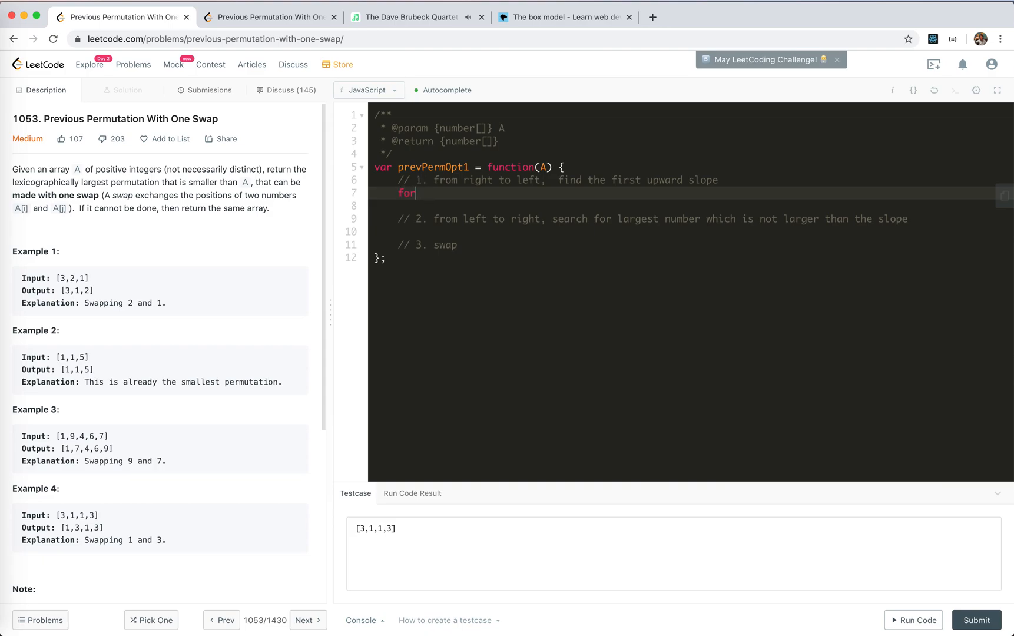
type("(le)")
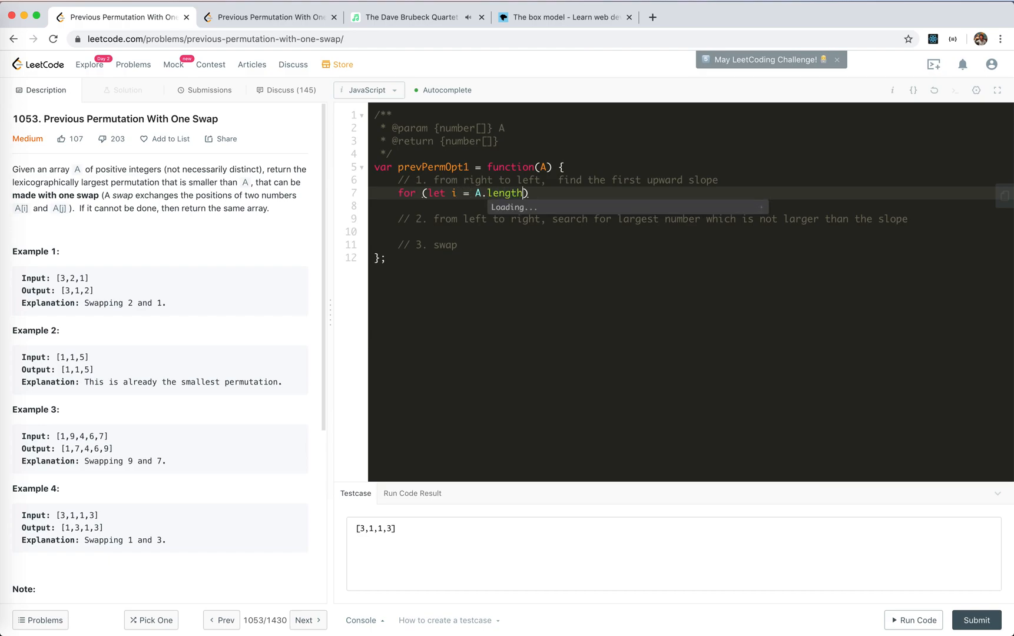
type("; i .")
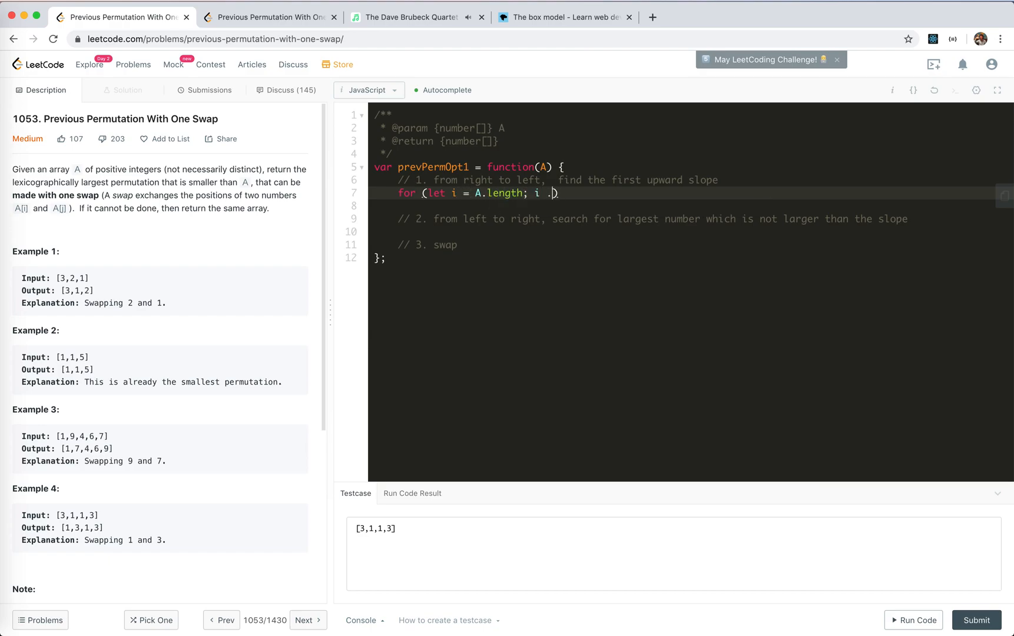
type(">= 0; i")
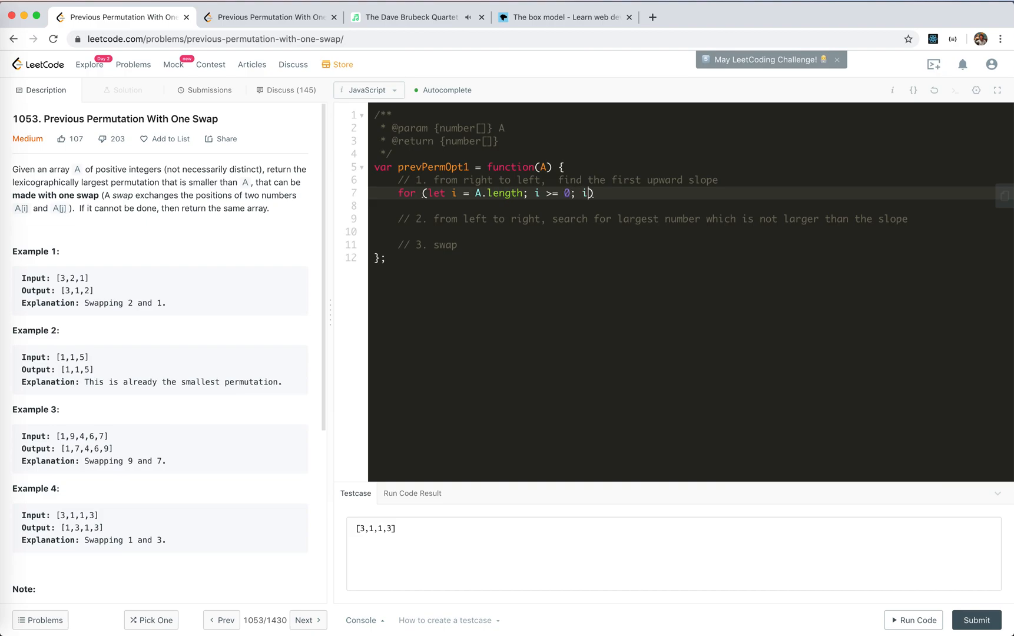
type("--) {")
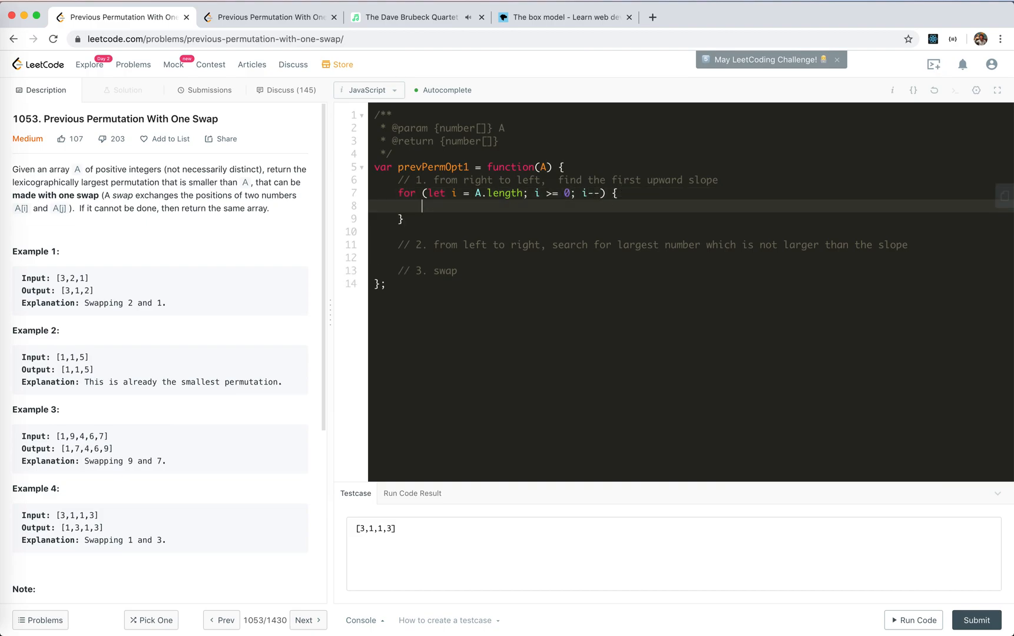
type("if (A[i])")
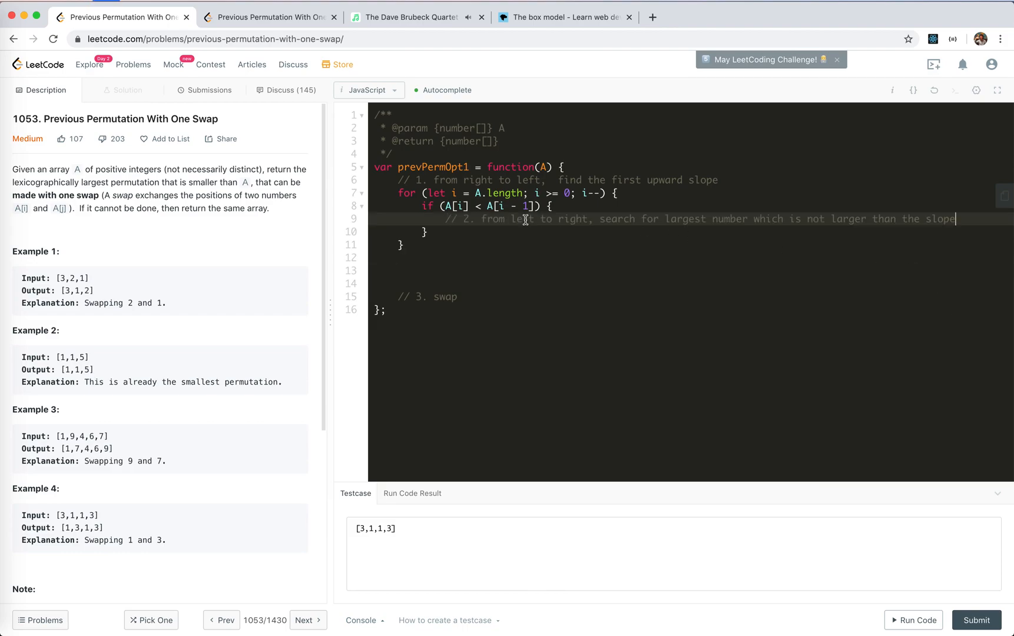
mouse_move(678, 227)
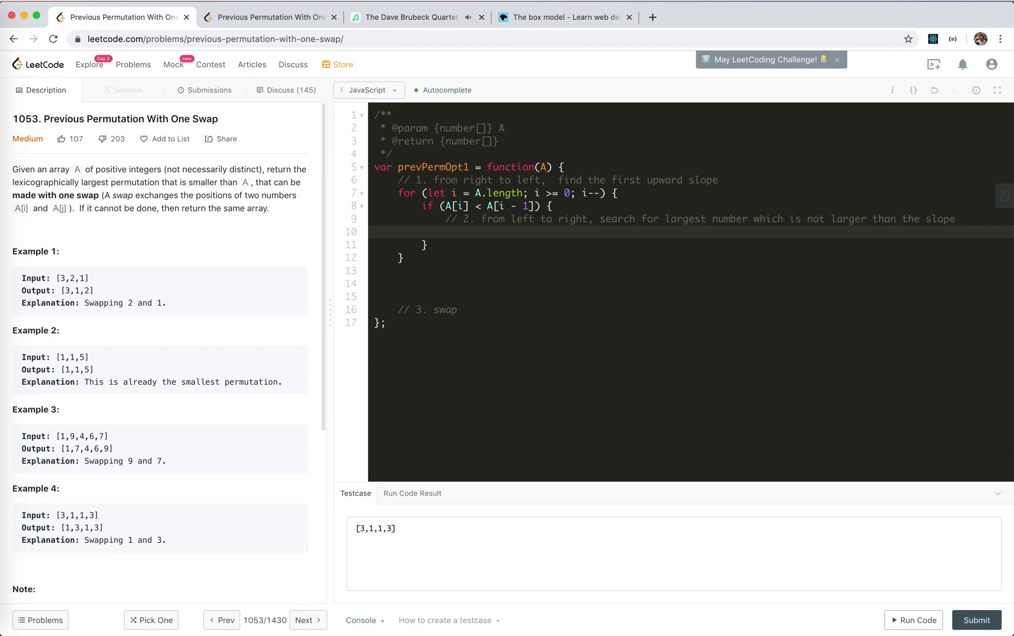
Set let j = i + 1 and increment j while A[j] < A[i - 1].
type("let j")
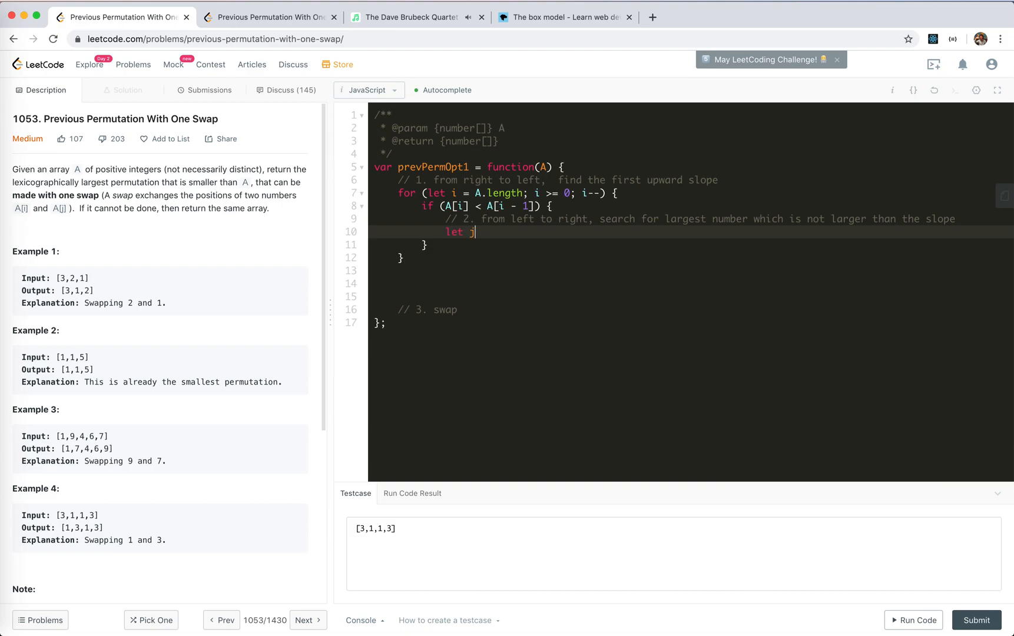
type("= i")
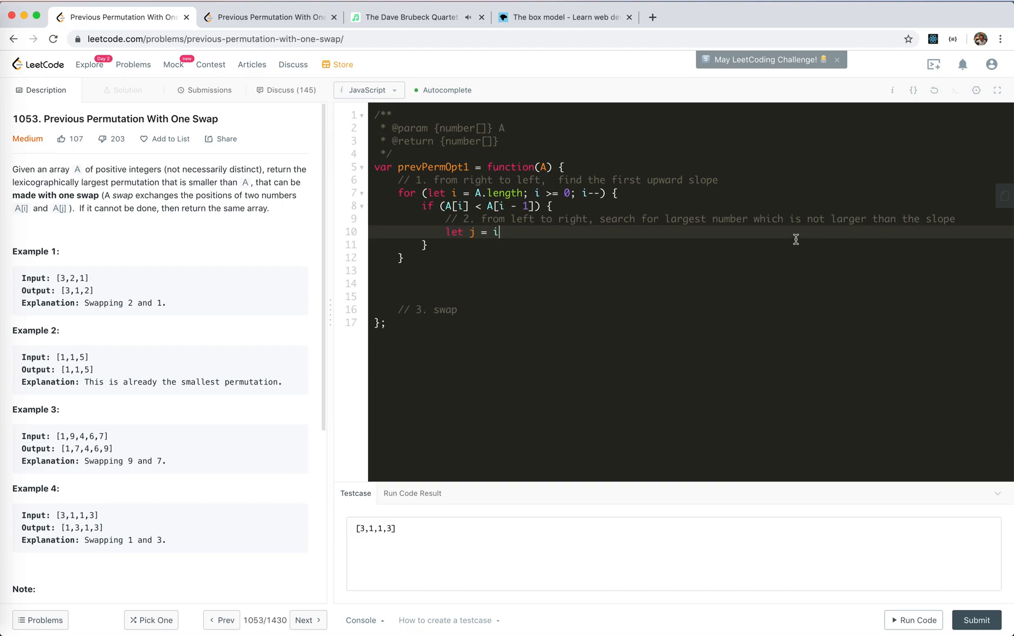
type("while (")
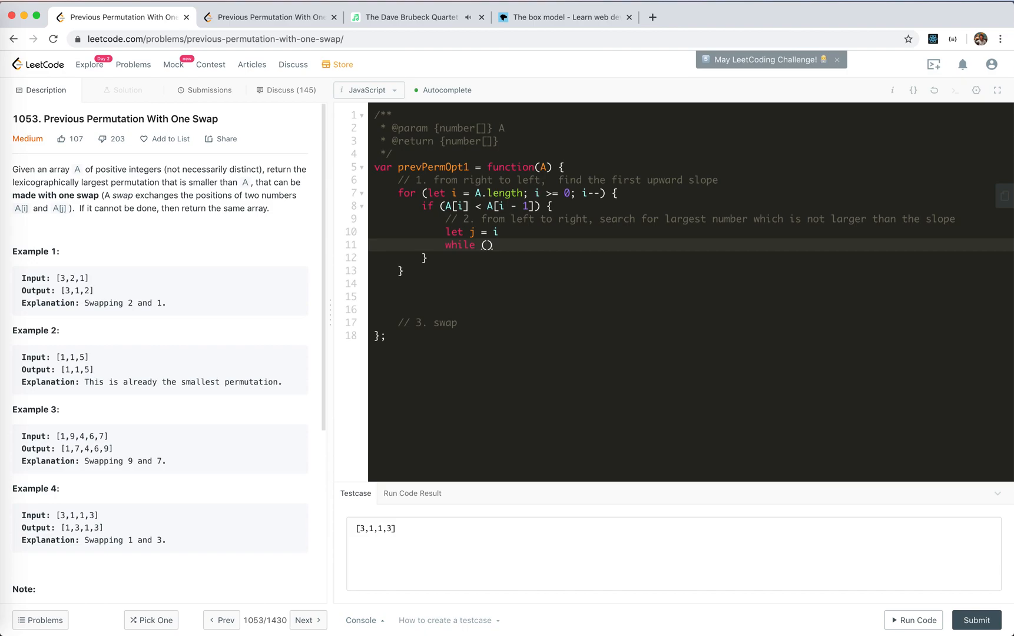
type("A[j]")
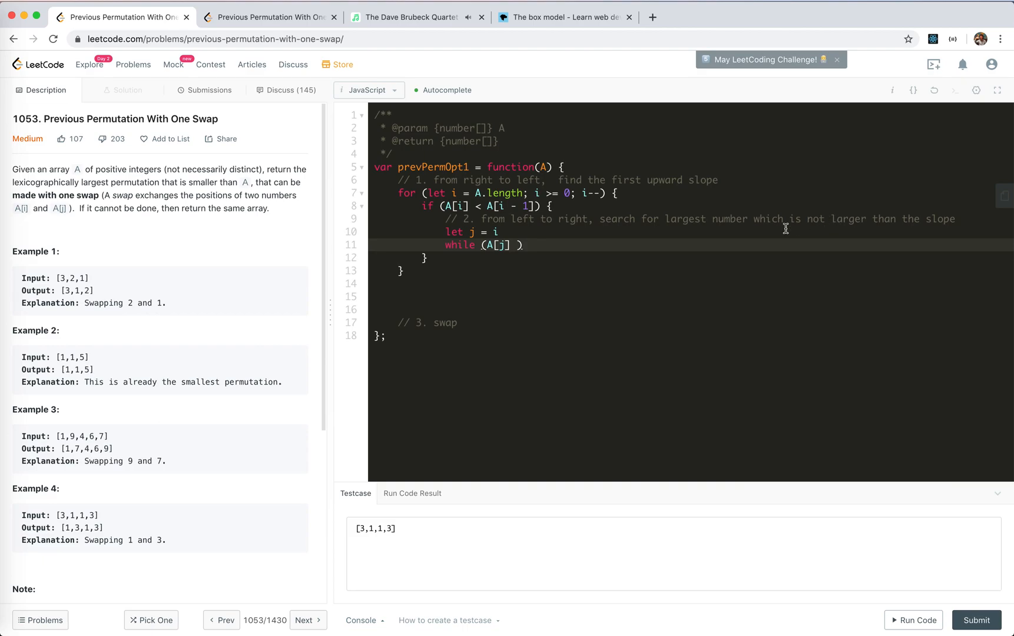
type("+1")
type("< A")
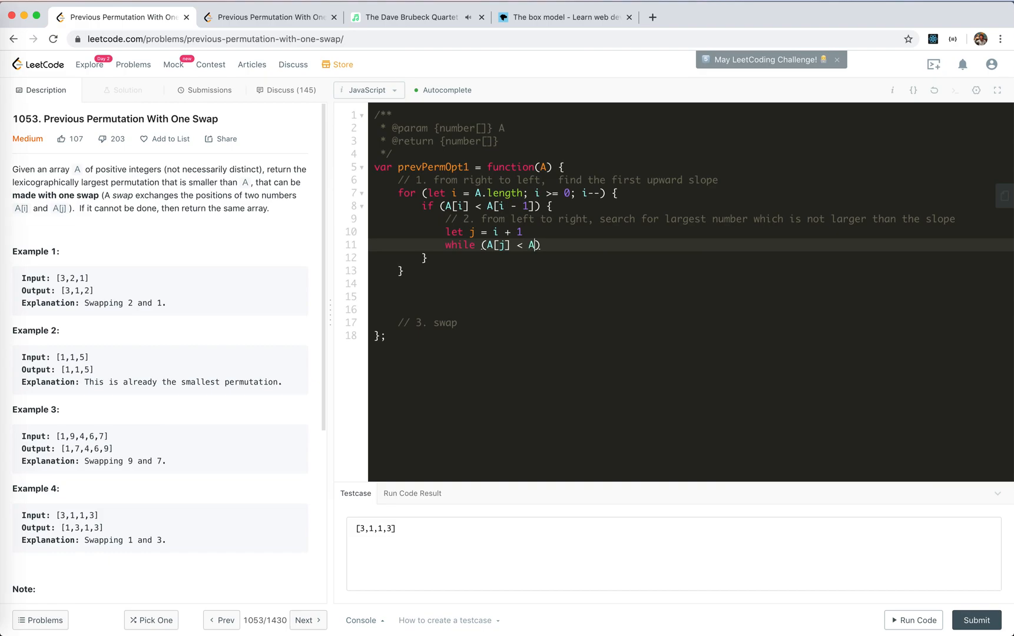
type("[i - 1]")
type("j +=")
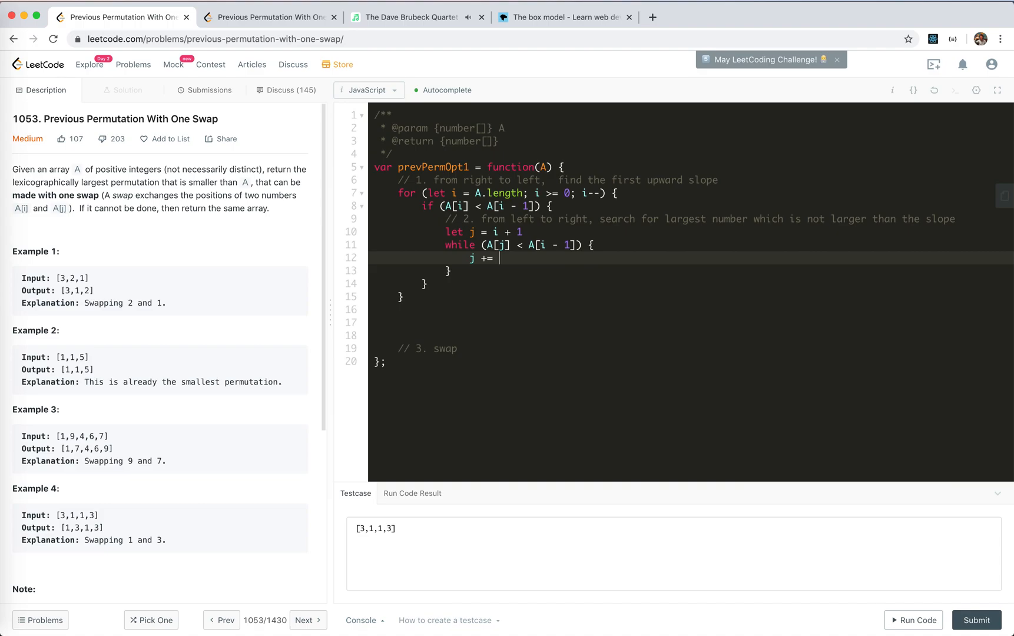
type("1")
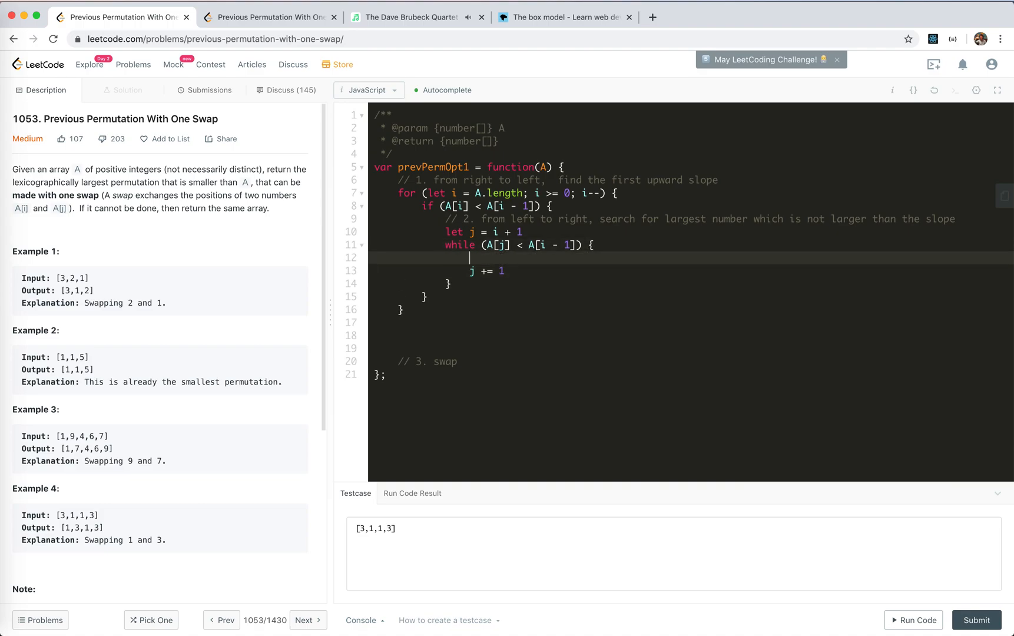
mouse_move(496, 254)
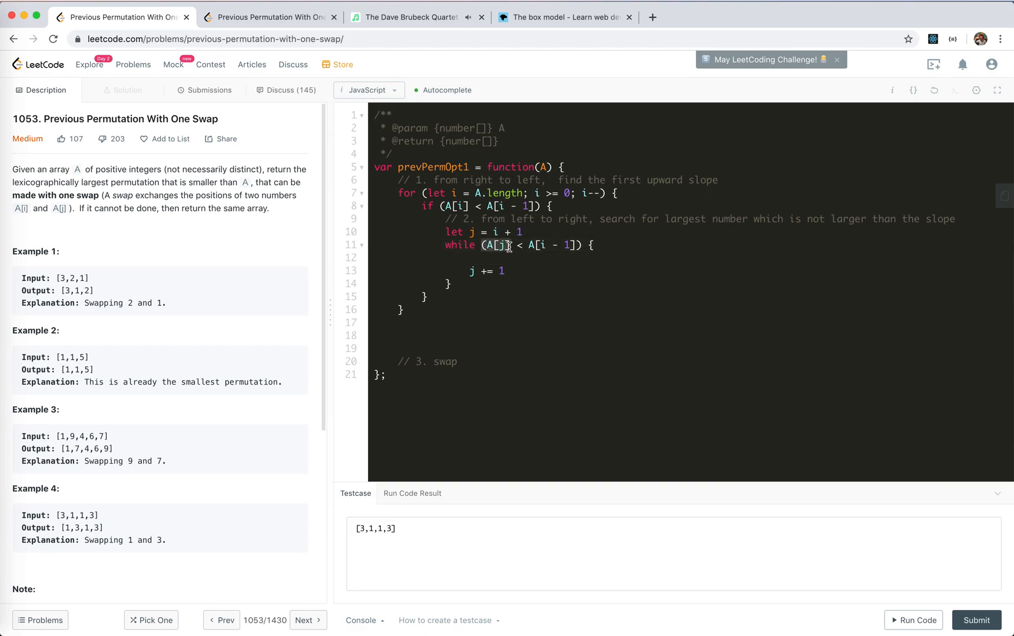
double_click(71, 515)
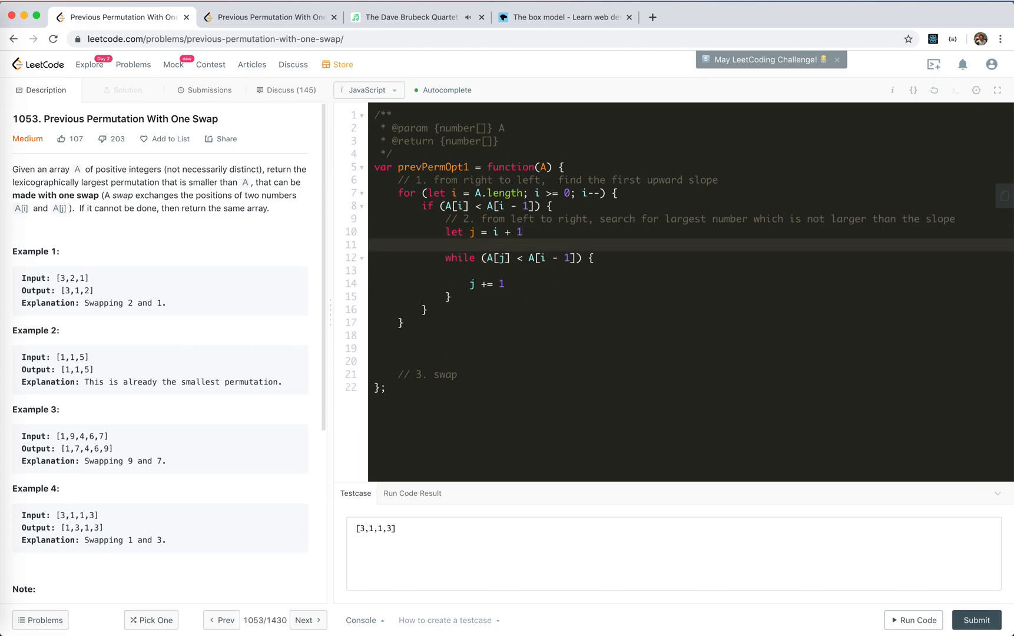
Declare target = i and move the j declaration onto its own line.
type("let max")
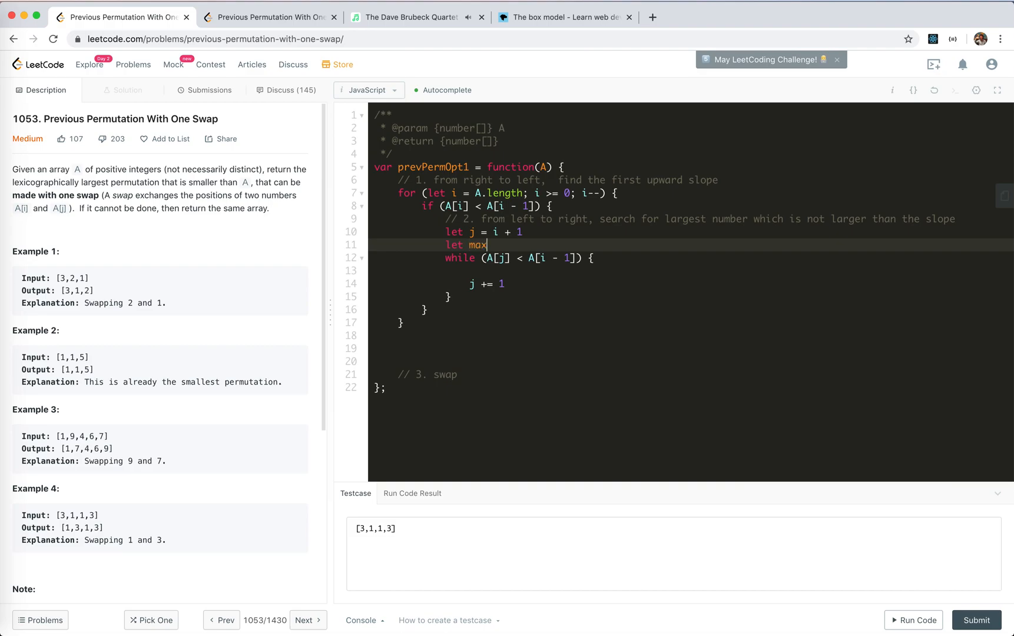
key("Backspace")
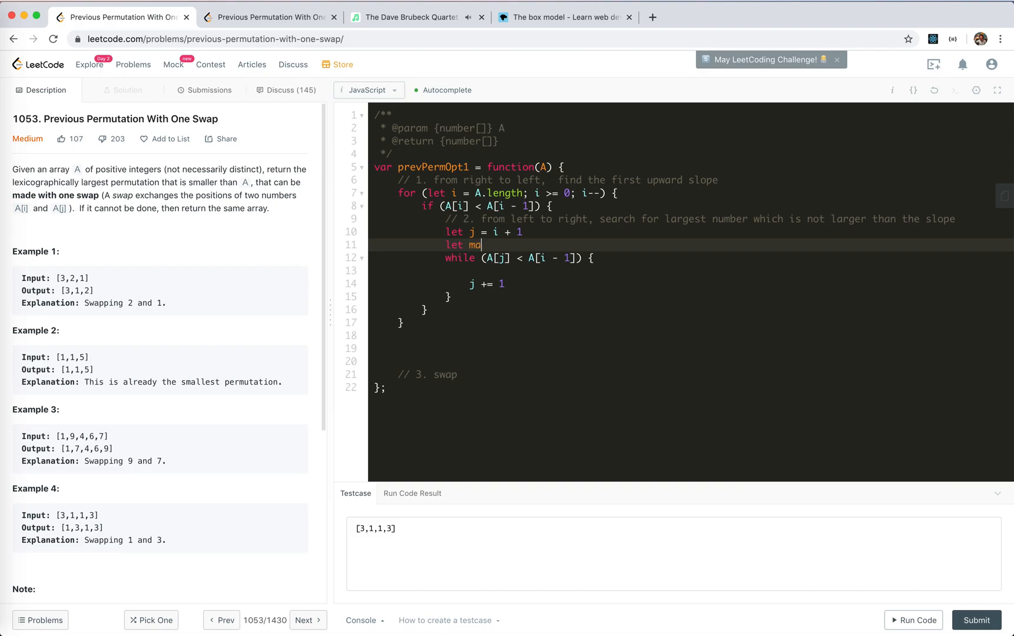
type("rget")
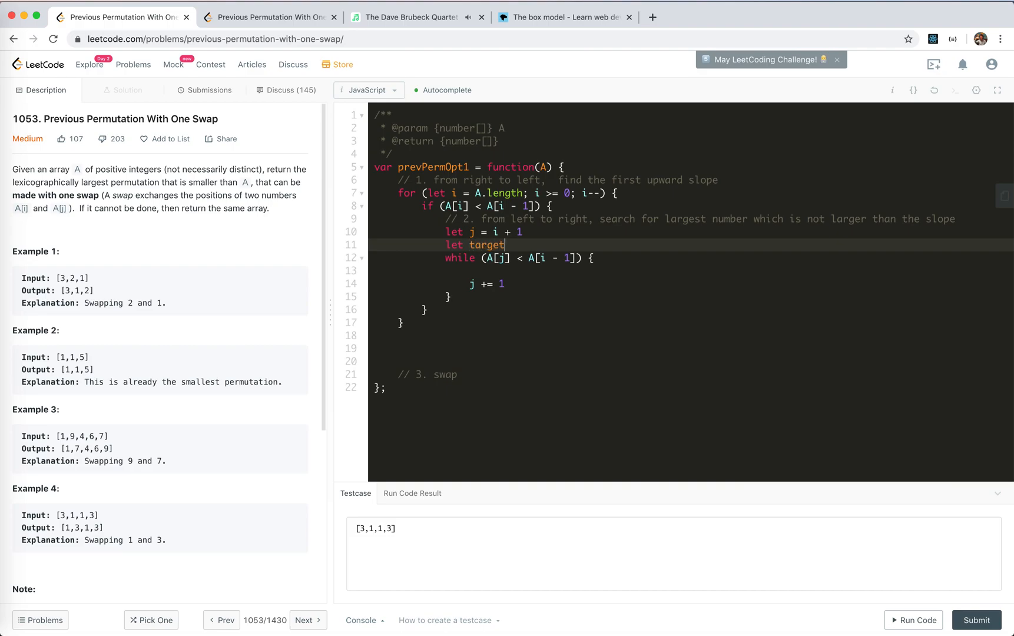
type("= j")
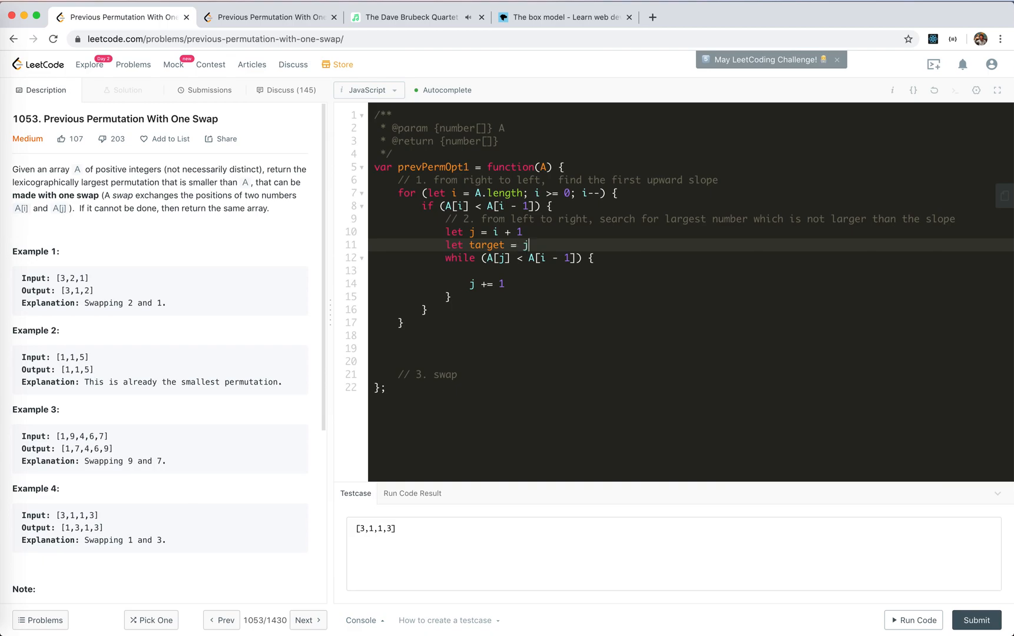
type("ilet j = i + 1")
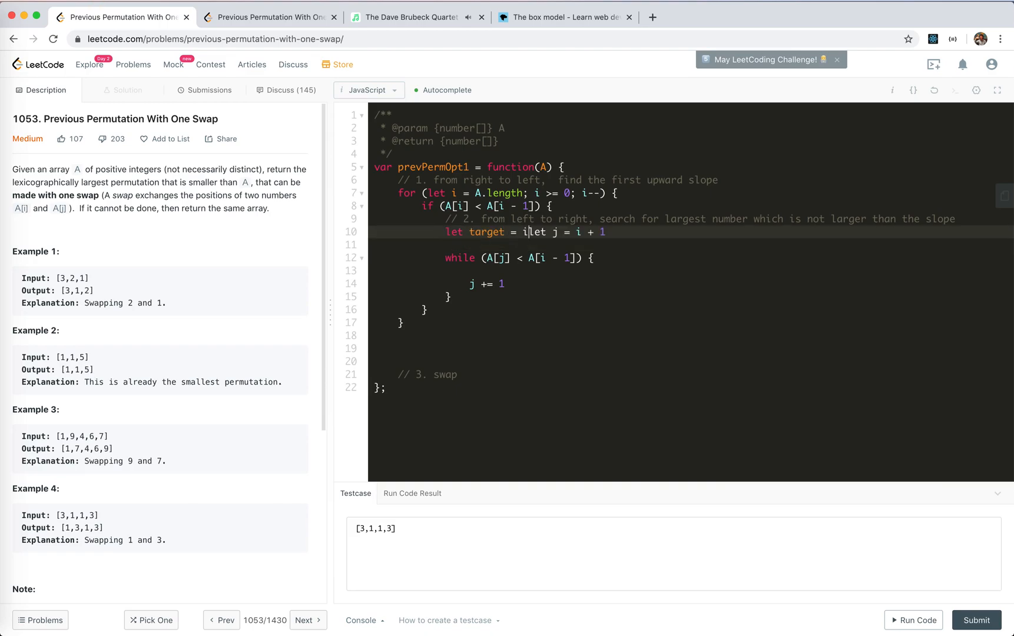
key("Enter")
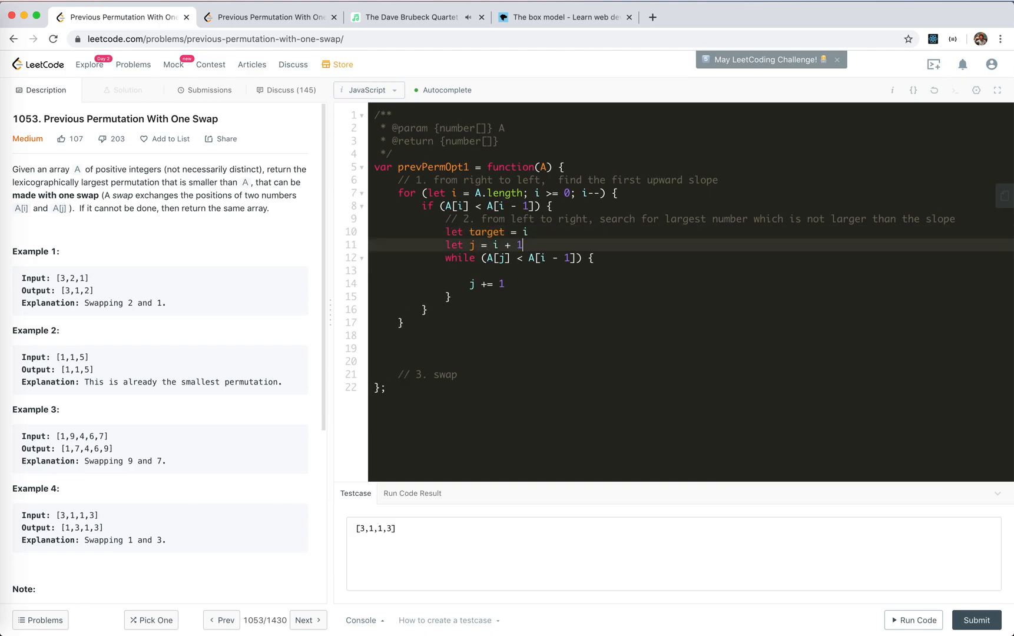
Add if (A[j] !== A[j - 1]) { target = j } inside the while loop.
type("if")
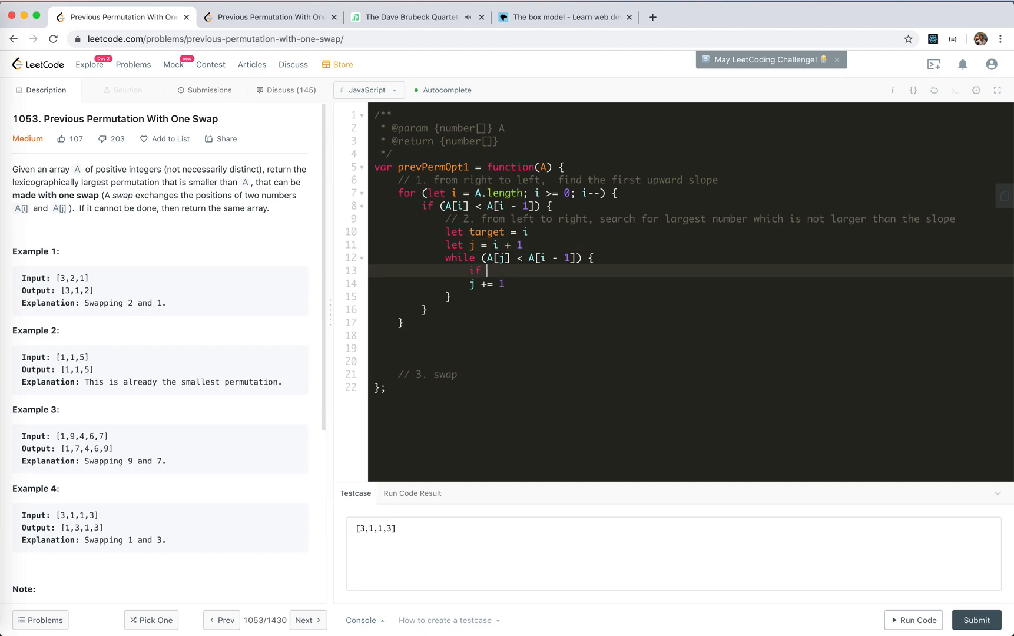
type("(A[j] )")
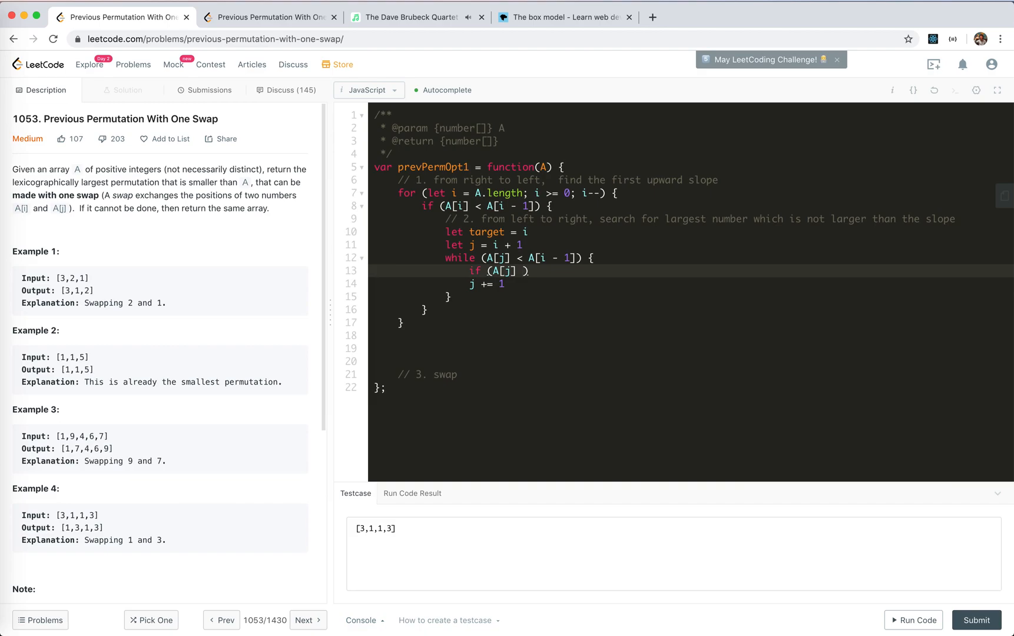
type("==")
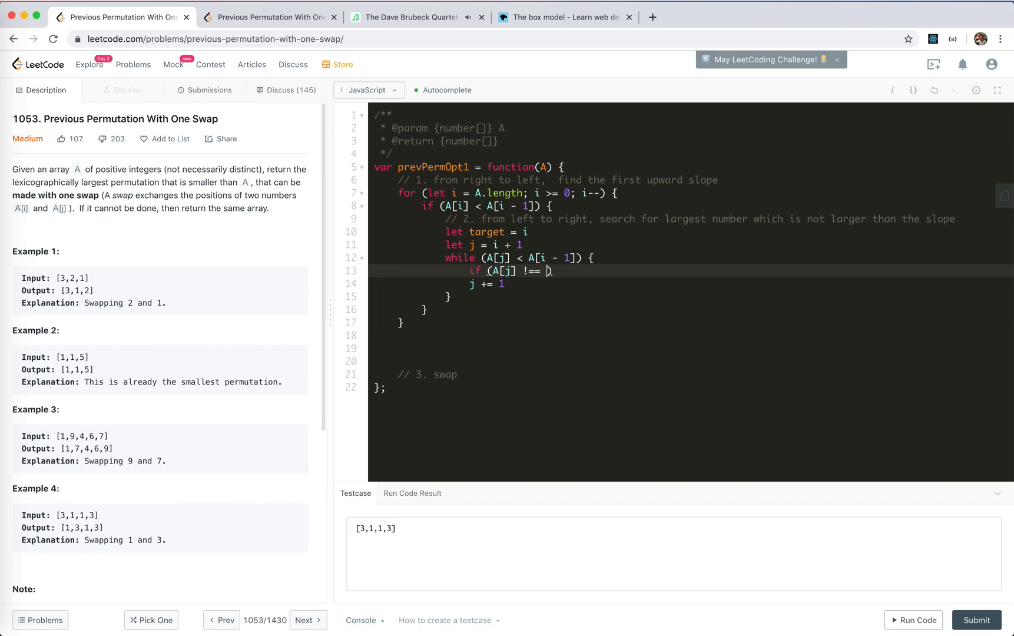
type("A[j - 1]")
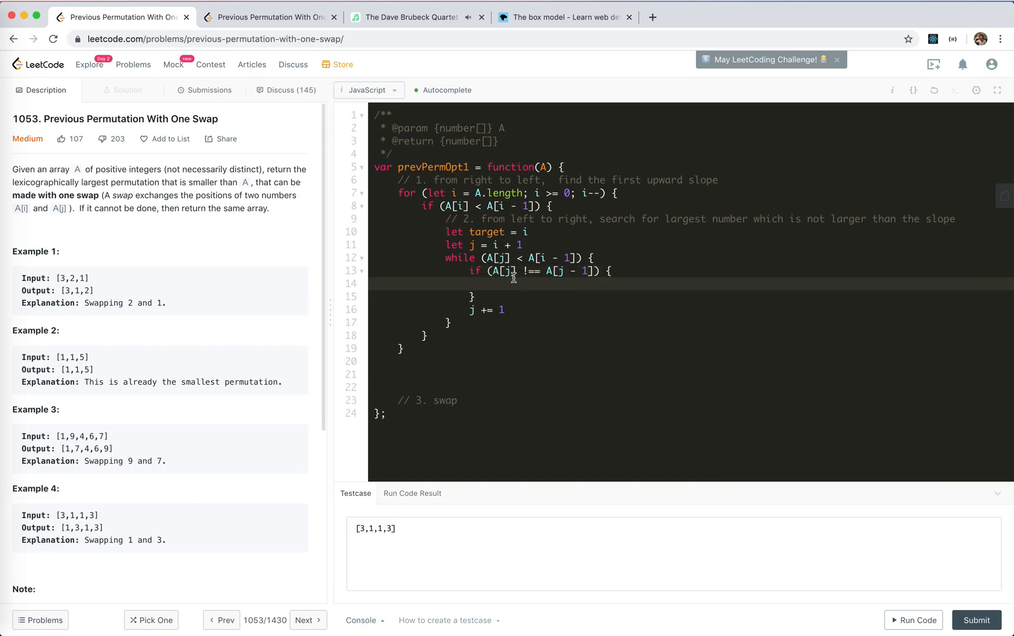
type("target = j")
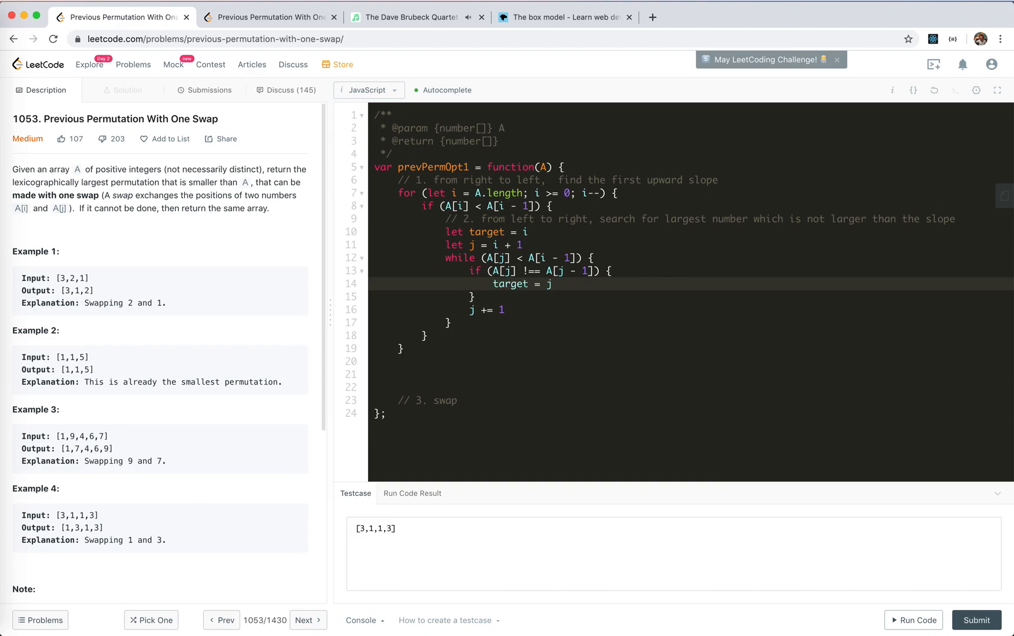
double_click(486, 232)
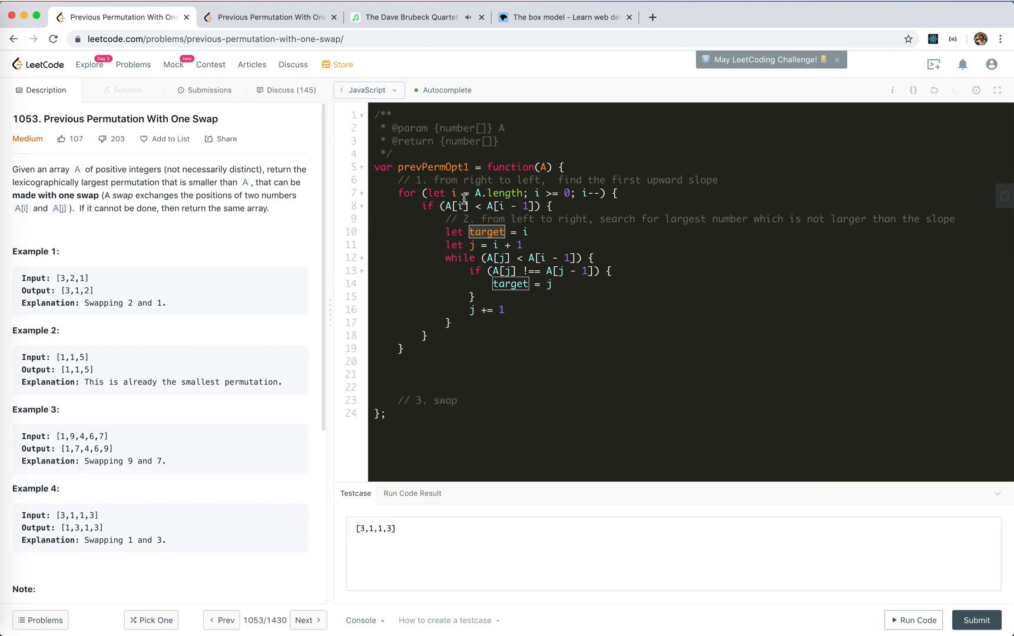
Add a break after the inner loop with a '// 3. swap' comment.
left_click(450, 322)
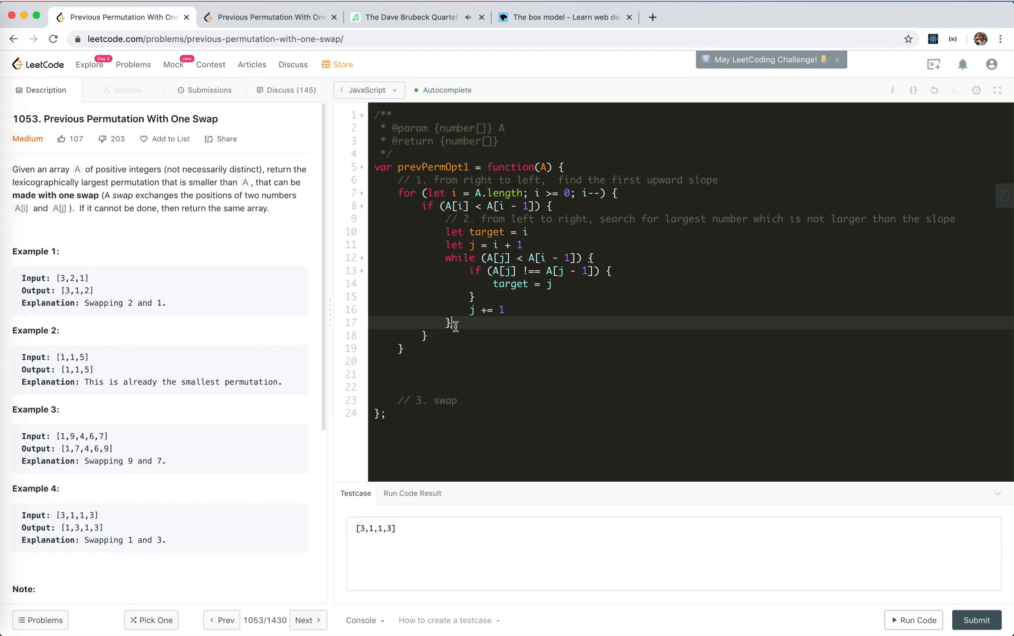
type("break")
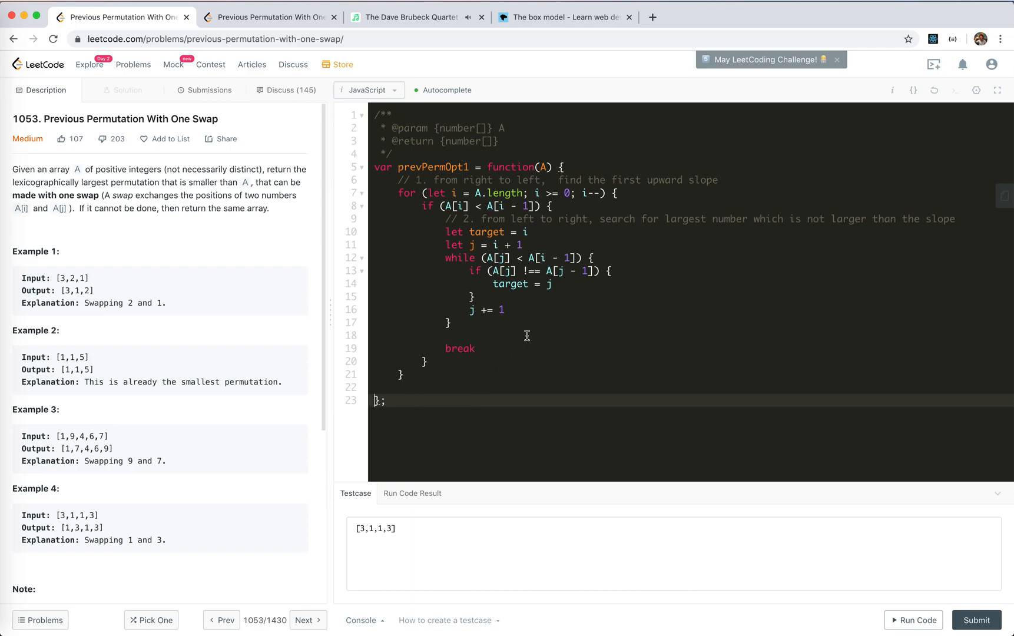
mouse_move(487, 331)
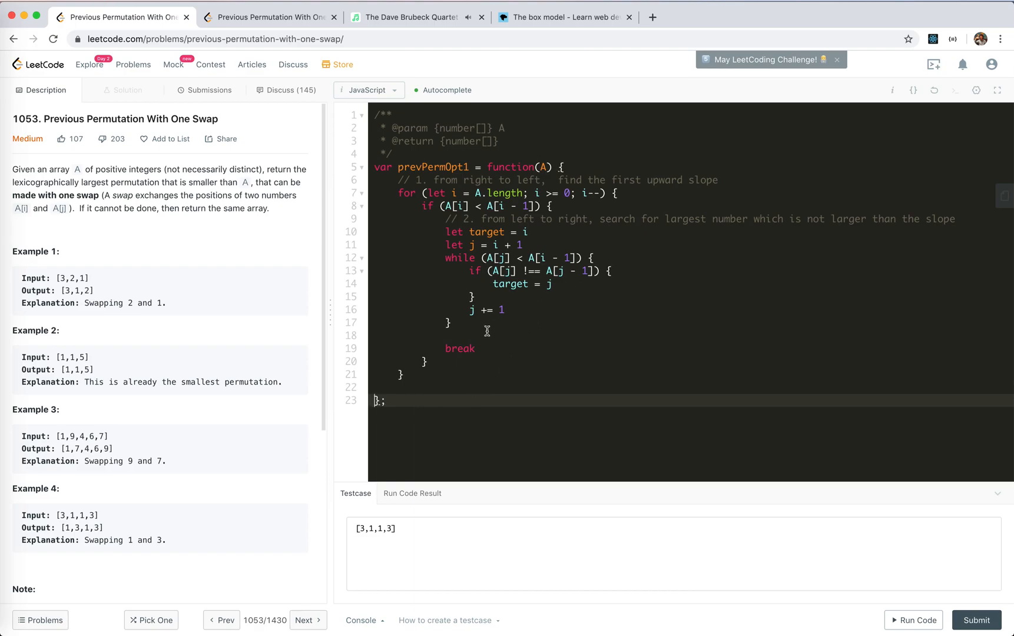
type("// 3. swap")
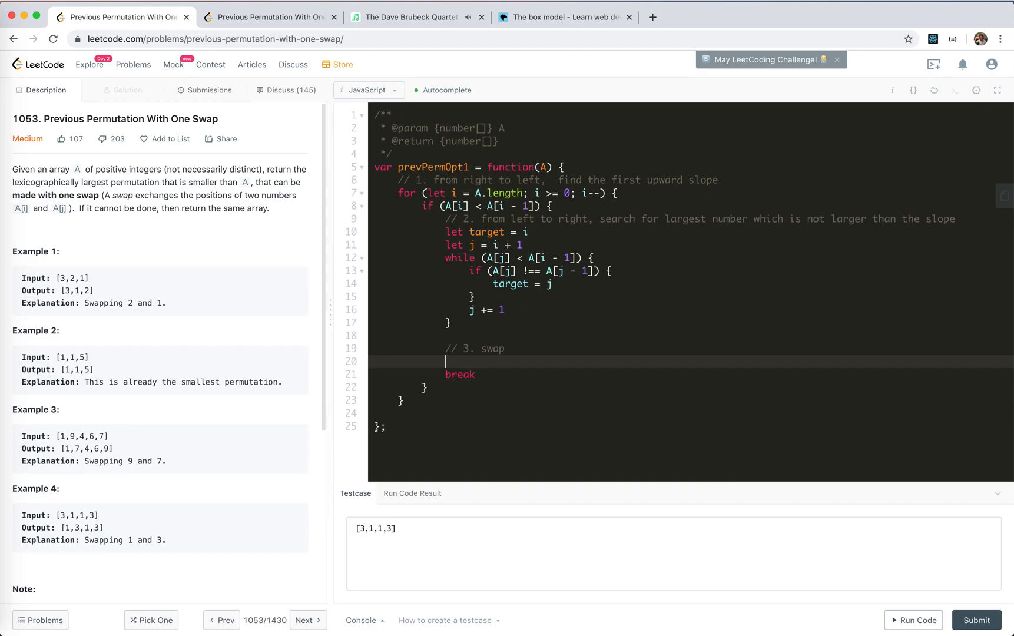
Type swap(i - 1, target) under the swap comment.
type("swap()")
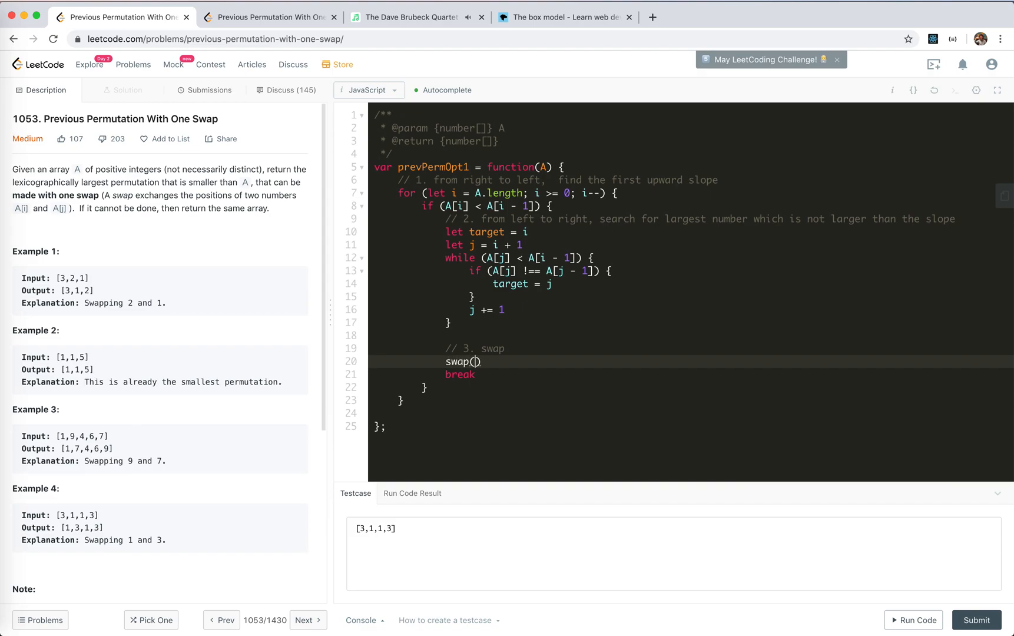
type("i - 1")
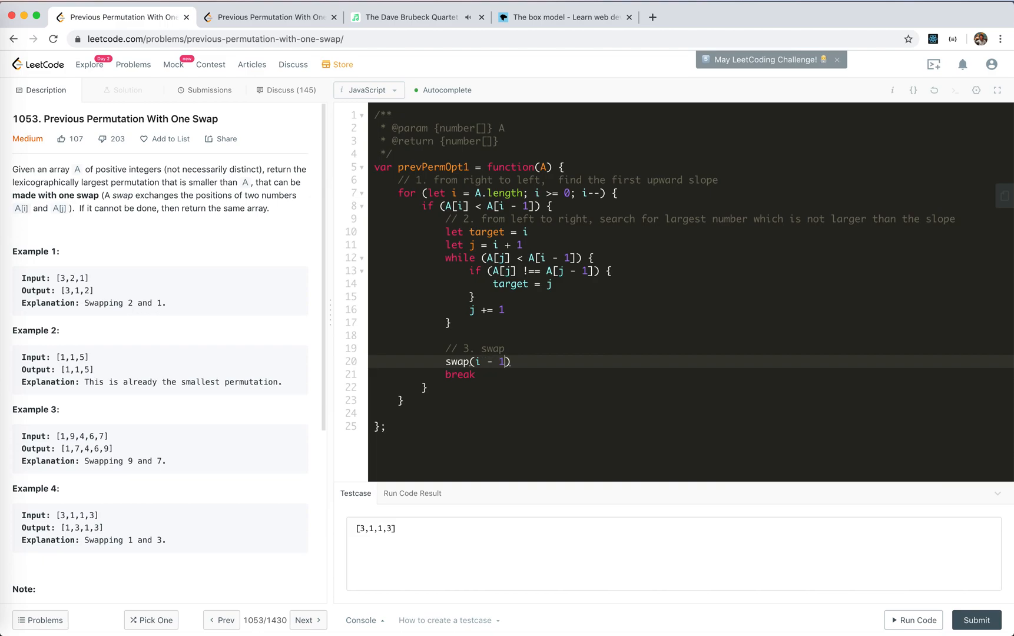
type(", target)")
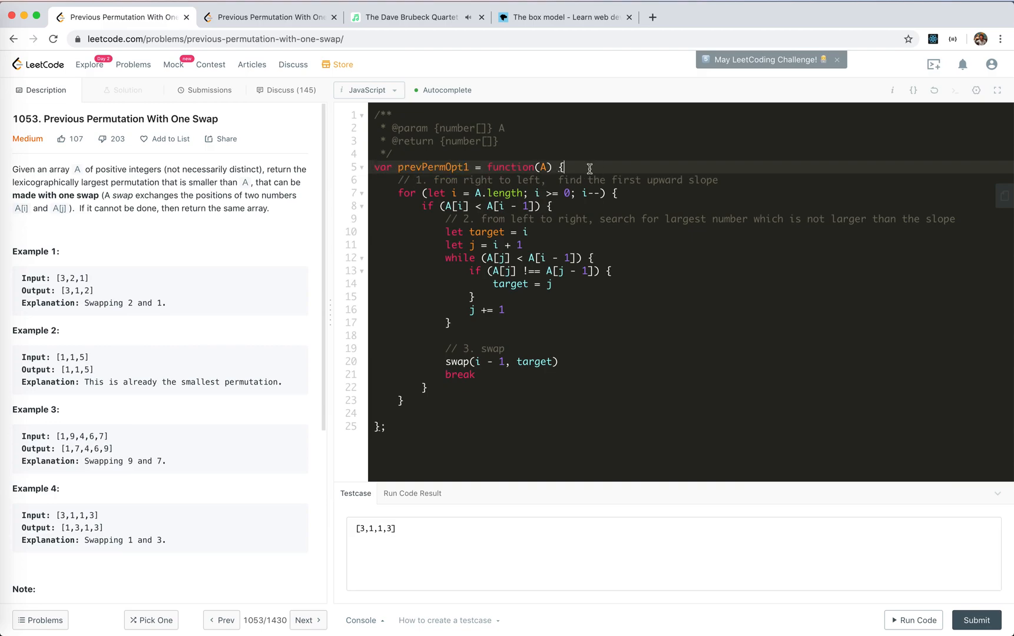
Add const swap = (i, j) => { temp = A[i]; A[i] = A[j]; A[j] = temp }, plus return A.
type("const swap = (i)")
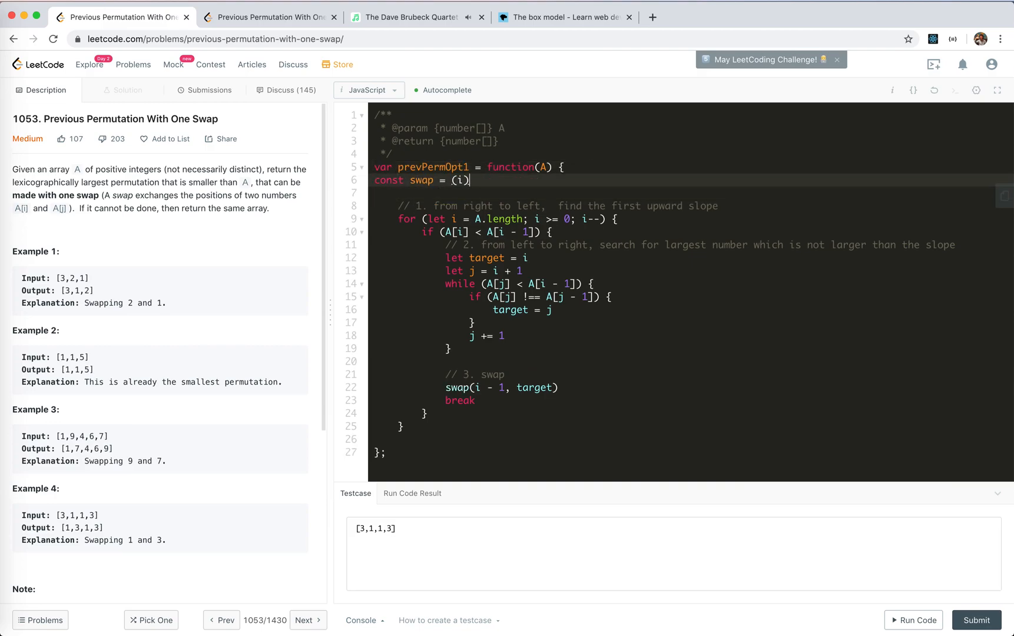
type(", j) =>")
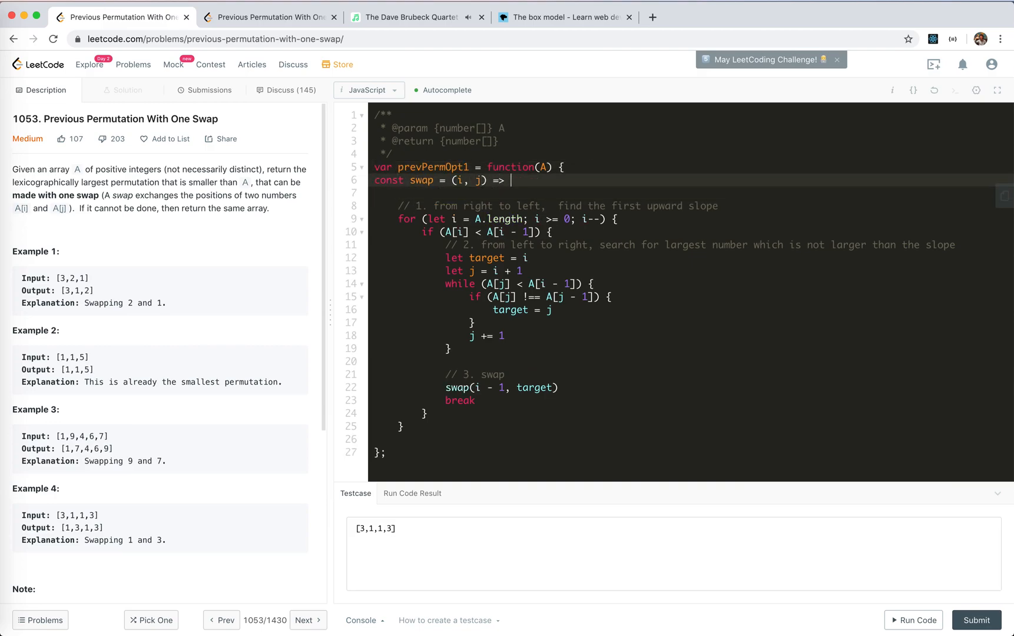
type("{")
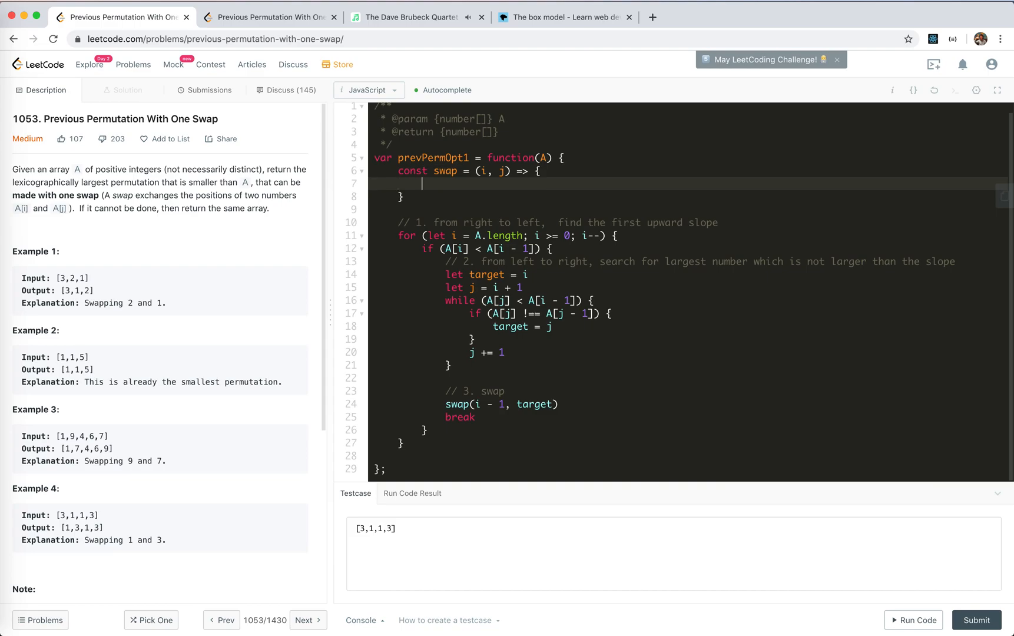
type("const")
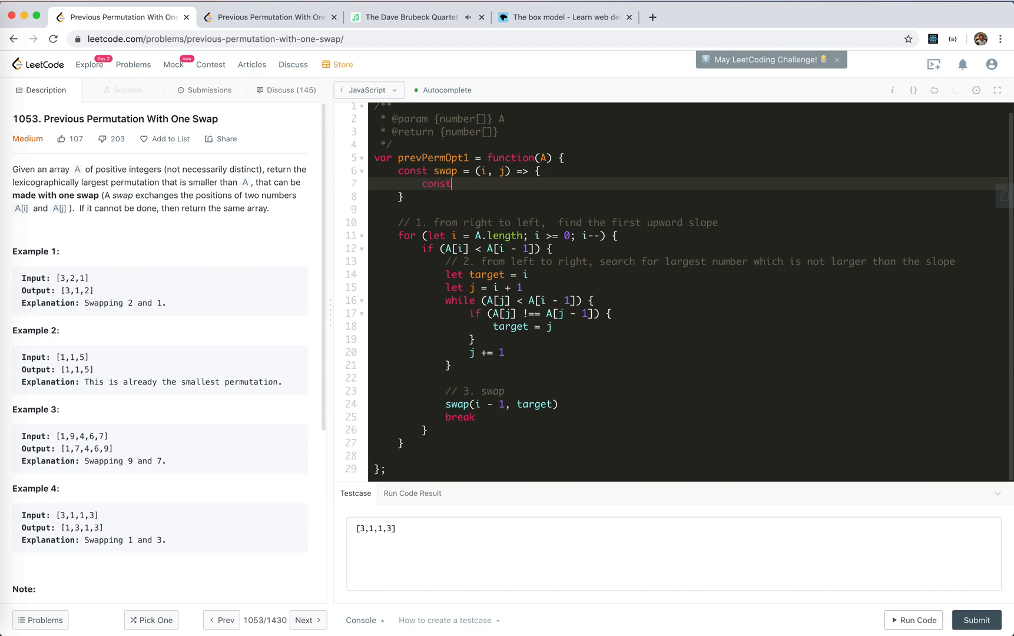
type("tem")
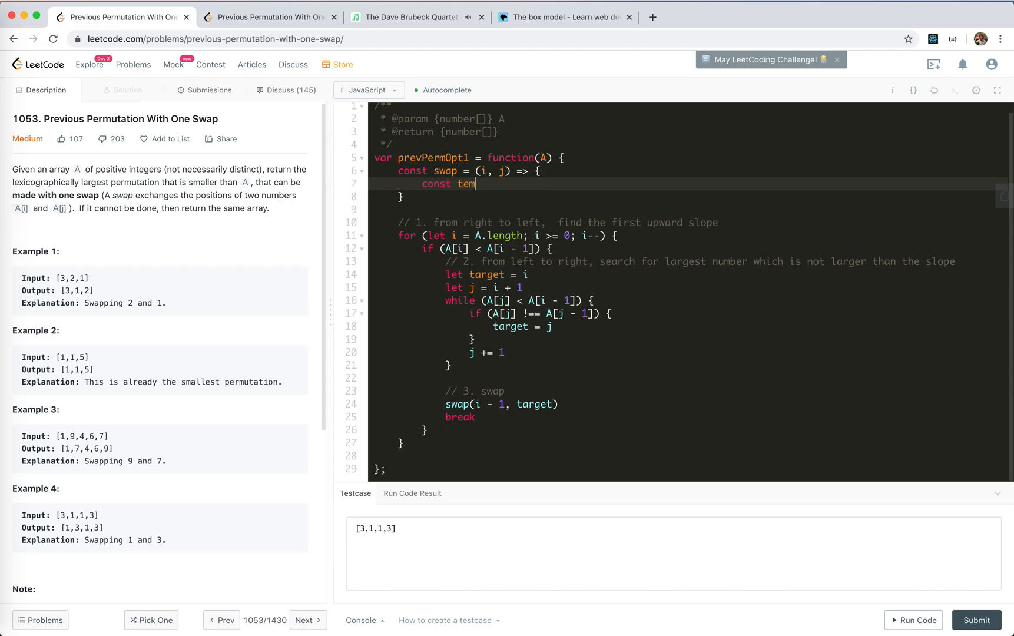
type("p = A[i]")
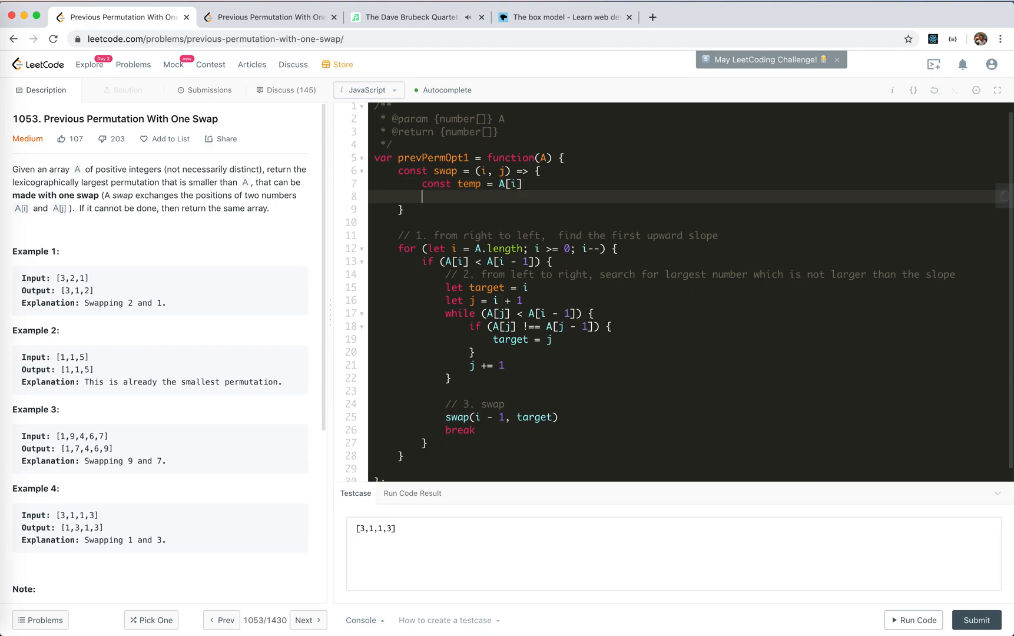
type("A[i] = A[j")
type("A[j] = A[")
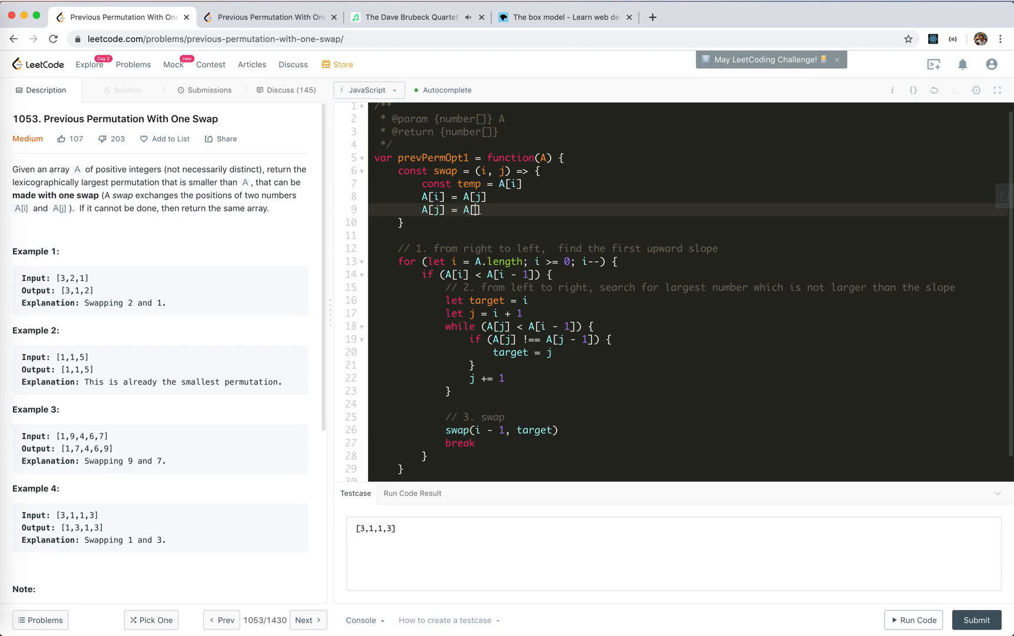
type("temp")
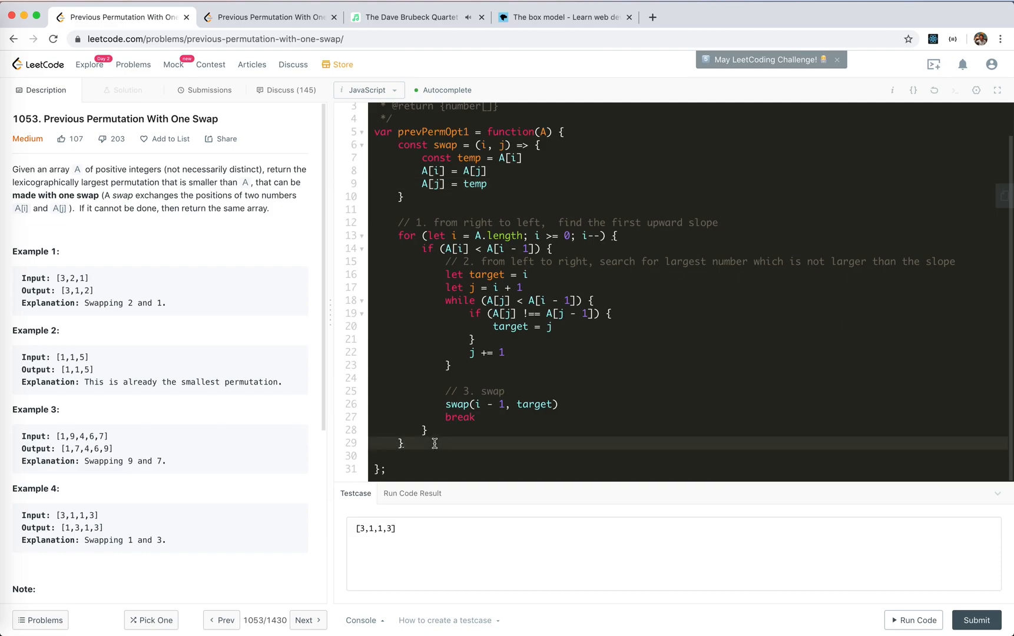
type("return A")
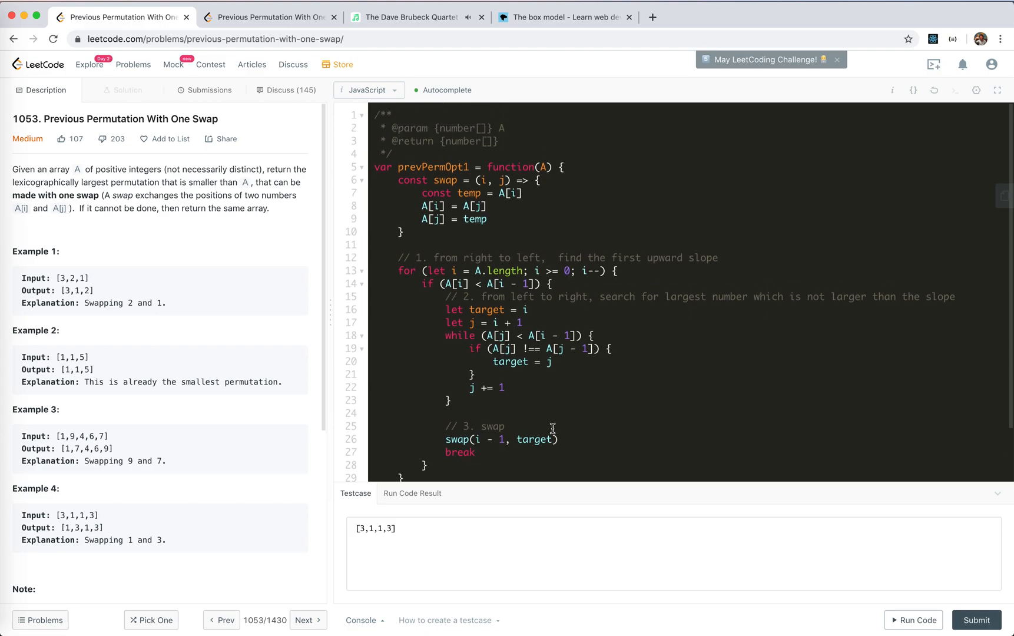
mouse_move(62, 278)
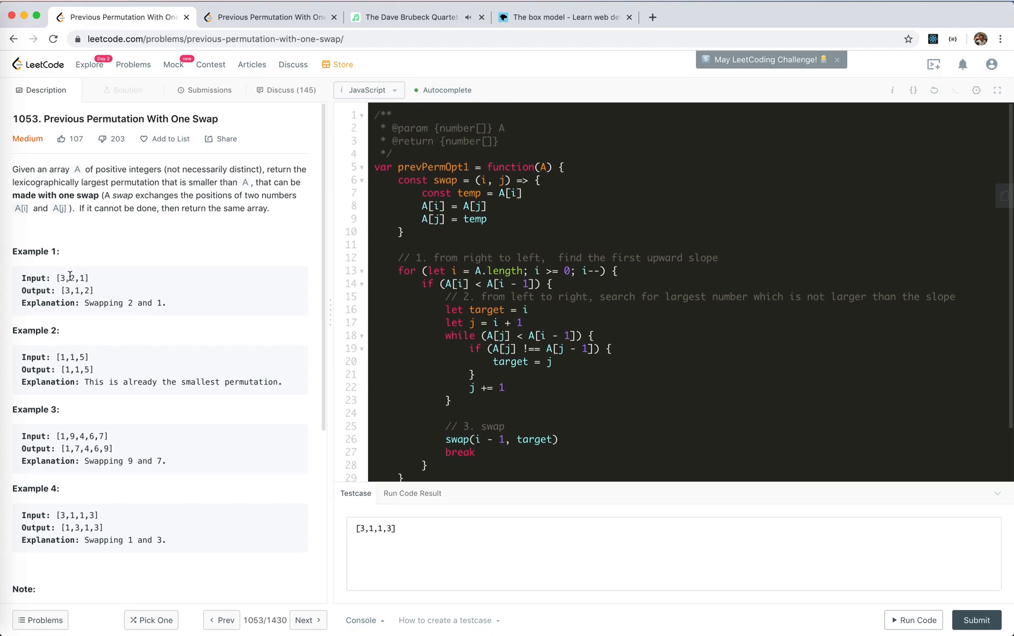
double_click(70, 277)
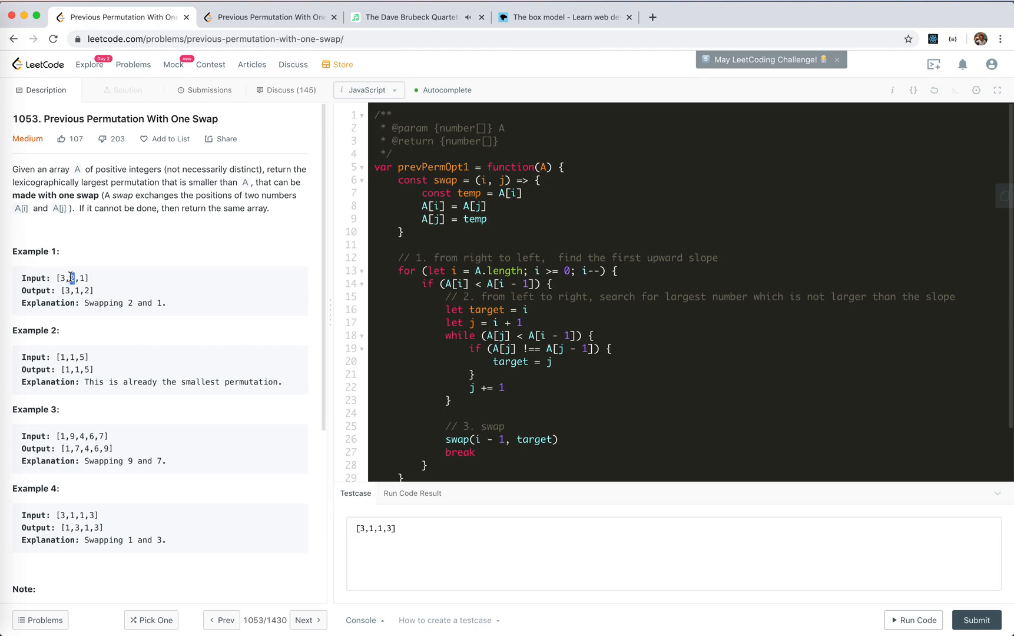
mouse_move(510, 339)
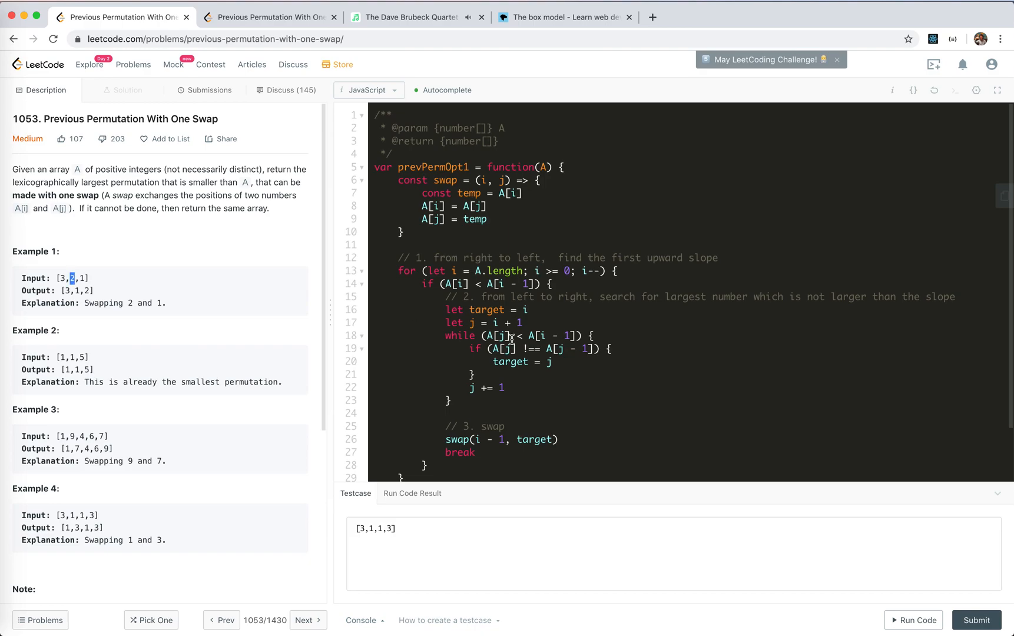
scroll("down", 3)
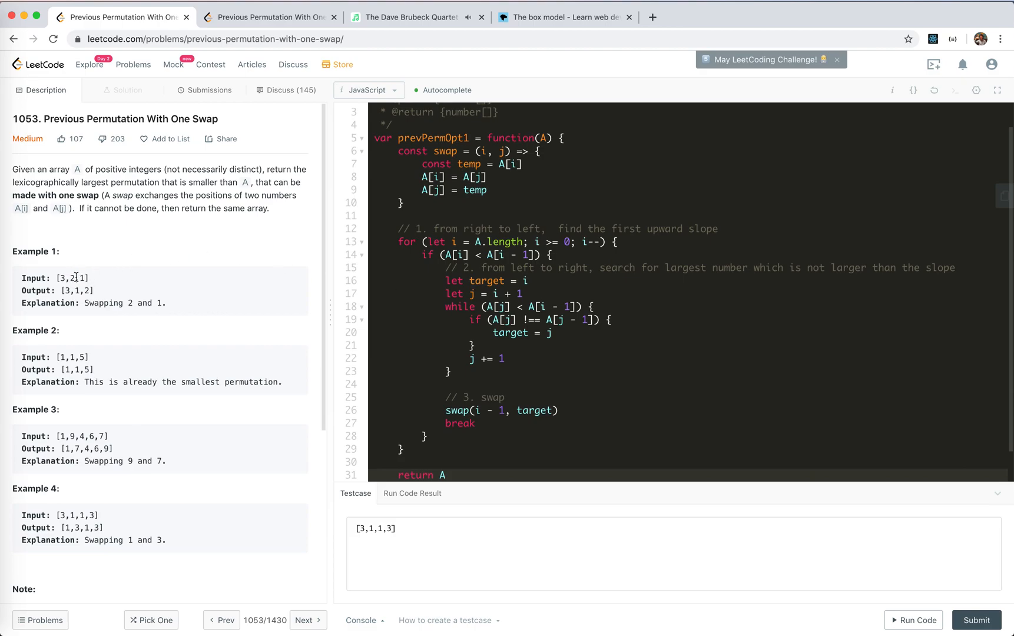
mouse_move(79, 278)
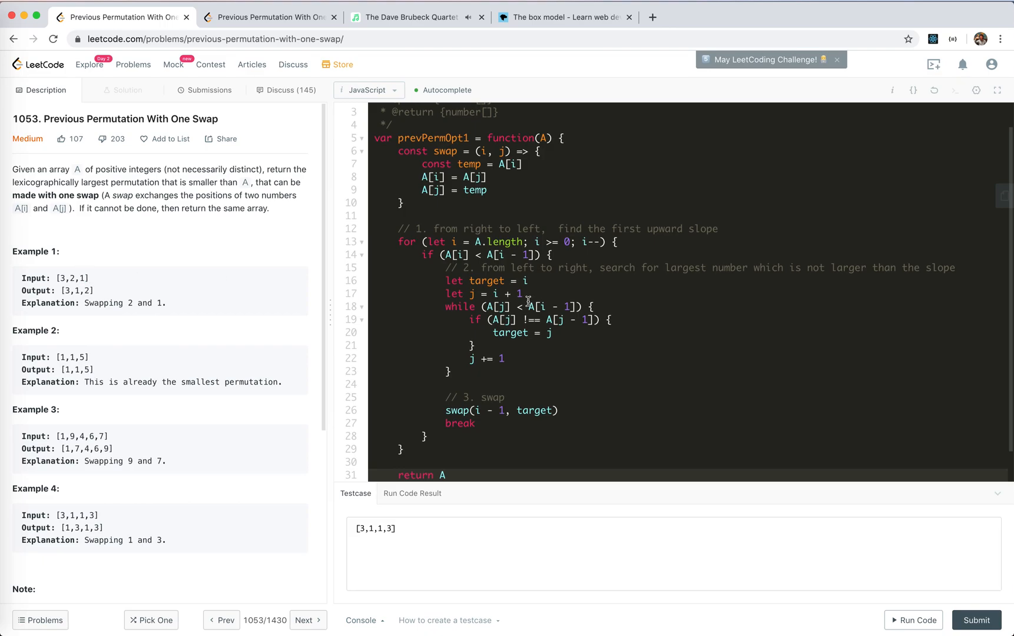
mouse_move(489, 306)
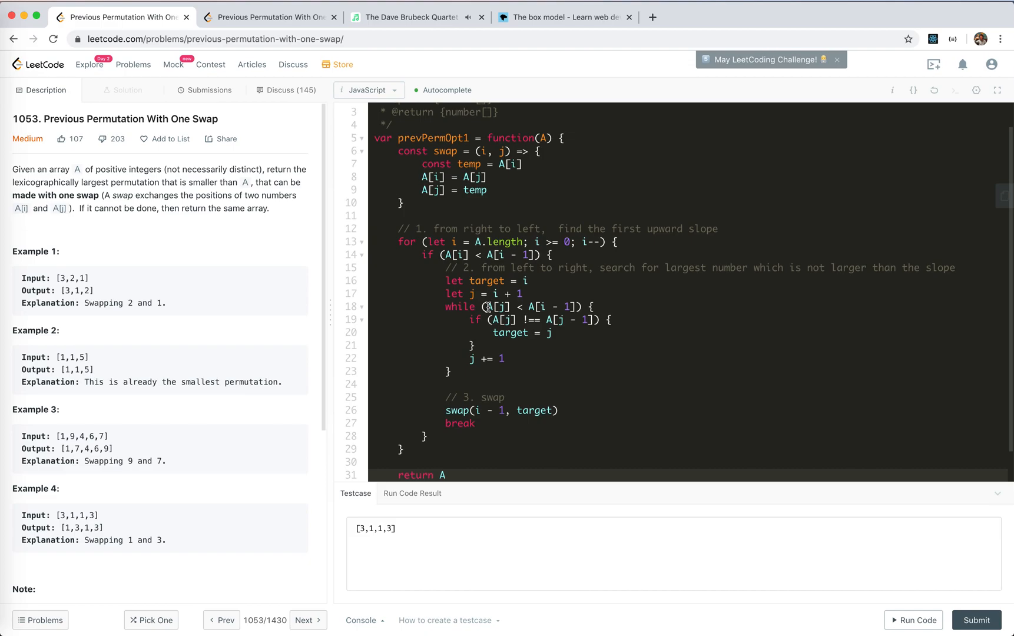
left_click(489, 307)
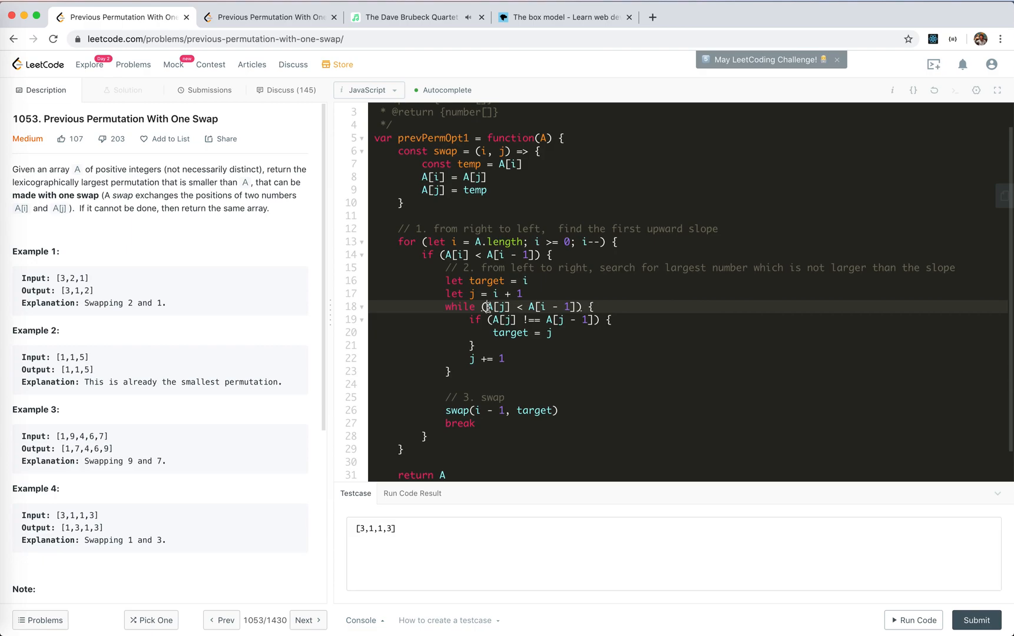
mouse_move(253, 281)
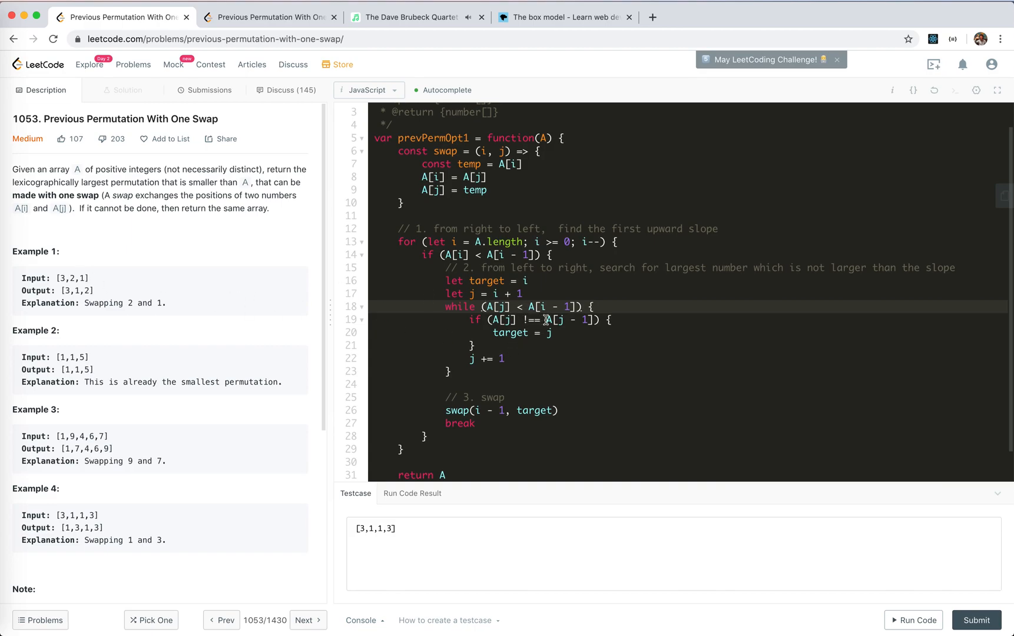
left_click(494, 294)
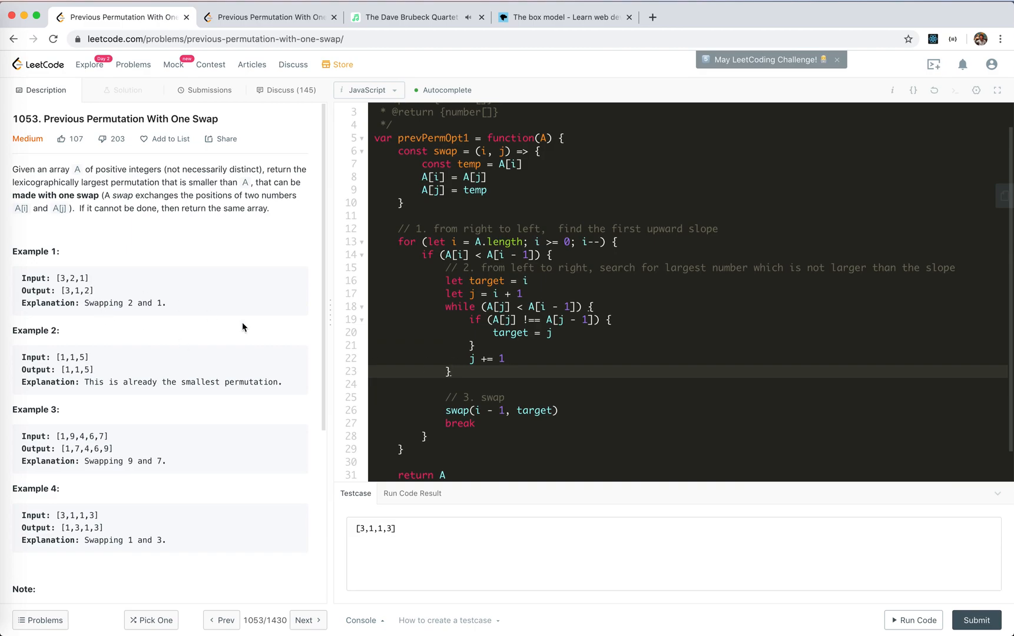
double_click(72, 278)
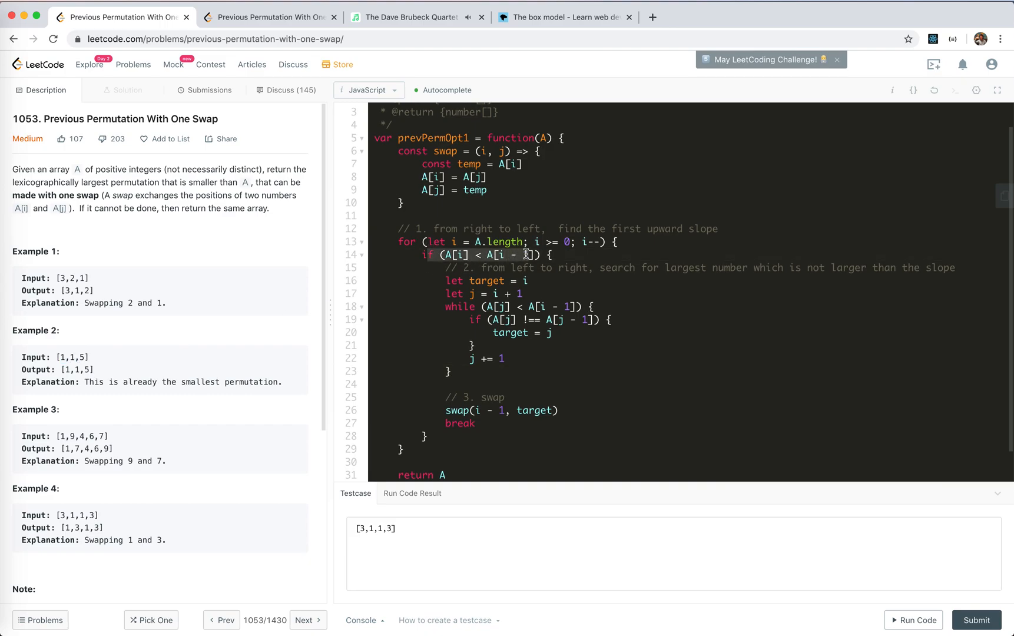
left_click(466, 255)
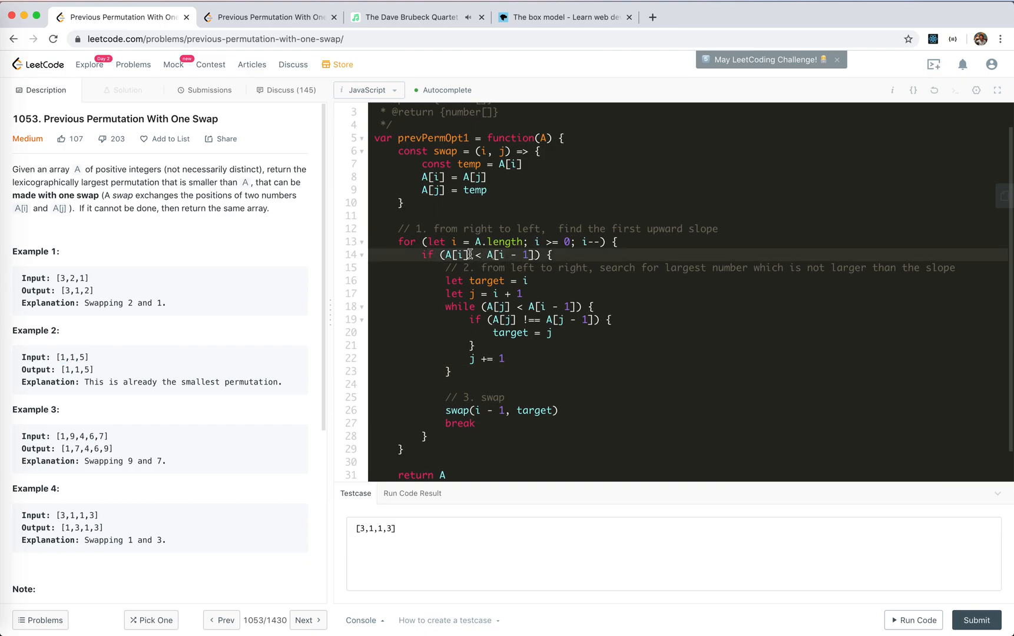
mouse_move(162, 396)
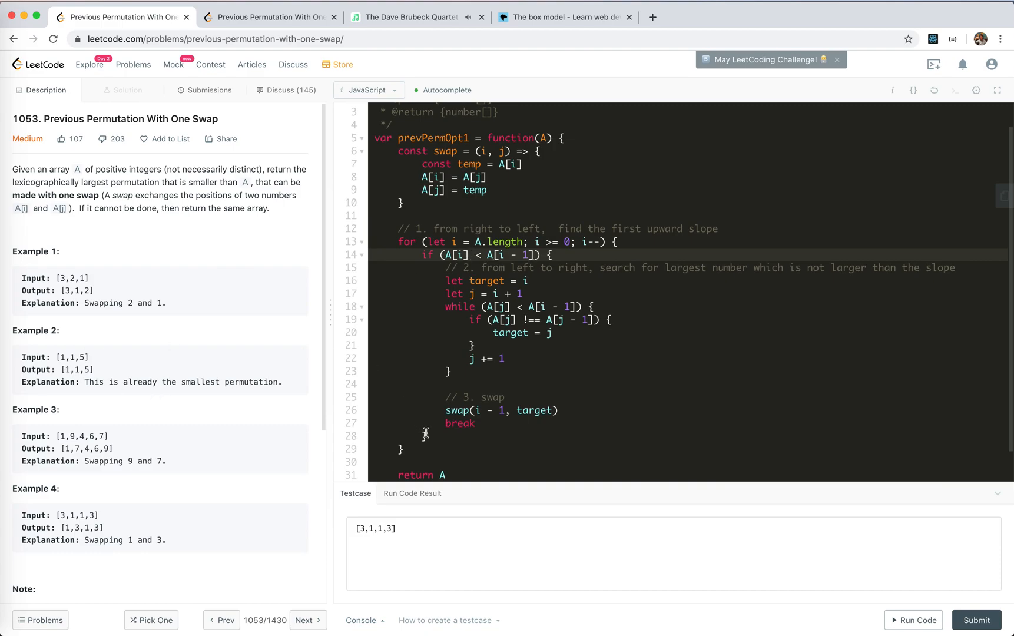
scroll("down", 3)
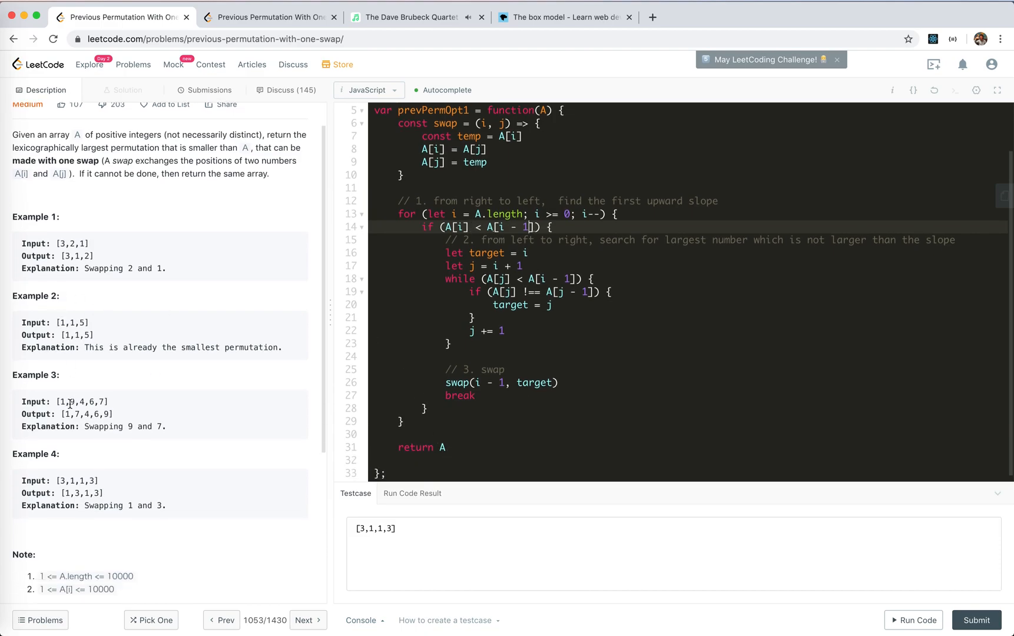
mouse_move(175, 378)
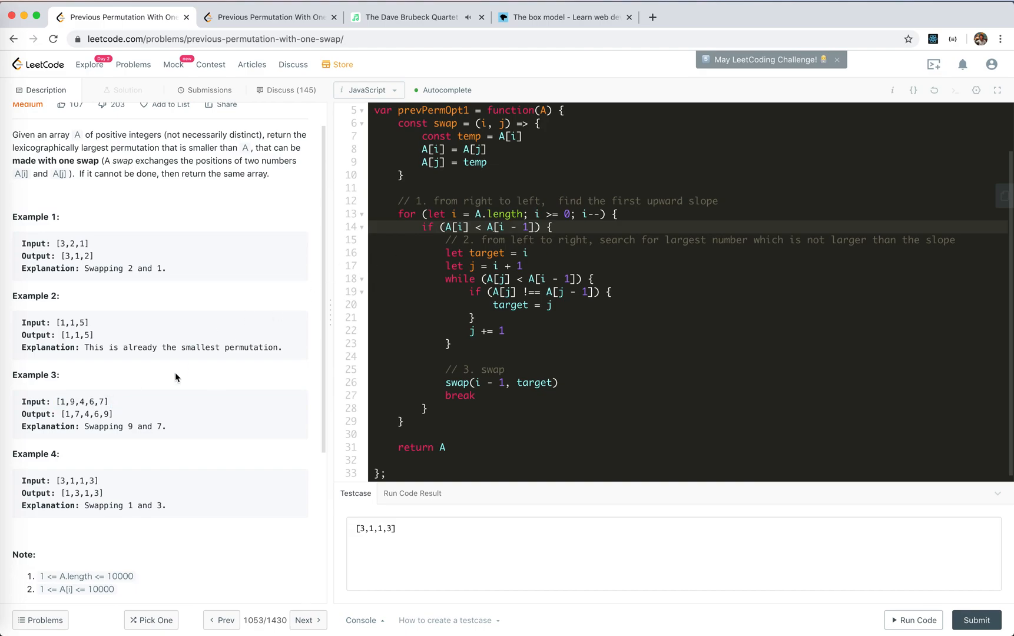
double_click(83, 401)
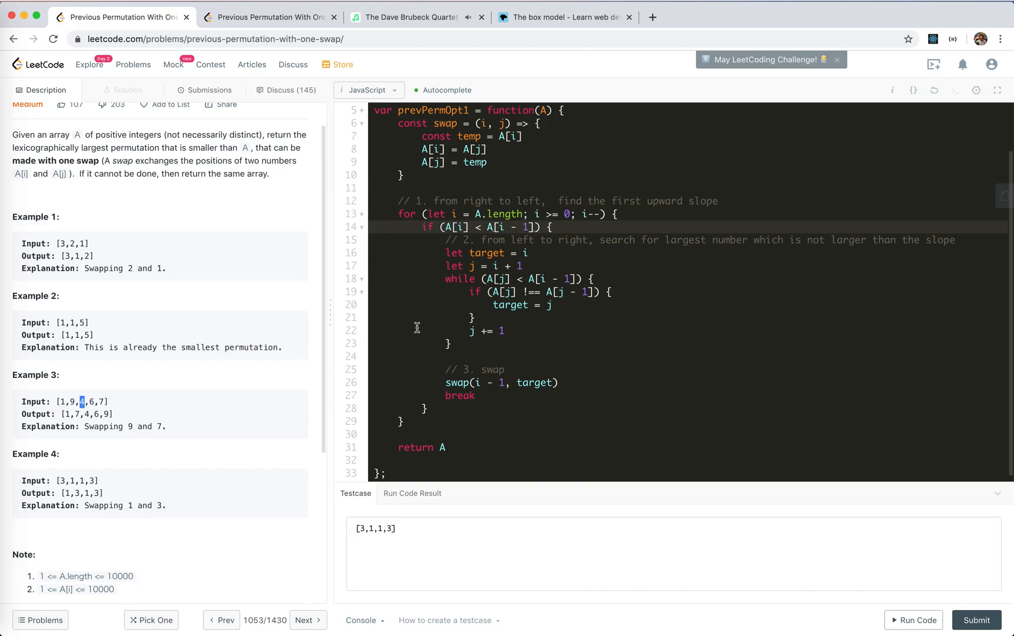
mouse_move(111, 389)
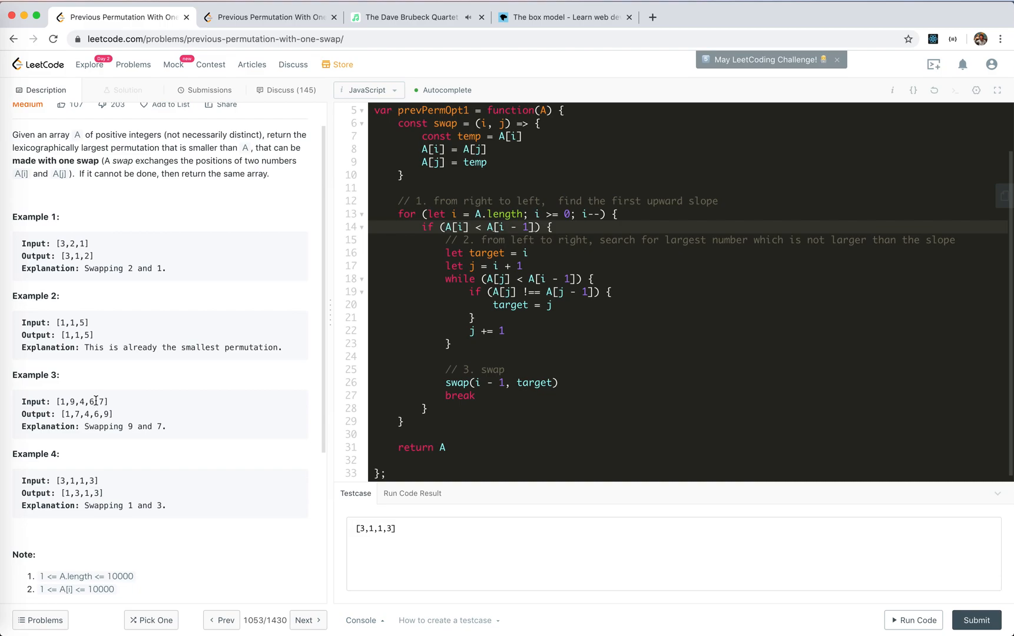
left_click(102, 401)
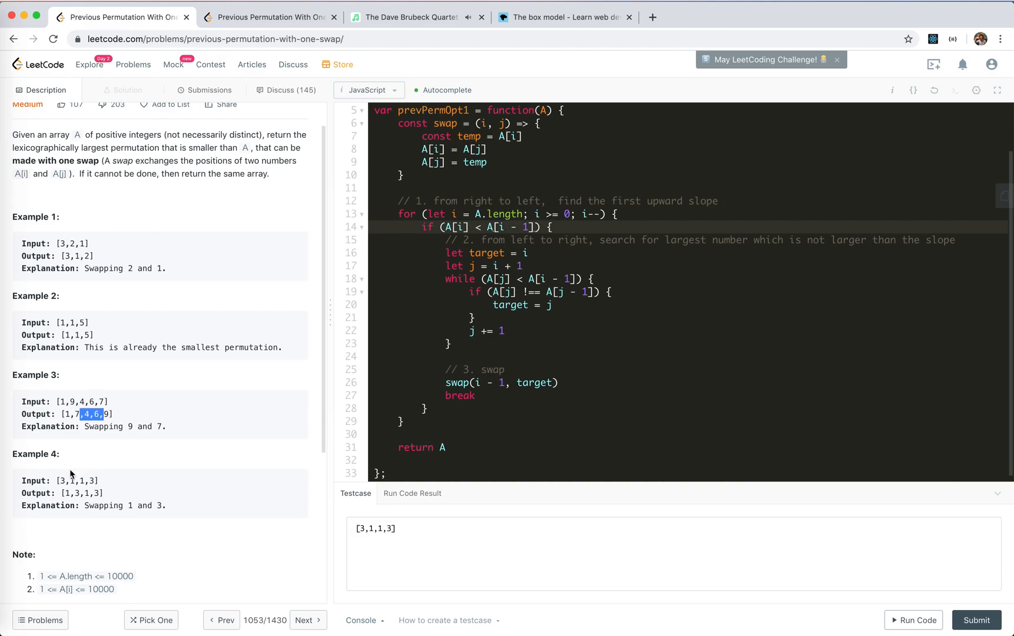
scroll("down", 3)
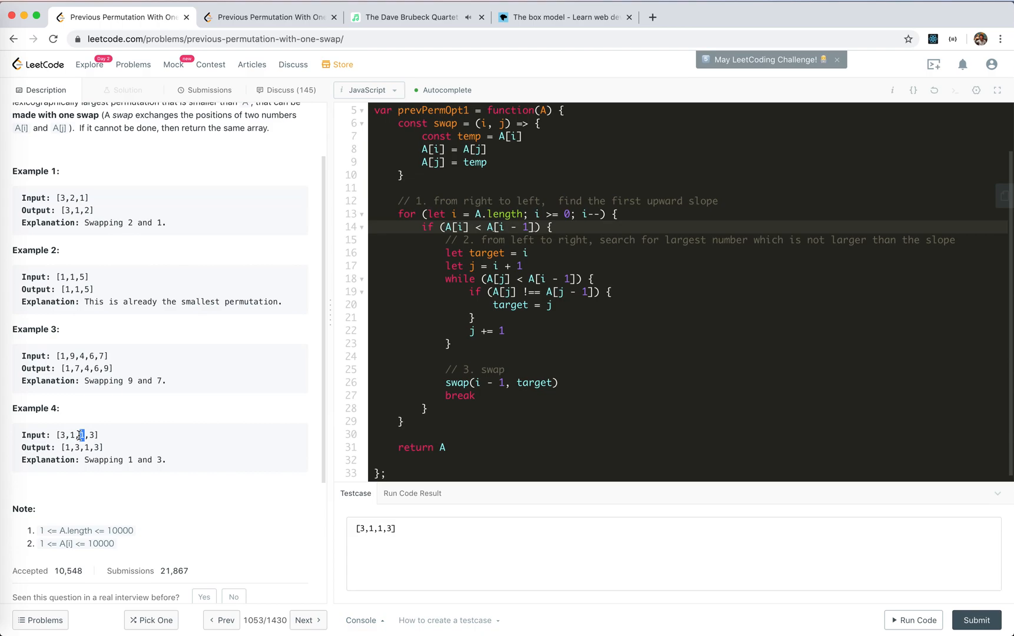
left_click(80, 435)
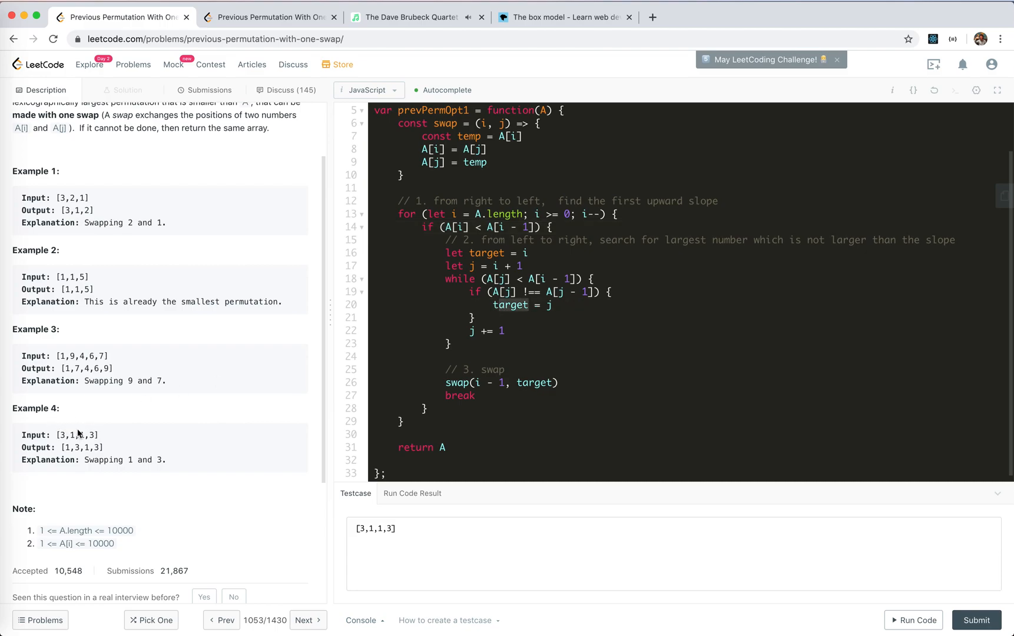
double_click(62, 435)
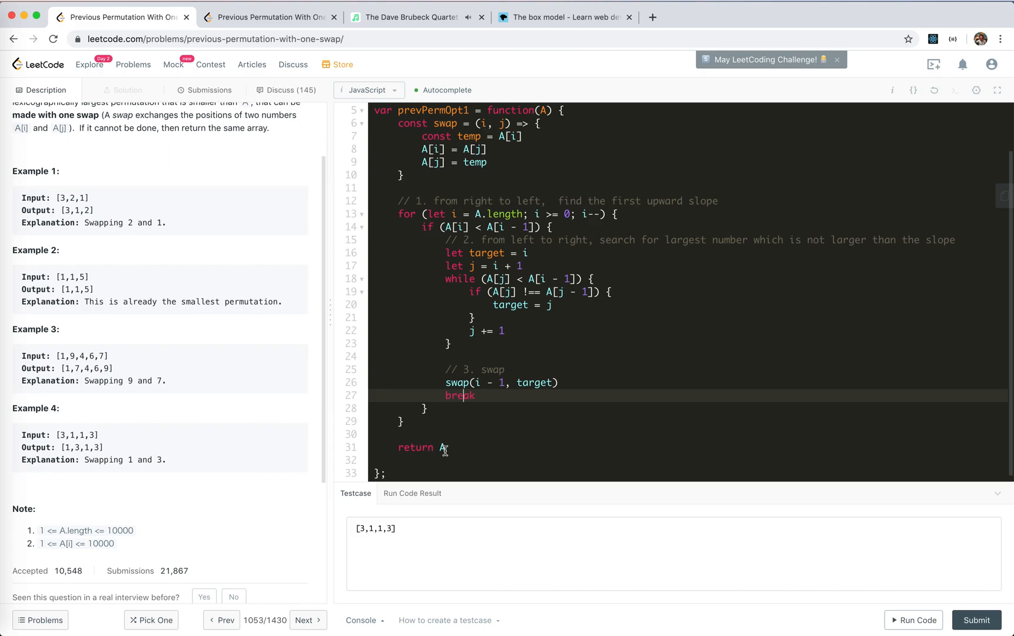
Submit prevPermOpt1 for an Accepted 96 ms verdict, then return to Description.
left_click(913, 620)
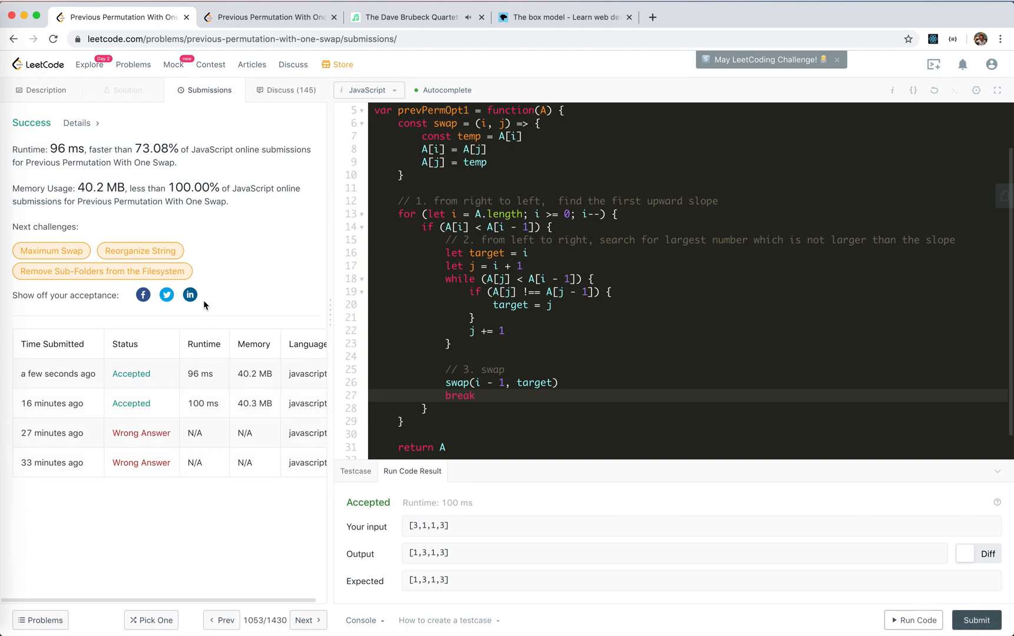
mouse_move(62, 122)
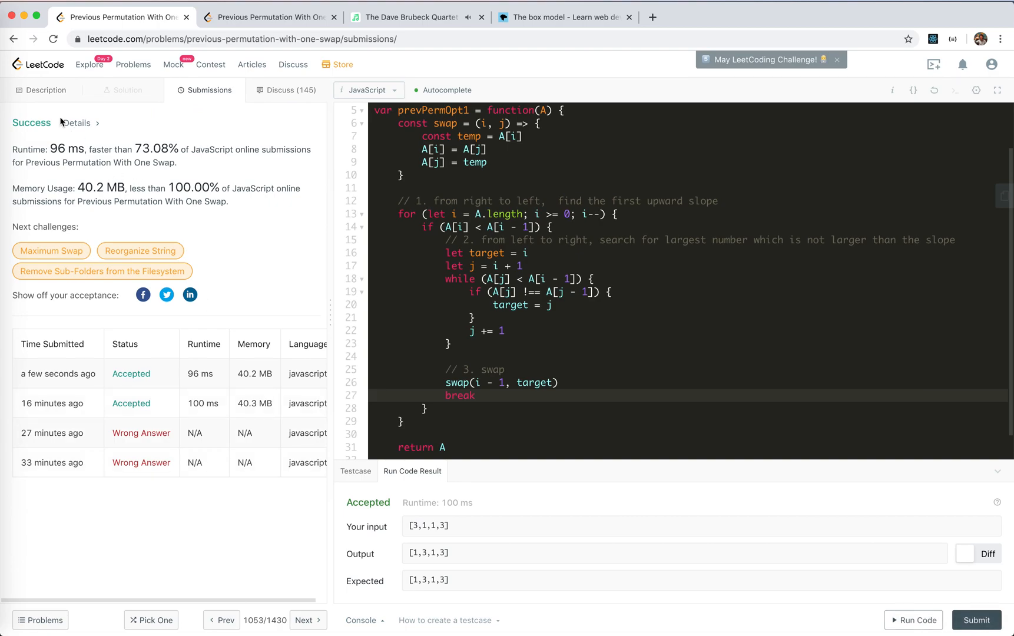
left_click(46, 90)
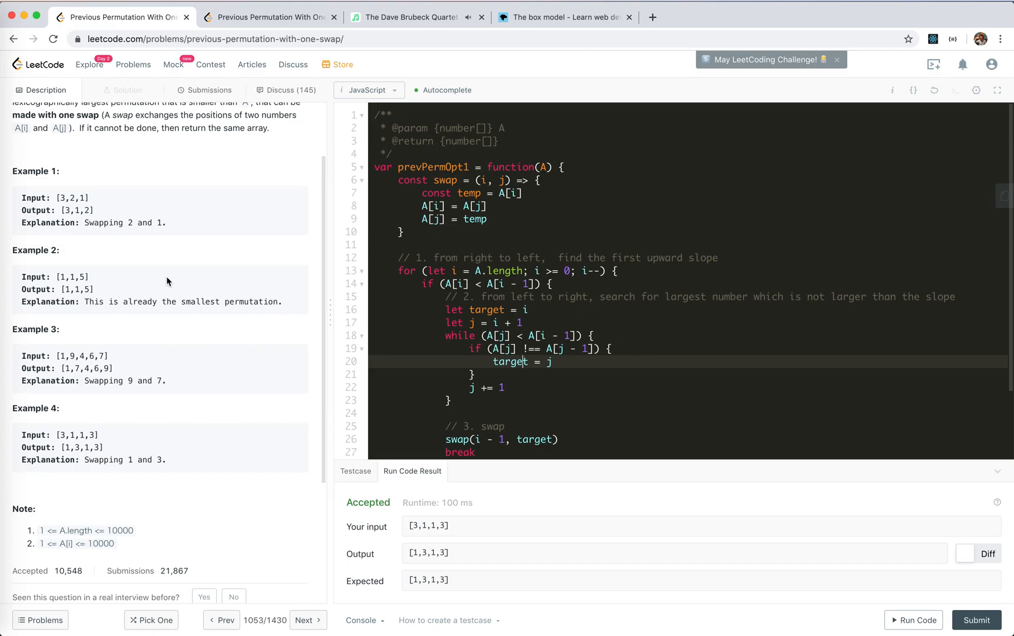
double_click(71, 277)
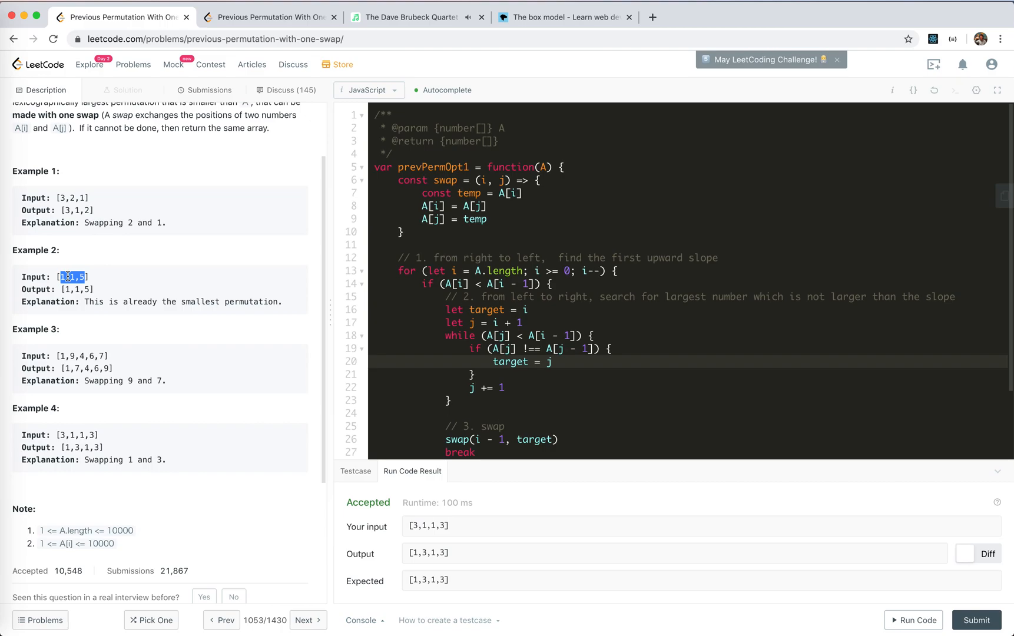
left_click_drag(66, 368, 109, 368)
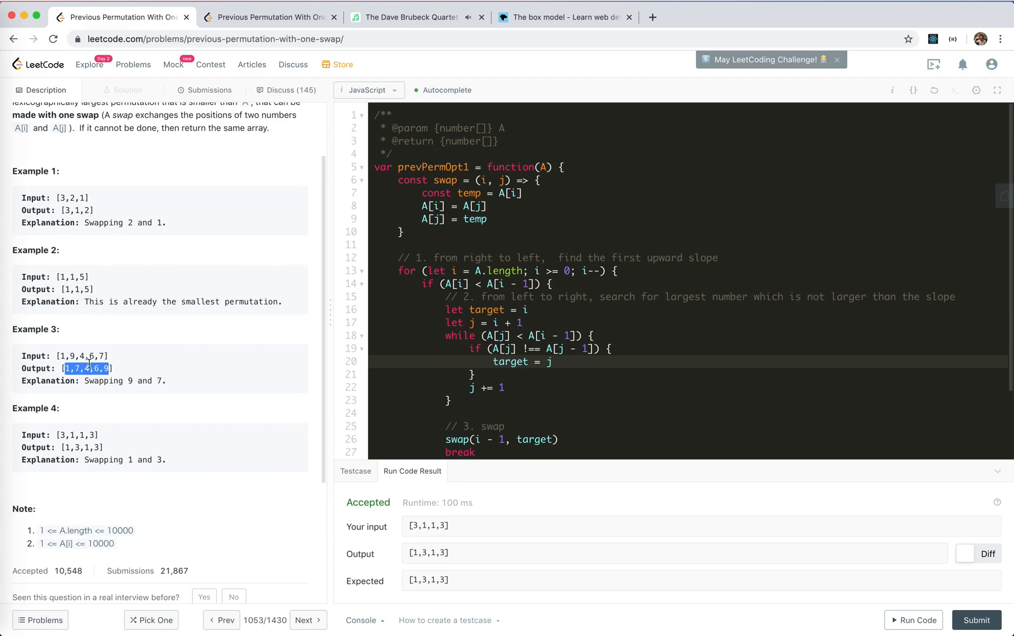